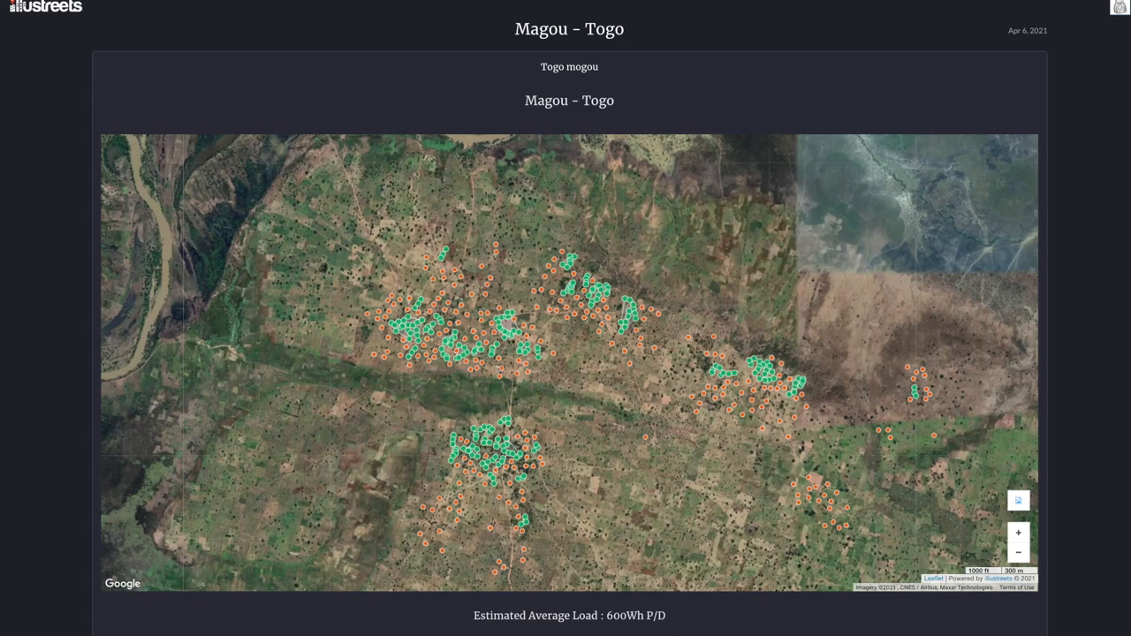
mouse_move(1108, 365)
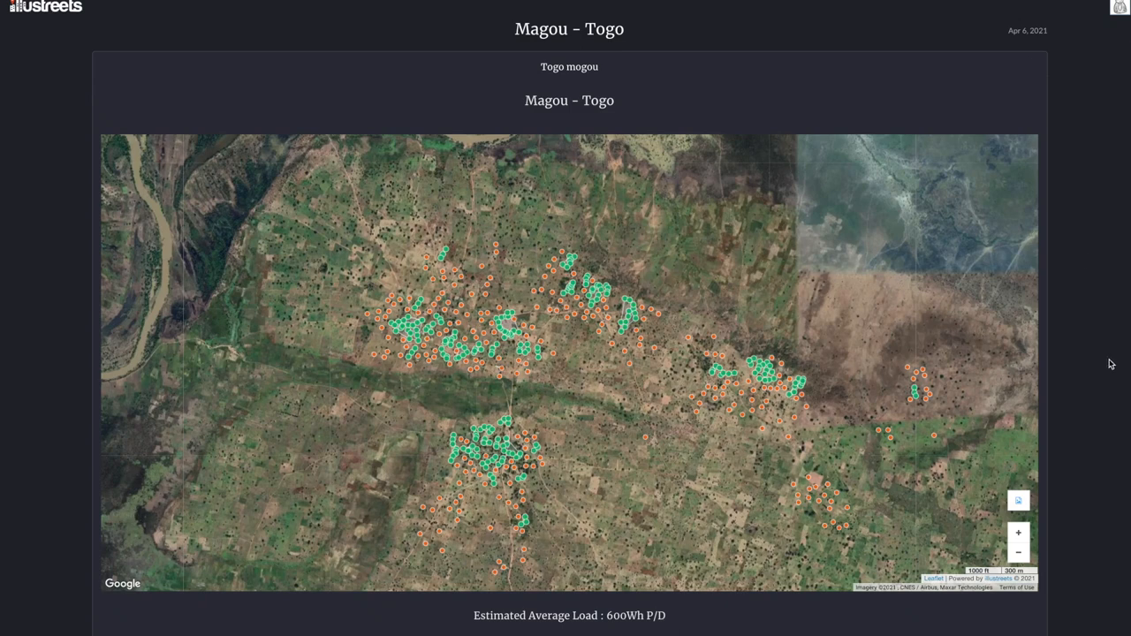
mouse_move(791, 364)
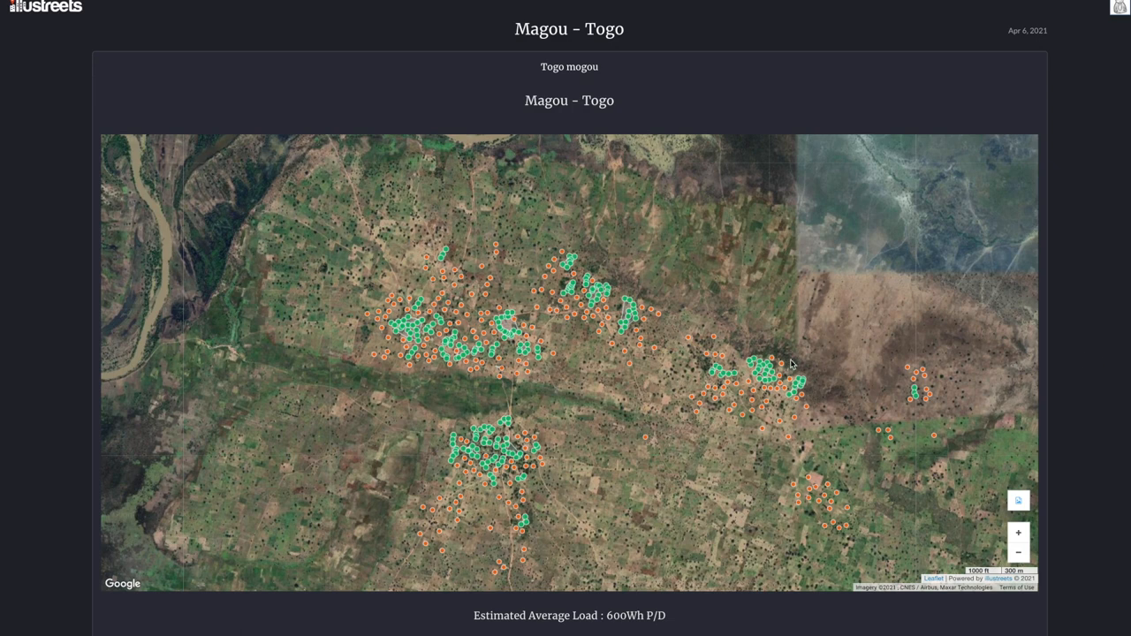
Zoom in and out on the Magou - Togo map, then view the central village's household clusters.
scroll(down, 3)
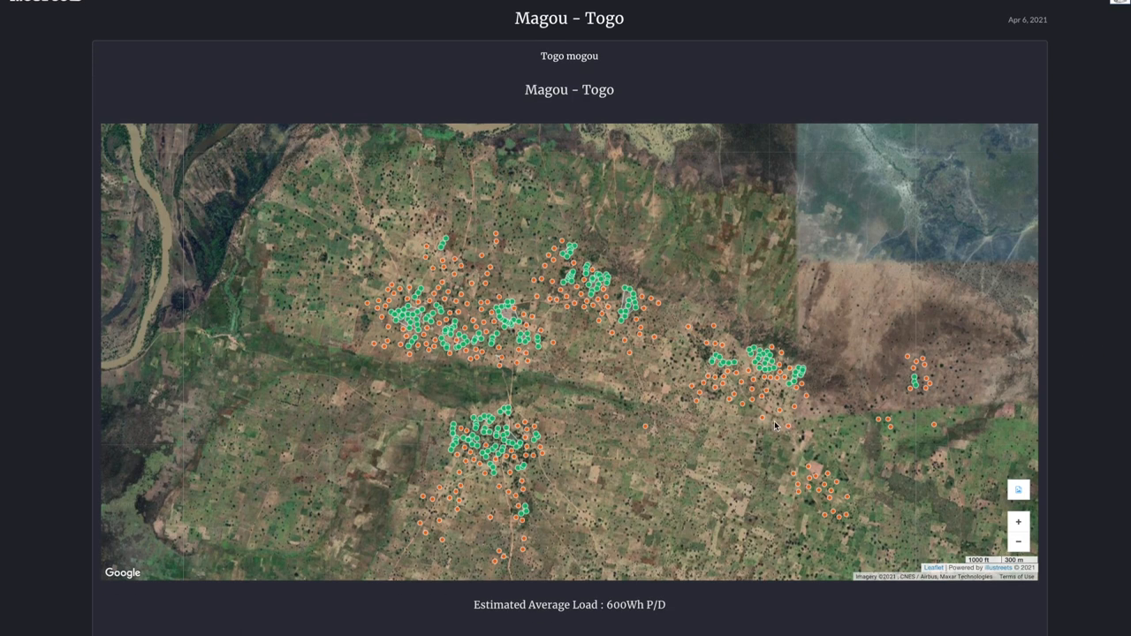
click(1018, 532)
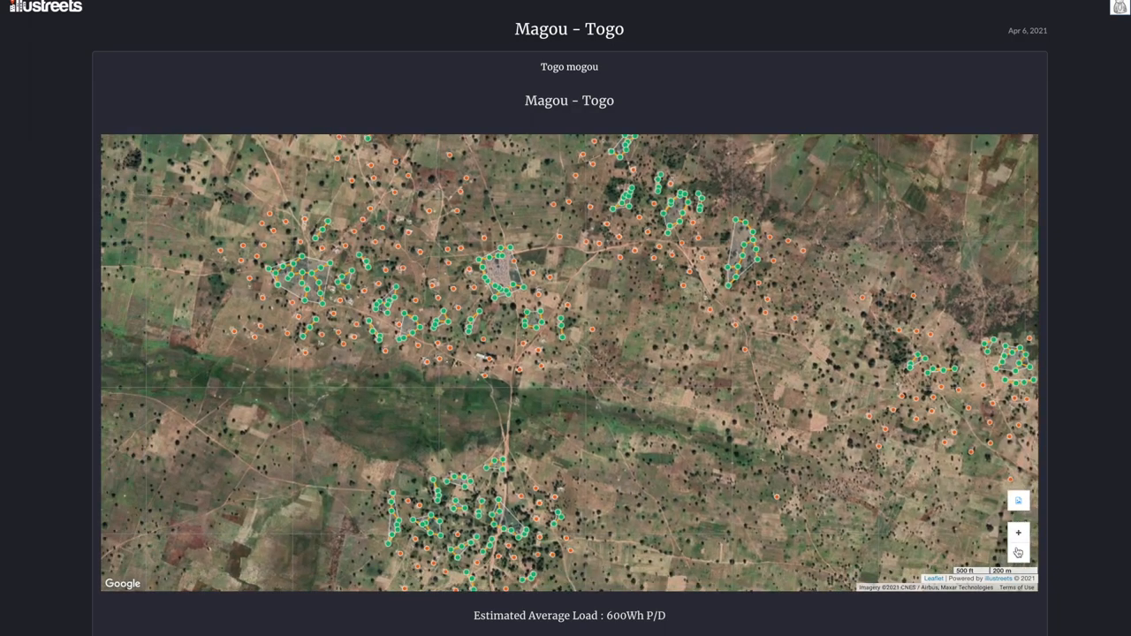
click(1018, 555)
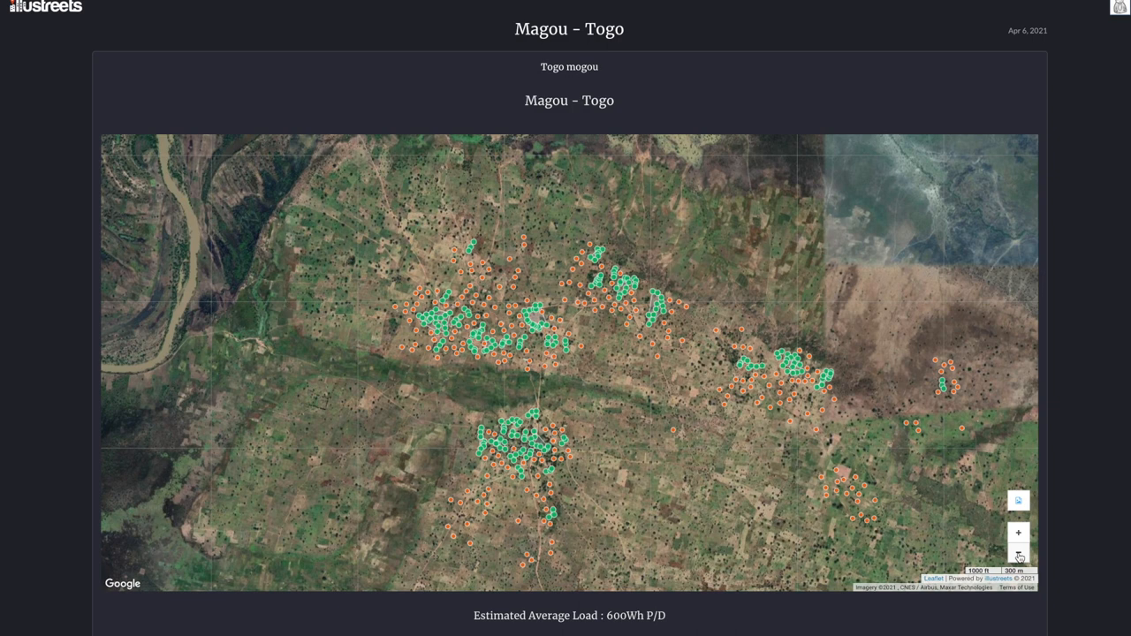
scroll(down, 3)
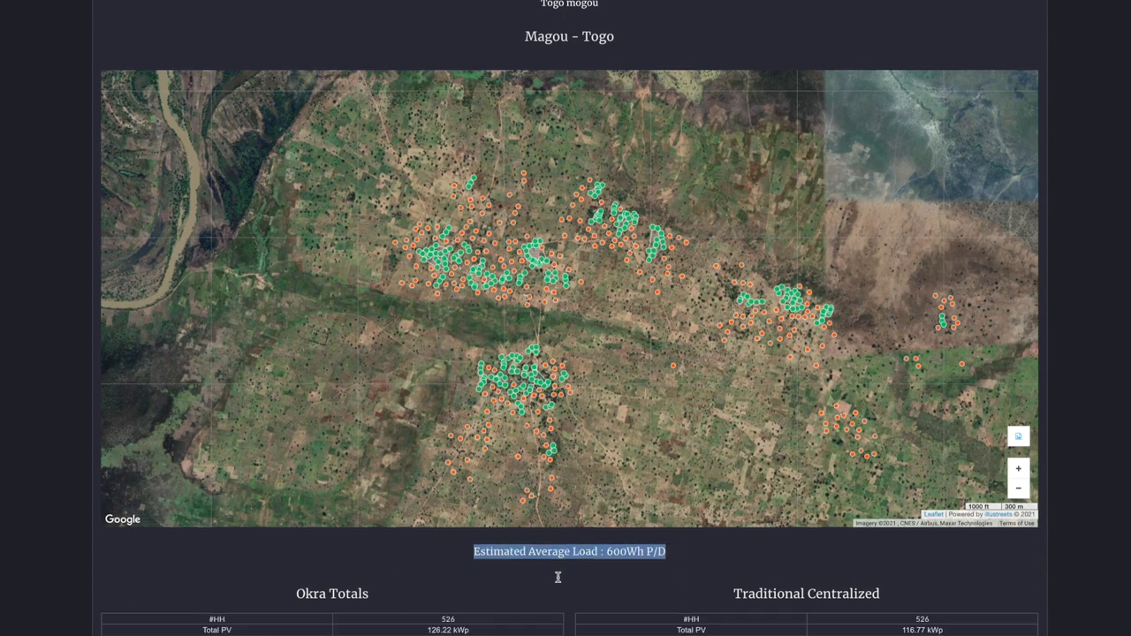
mouse_move(797, 414)
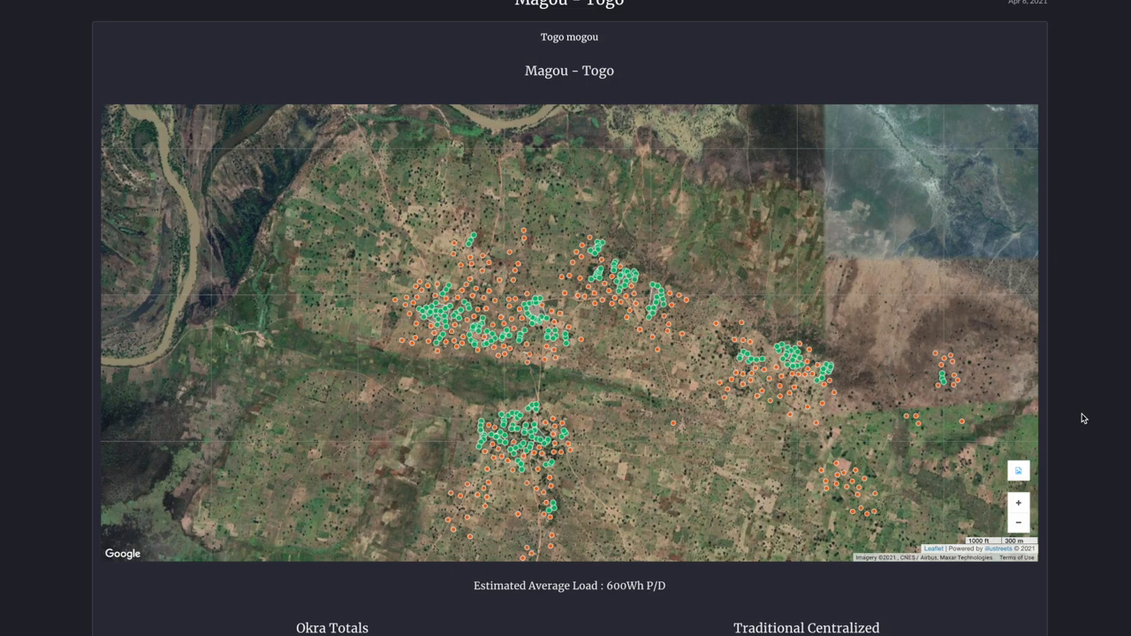
scroll(down, 3)
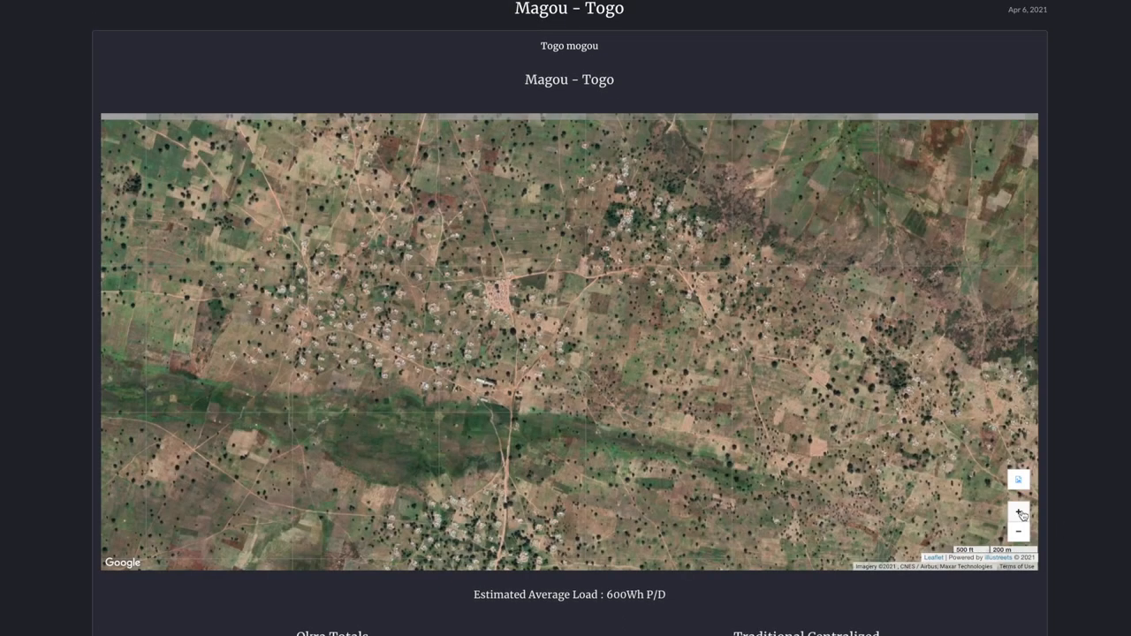
Zoom in, read two neighbouring okra polygons' household and capex popups, then zoom back out.
click(1018, 515)
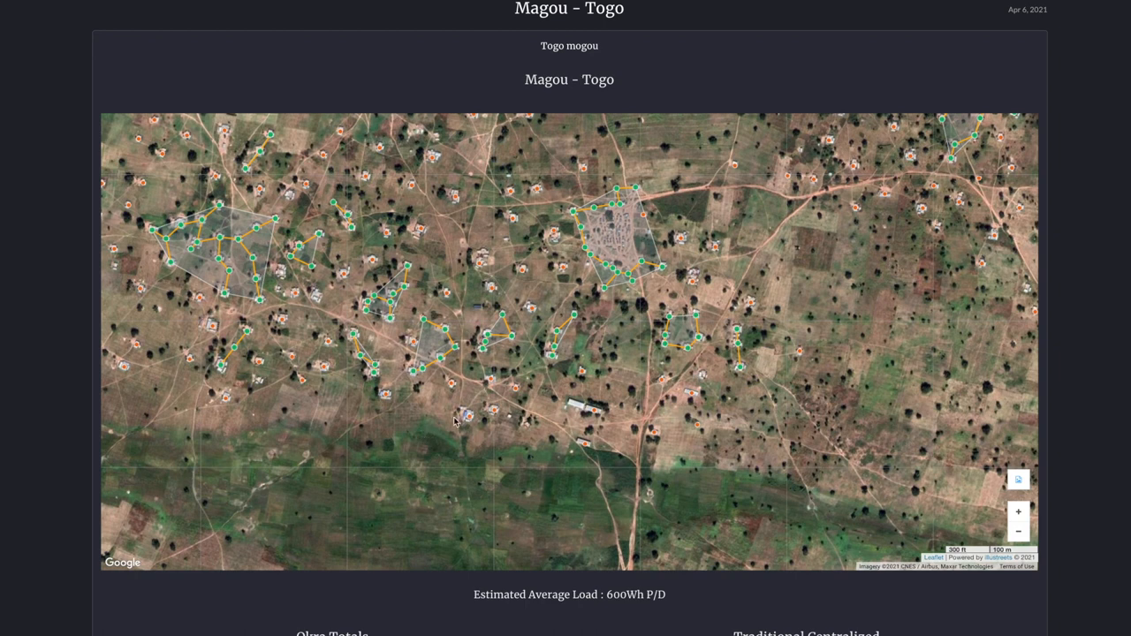
mouse_move(462, 422)
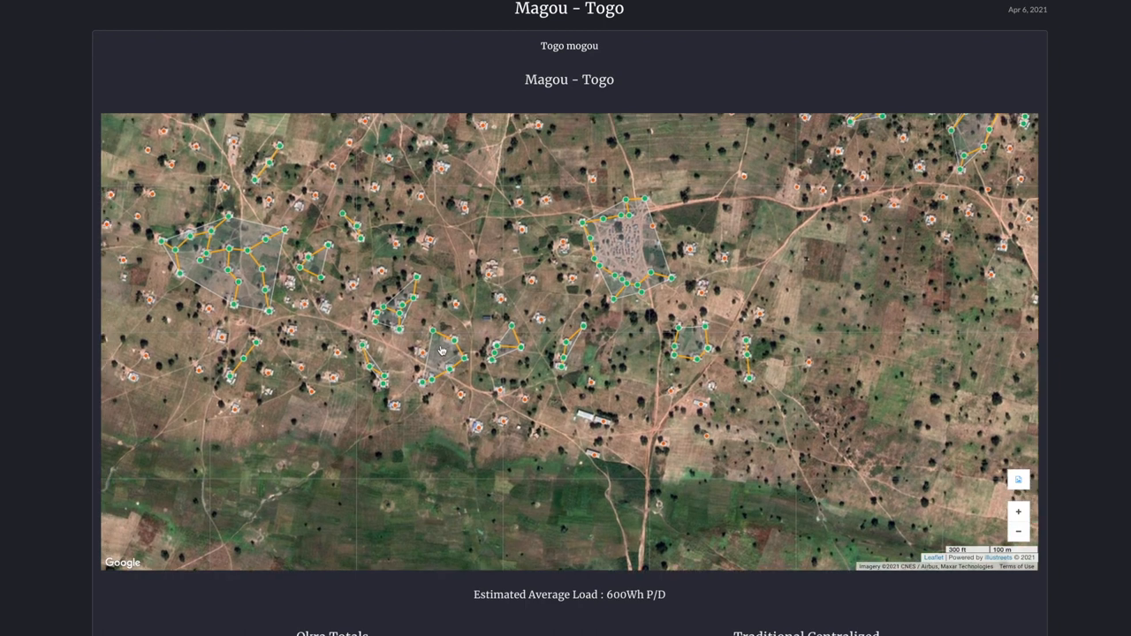
click(441, 356)
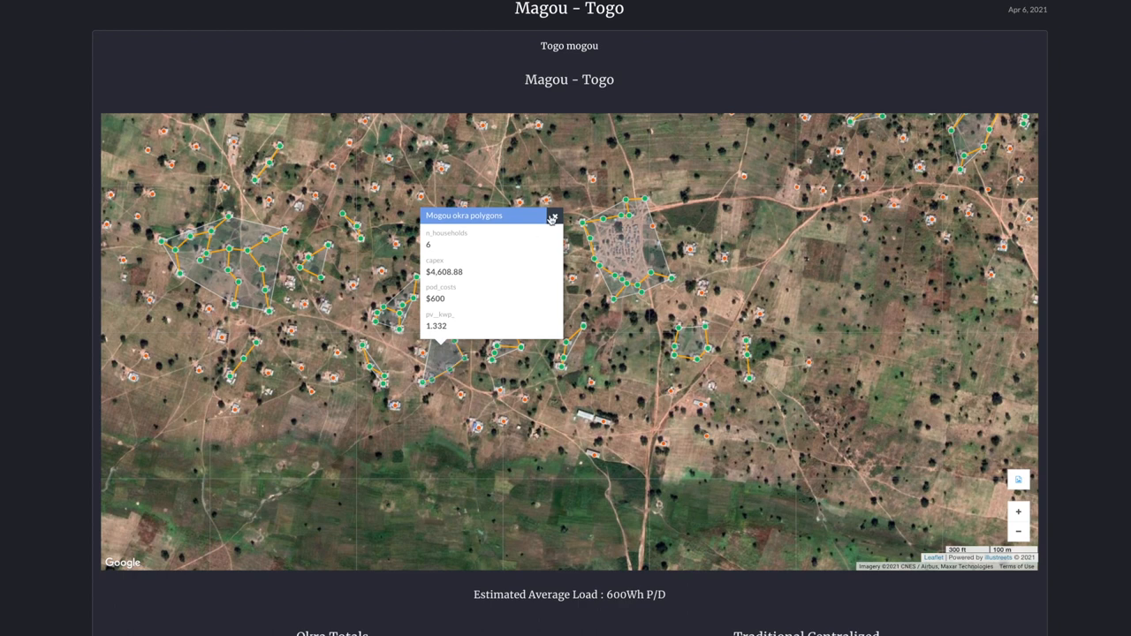
click(552, 217)
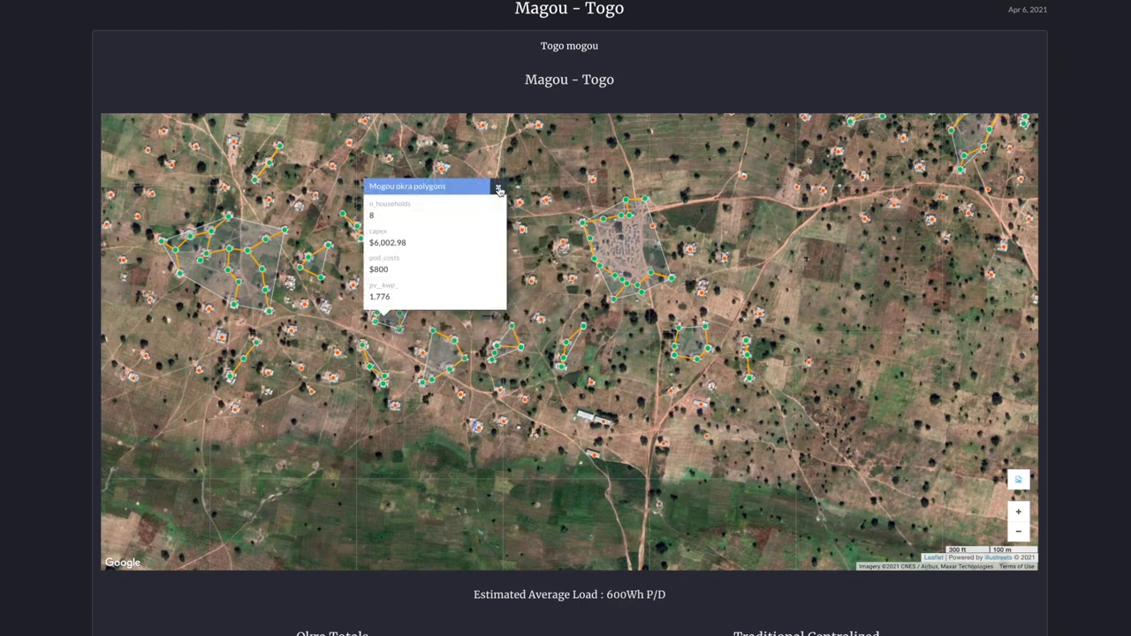
click(498, 187)
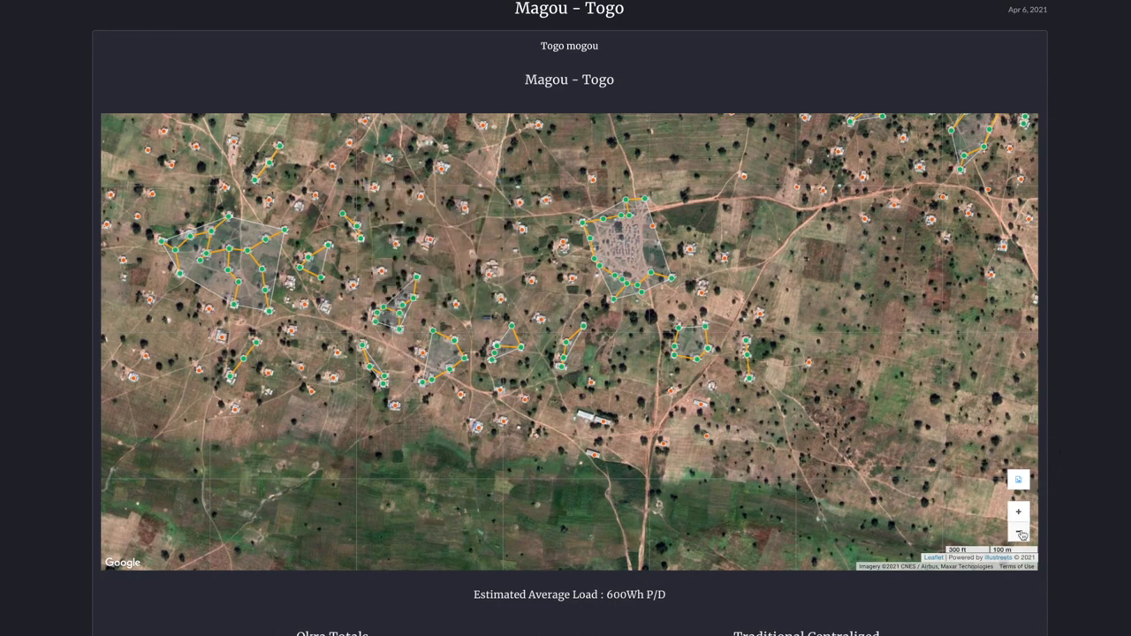
click(1018, 531)
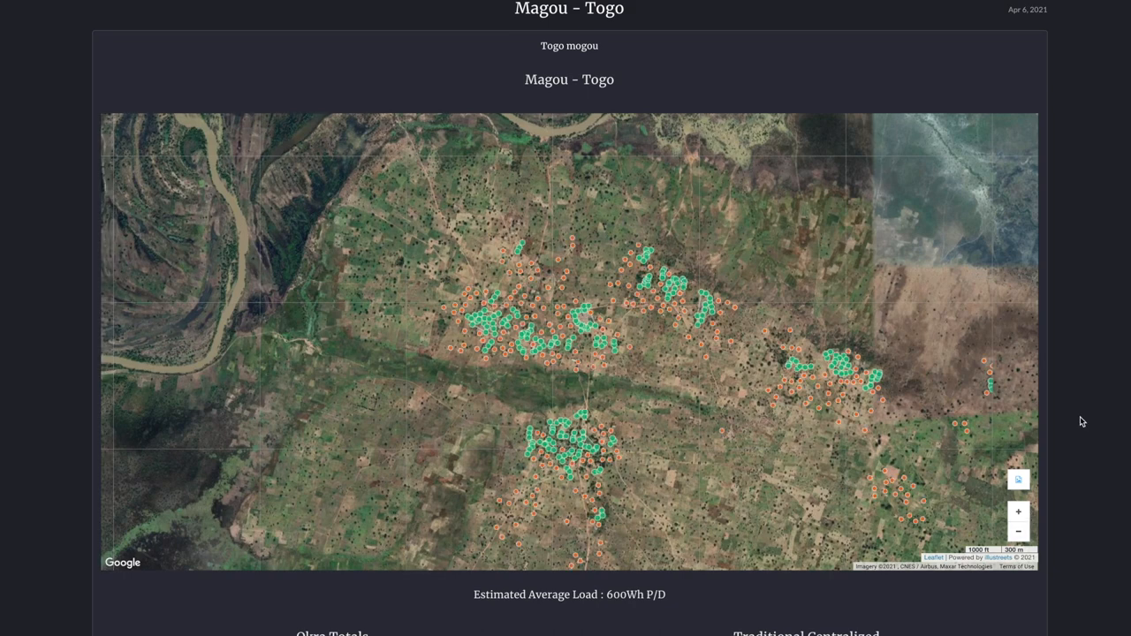
Scroll to the totals tables and highlight the Okra total capex of $401,462.90.
scroll(down, 3)
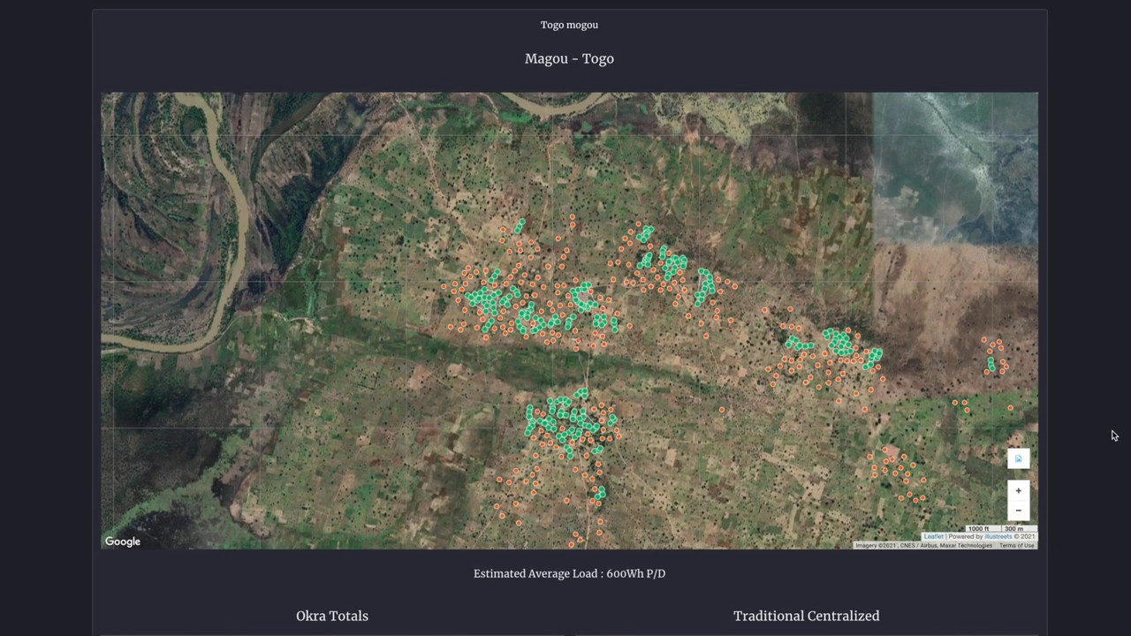
scroll(down, 3)
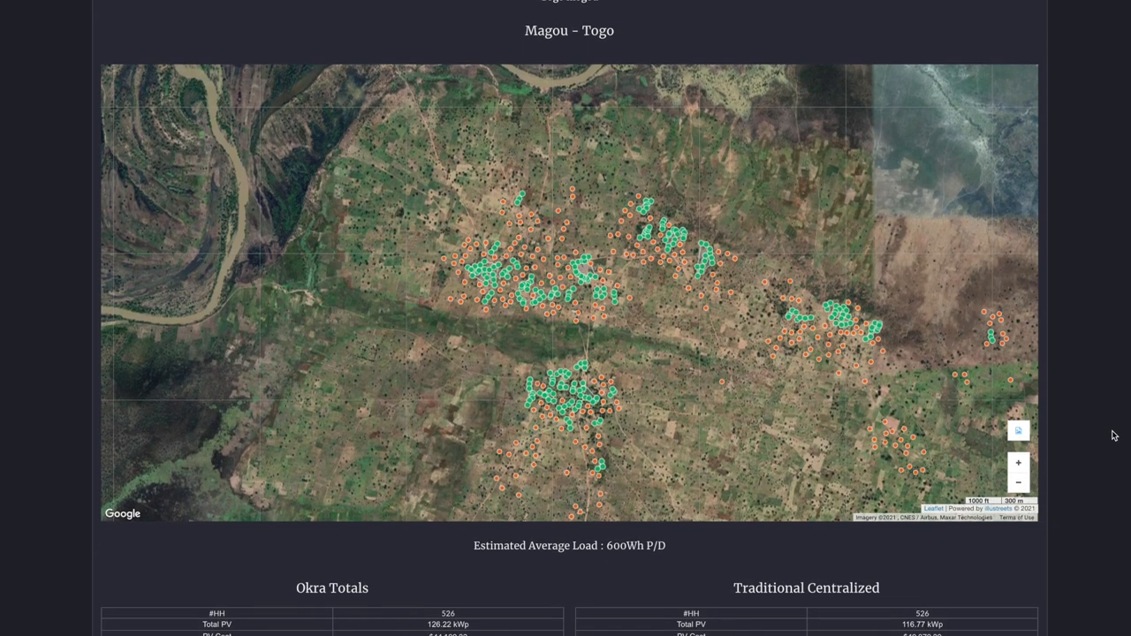
scroll(down, 3)
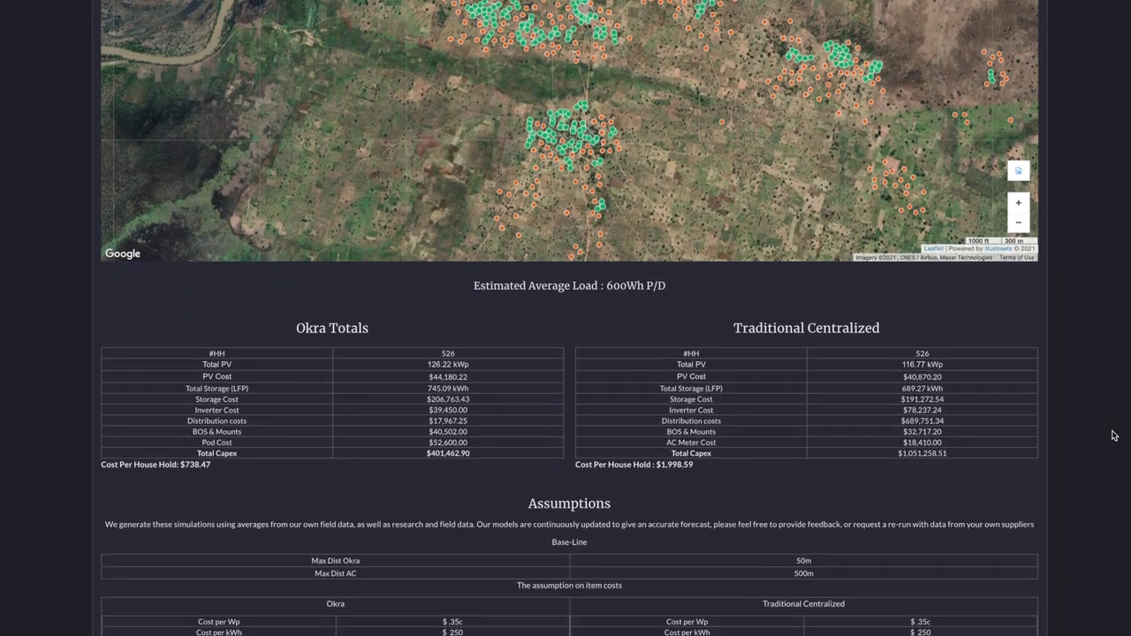
scroll(down, 3)
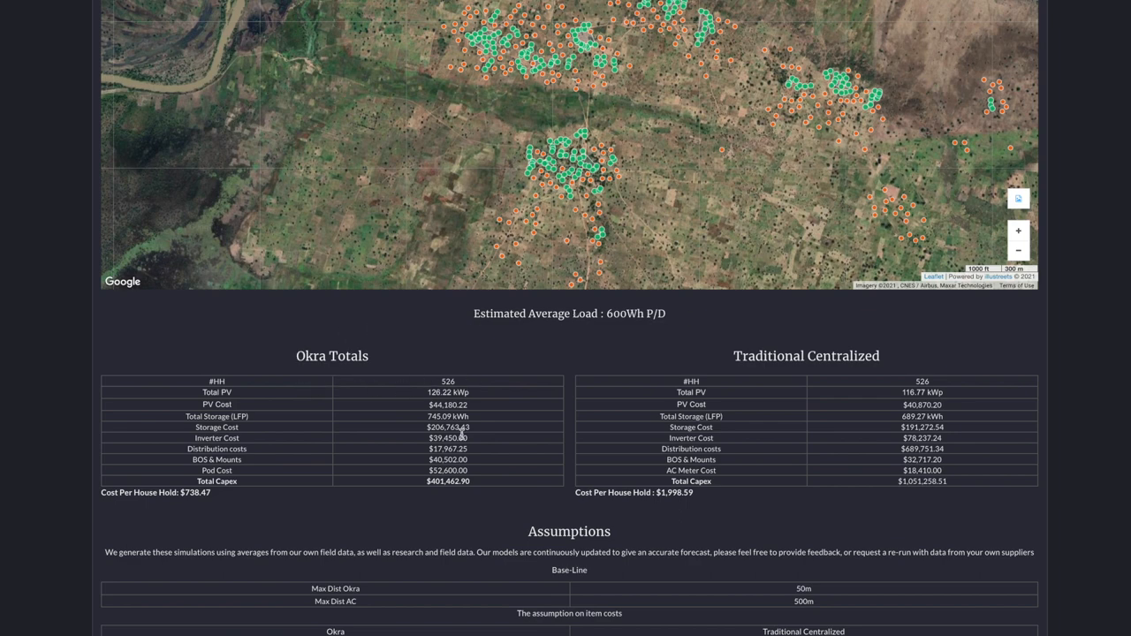
double_click(447, 481)
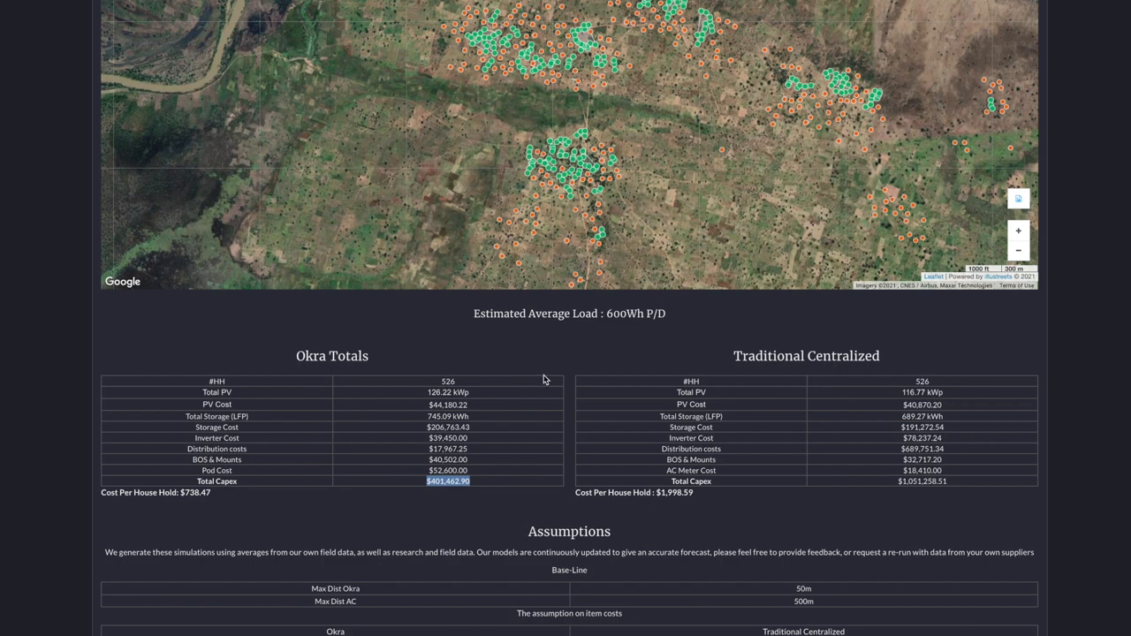
mouse_move(681, 345)
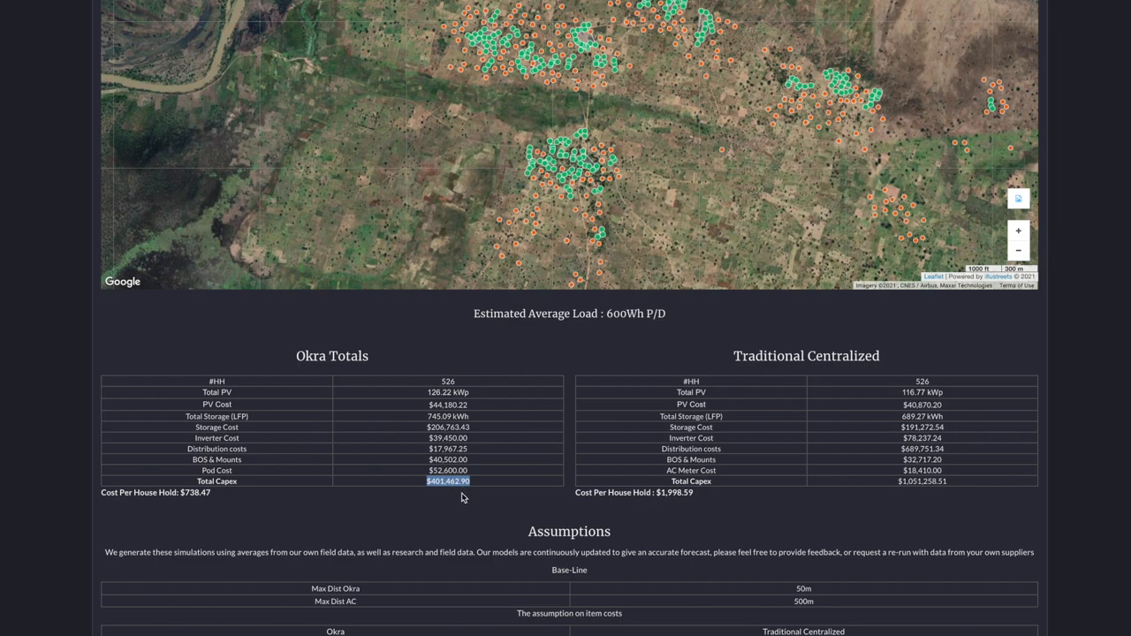
mouse_move(569, 355)
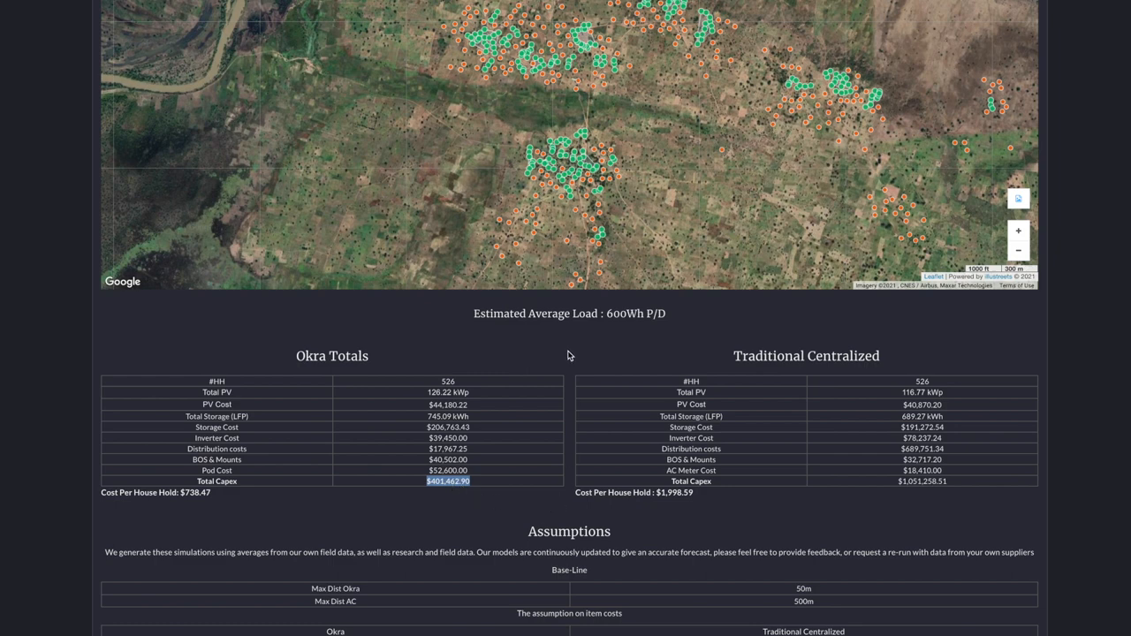
mouse_move(572, 524)
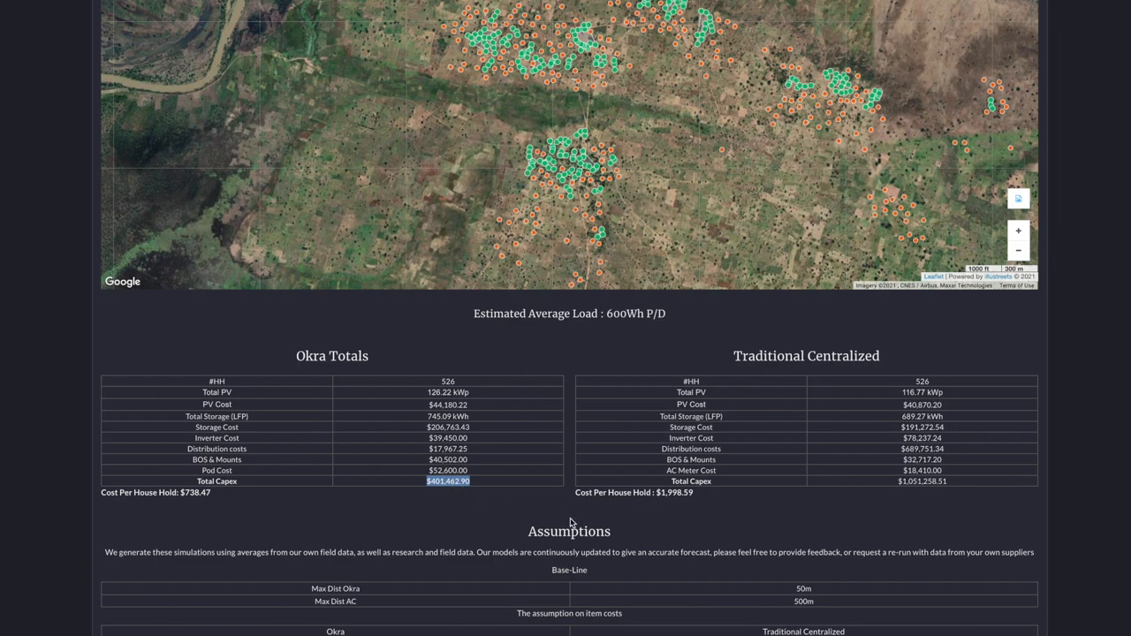
mouse_move(795, 222)
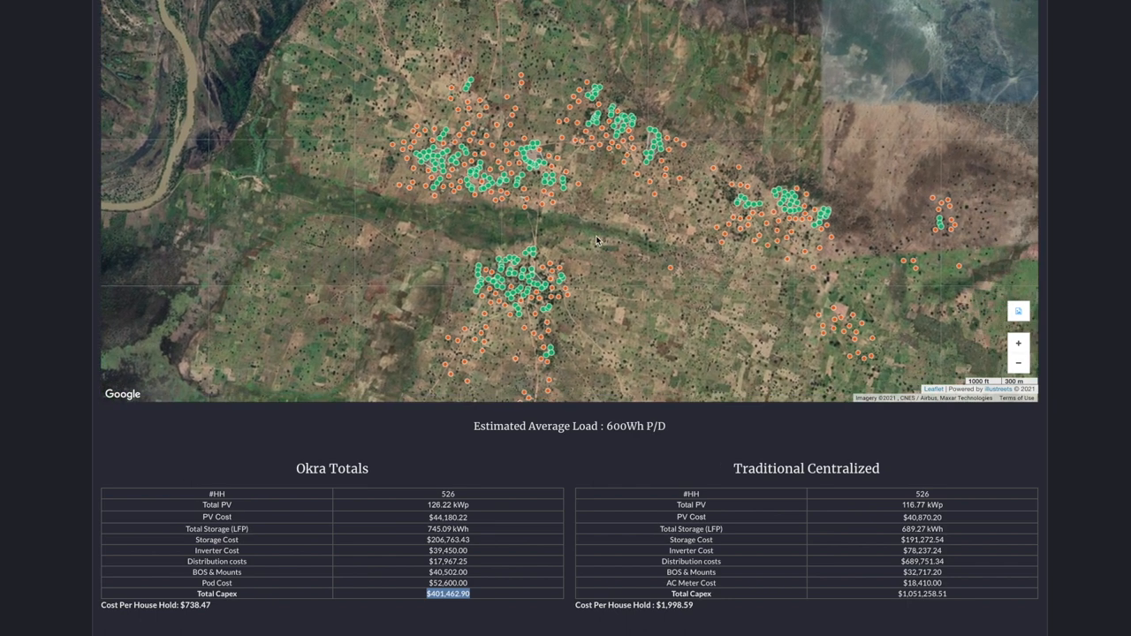
Pan the Magou map toward the eastern clusters and back to centre, then scroll on.
drag(596, 241, 399, 161)
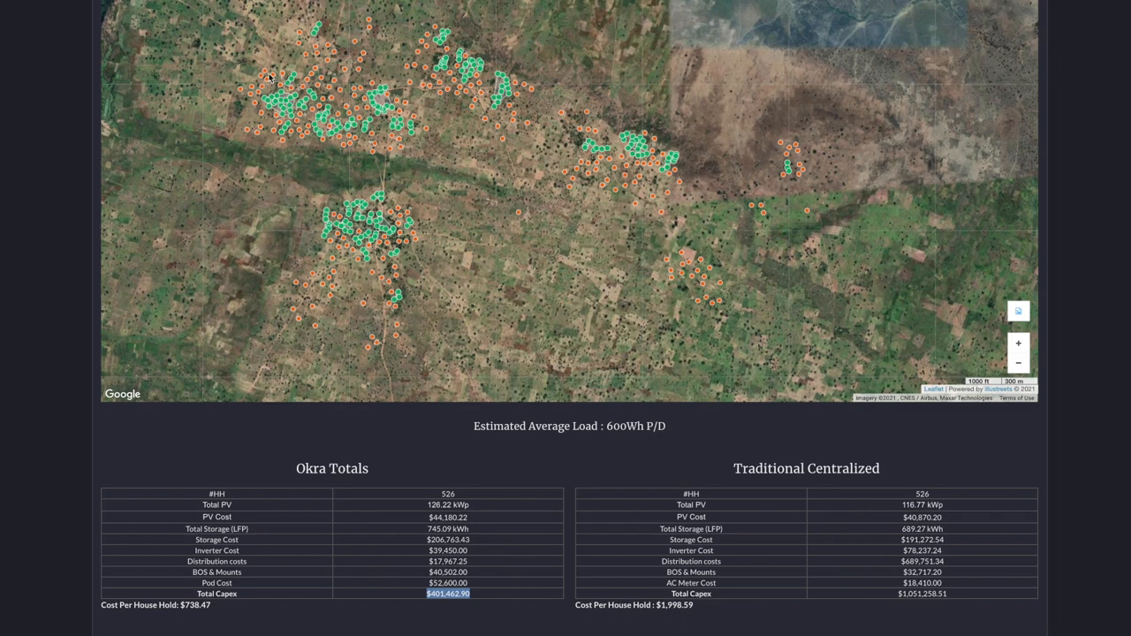
mouse_move(682, 333)
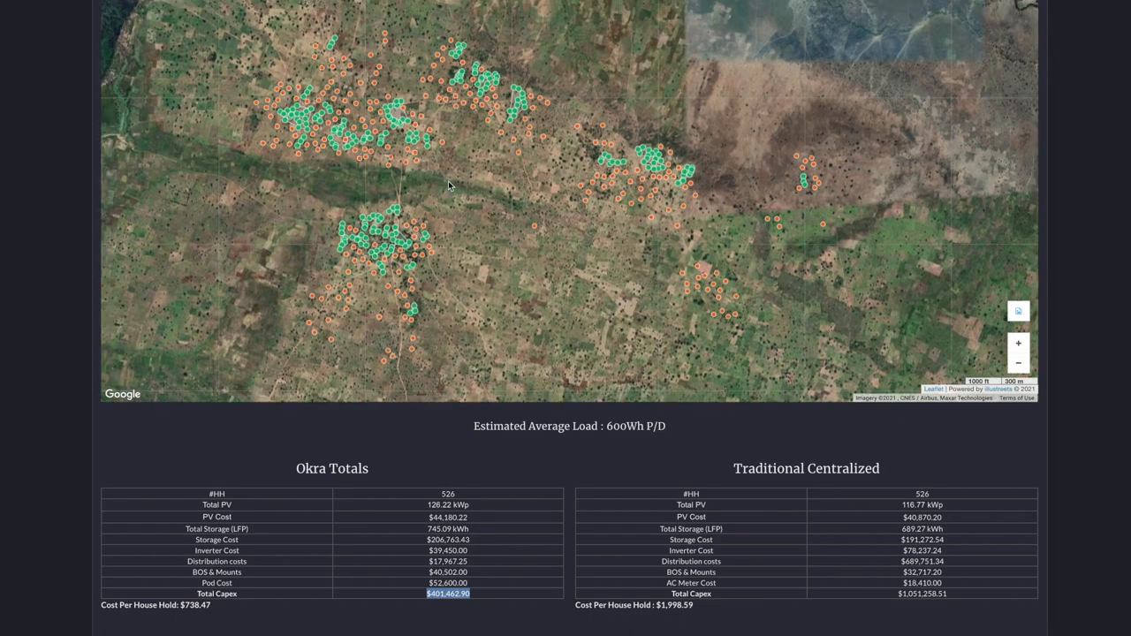
drag(448, 186, 610, 291)
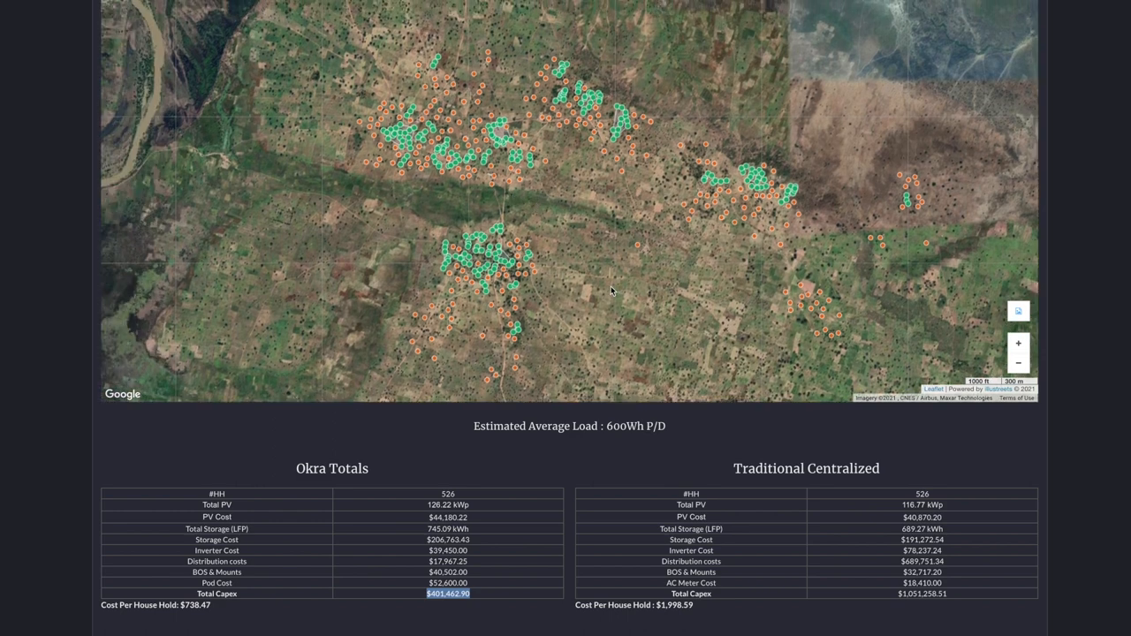
scroll(down, 3)
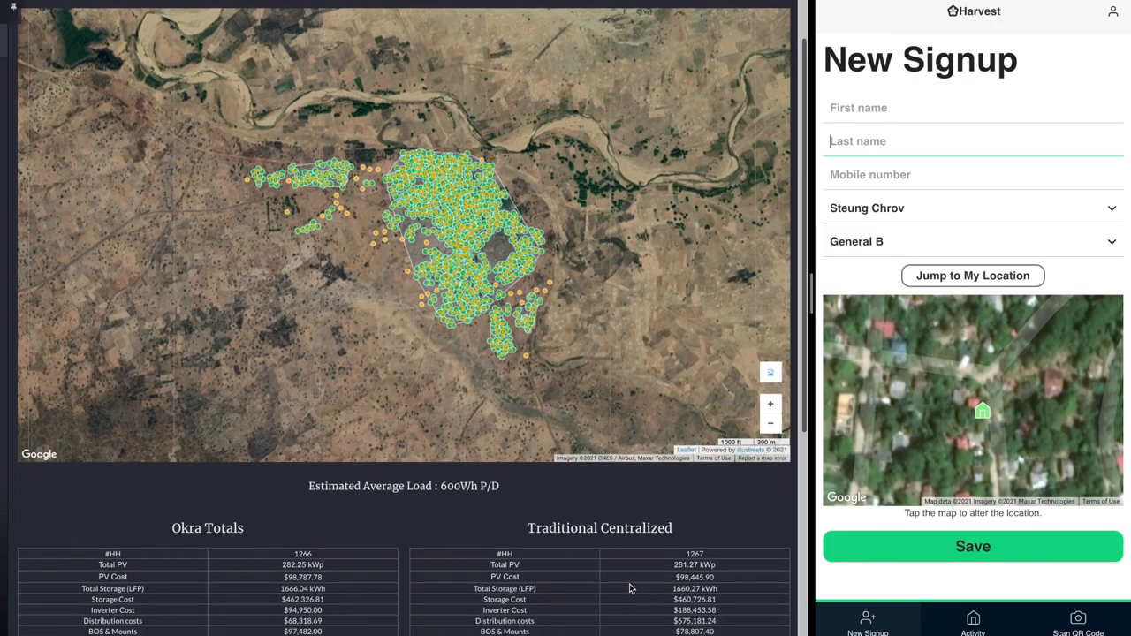
Scroll down through the Illustreets reports toward the Jamakata - Botswana simulation.
scroll(down, 3)
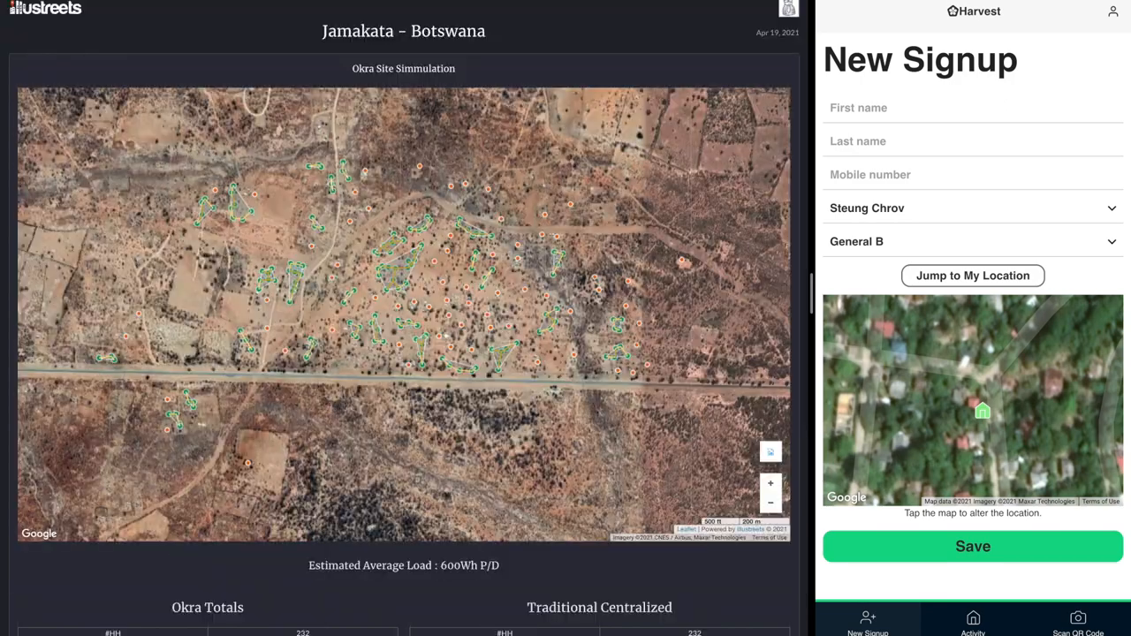
scroll(down, 3)
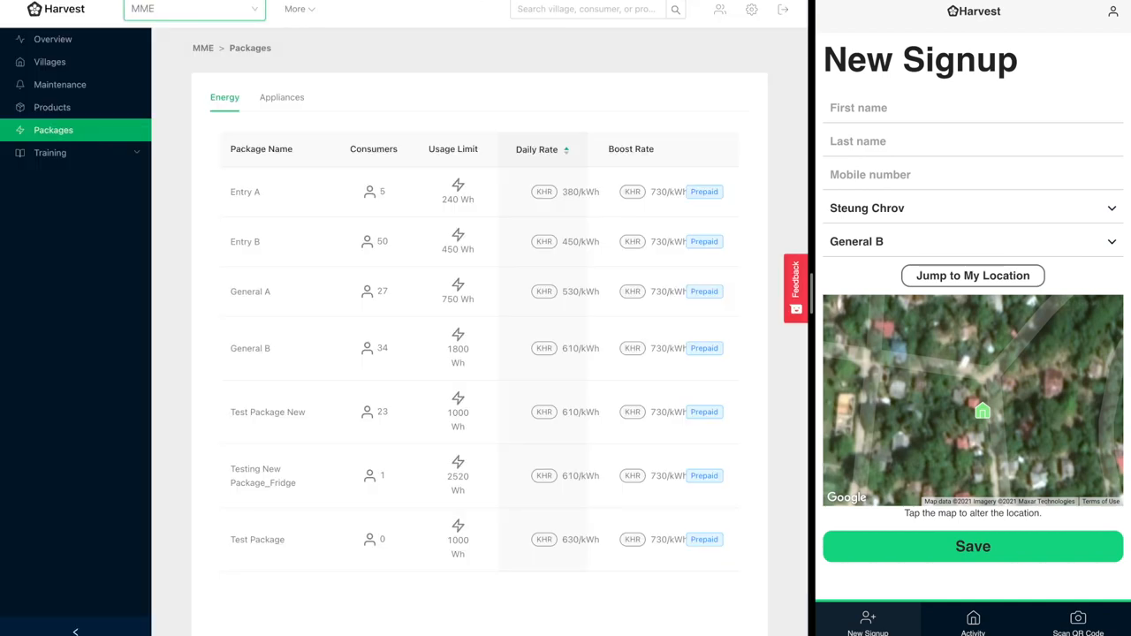
mouse_move(69, 159)
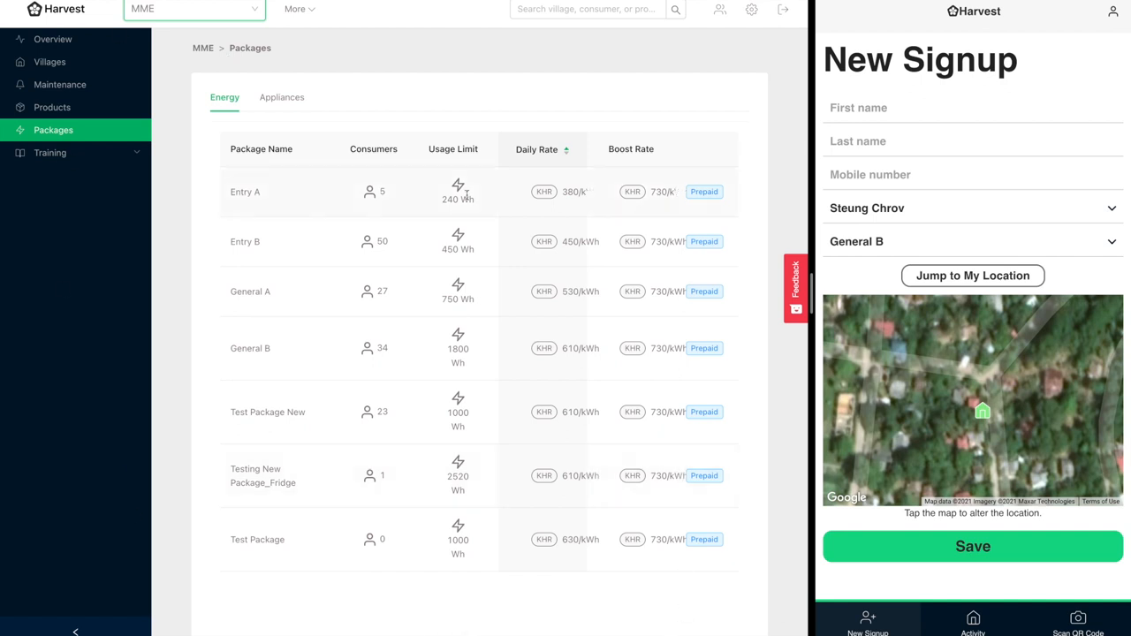
mouse_move(262, 178)
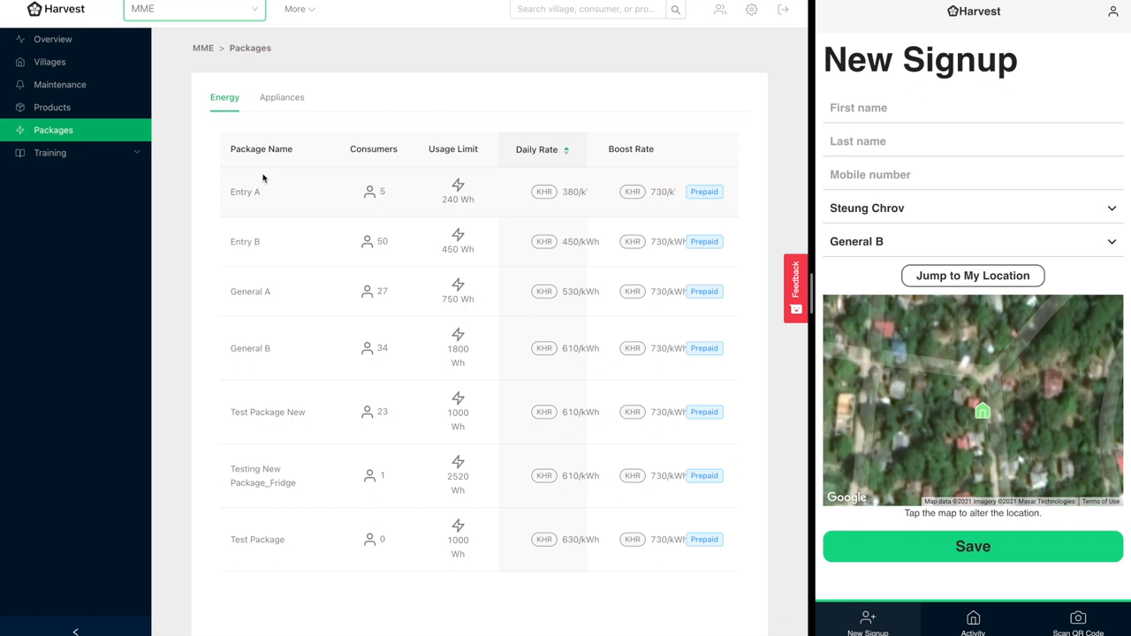
mouse_move(461, 219)
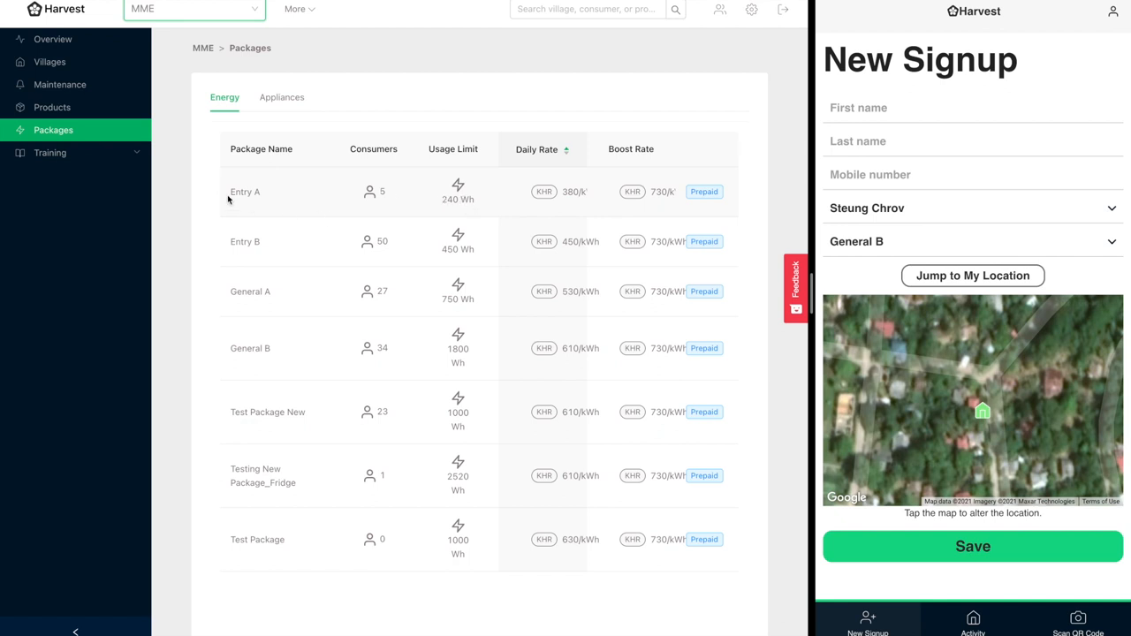
double_click(455, 198)
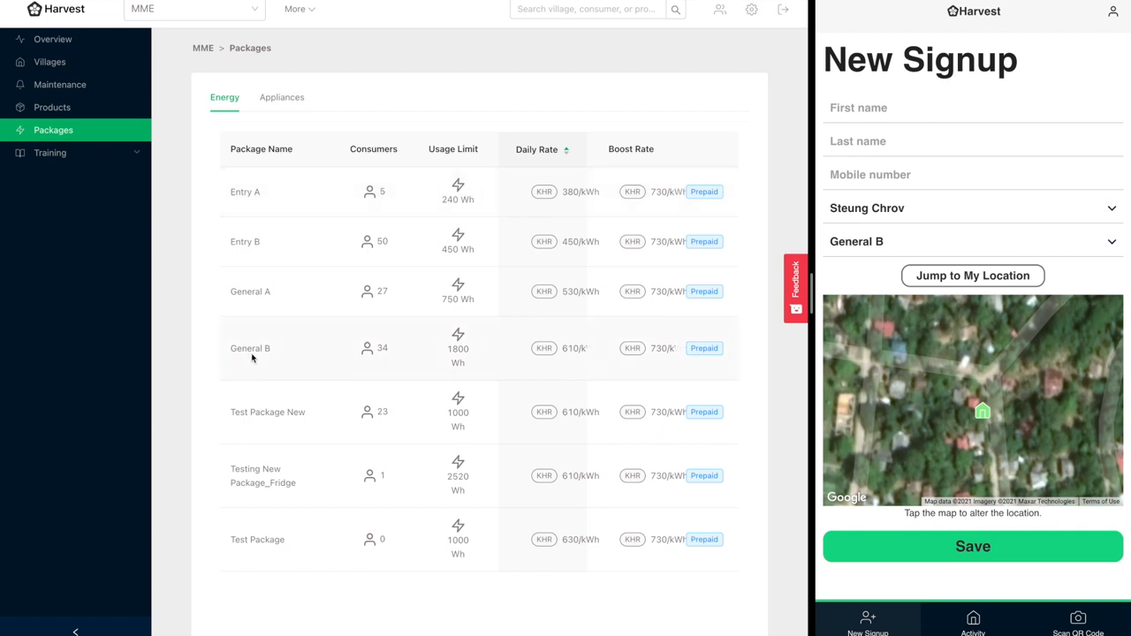
double_click(458, 351)
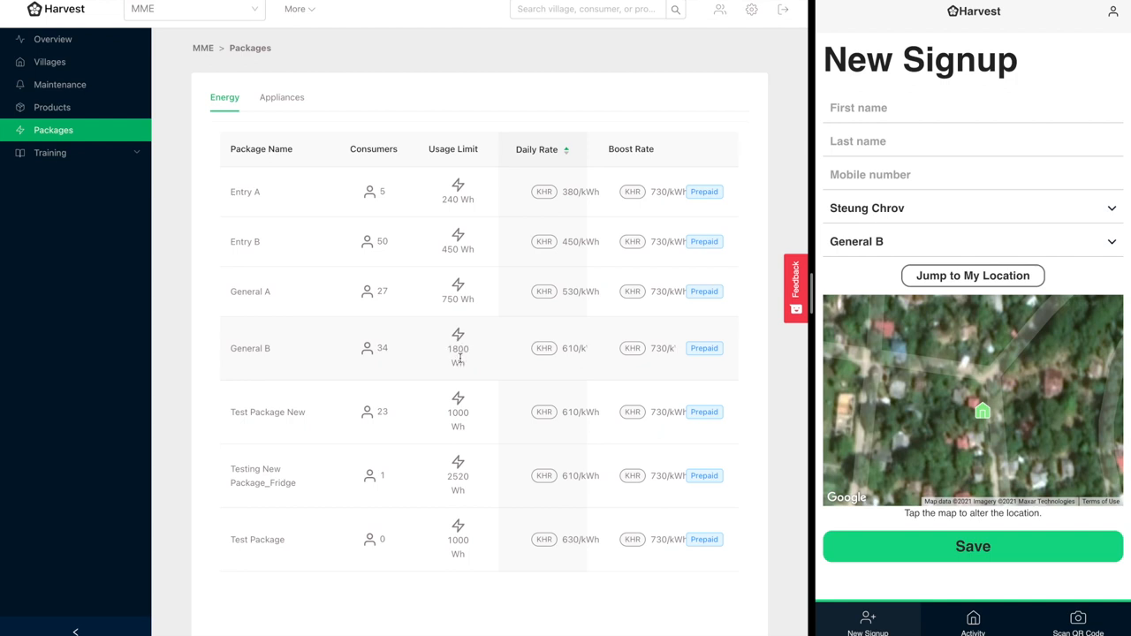
mouse_move(480, 173)
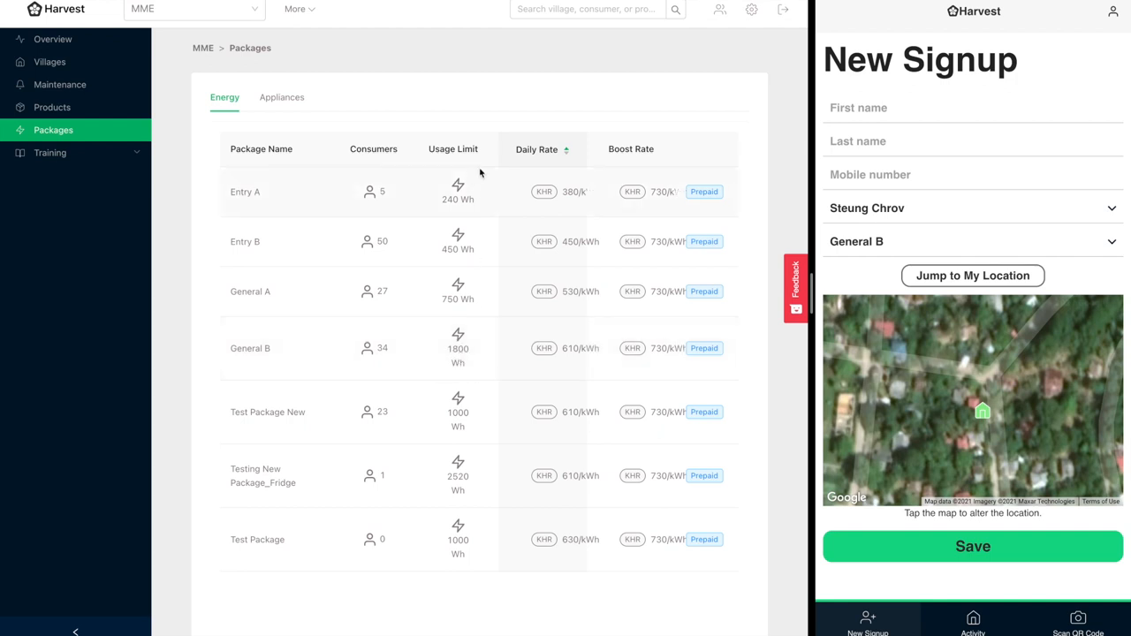
mouse_move(493, 209)
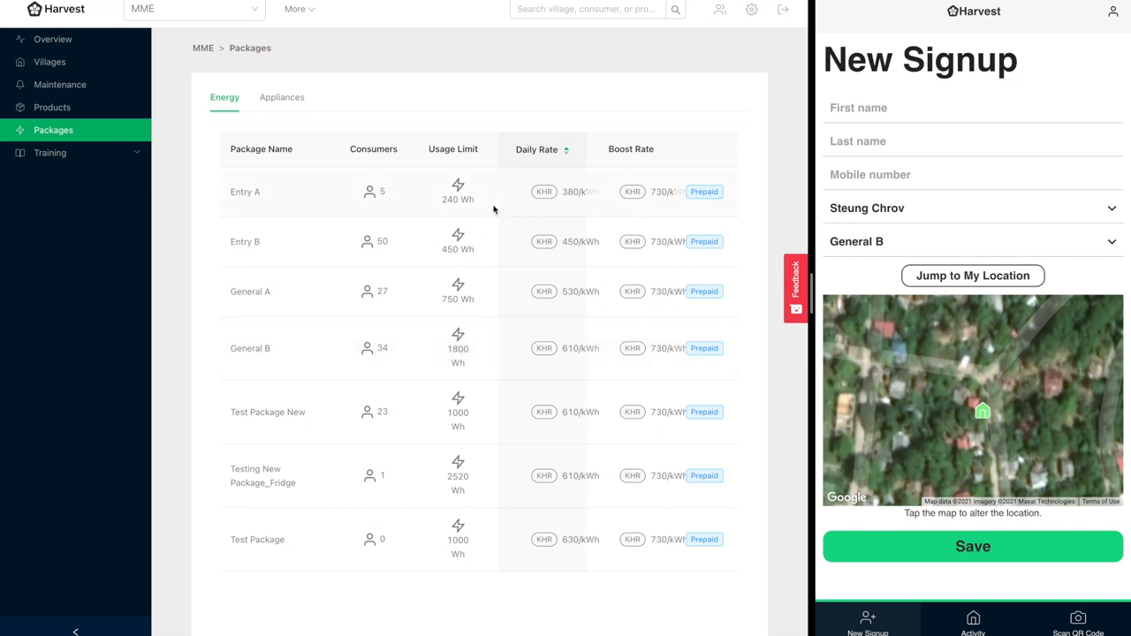
mouse_move(489, 134)
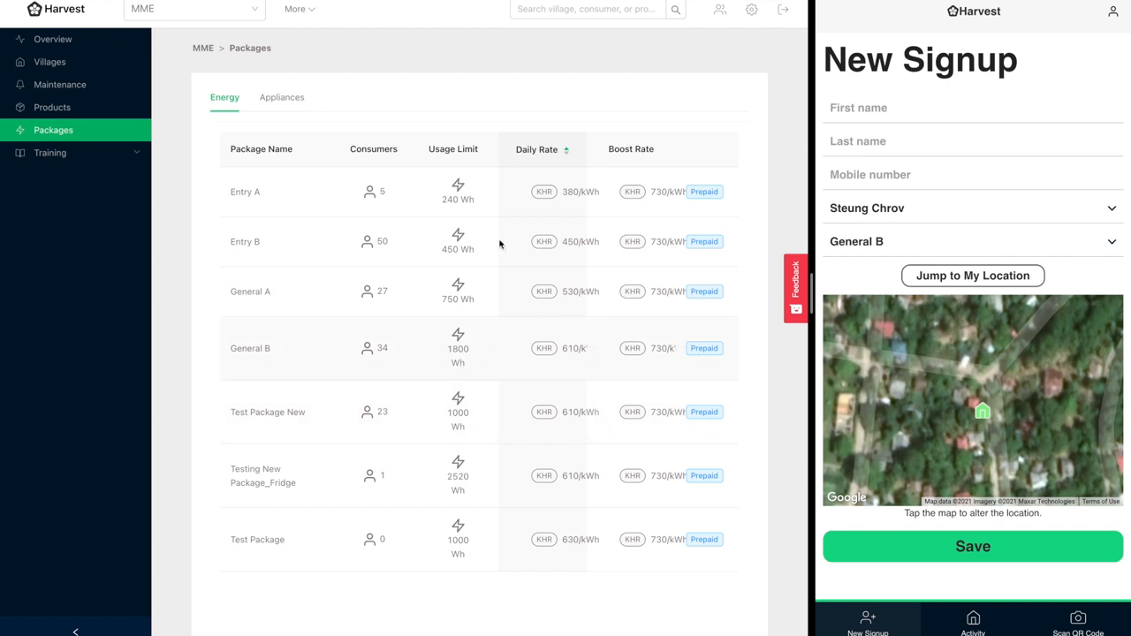
mouse_move(968, 399)
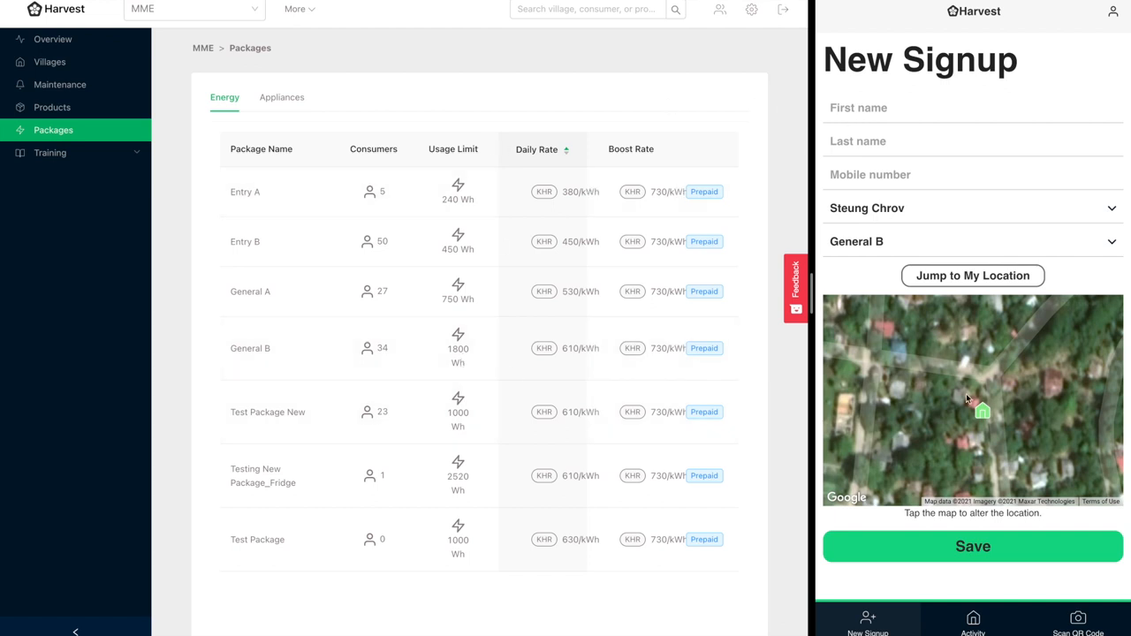
mouse_move(993, 421)
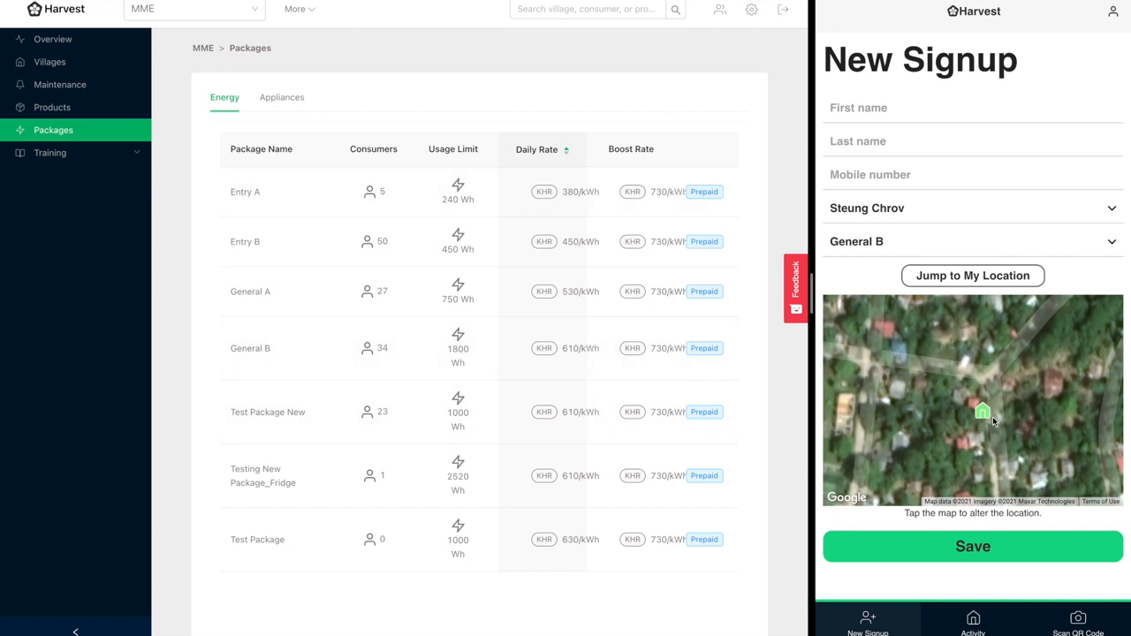
click(970, 417)
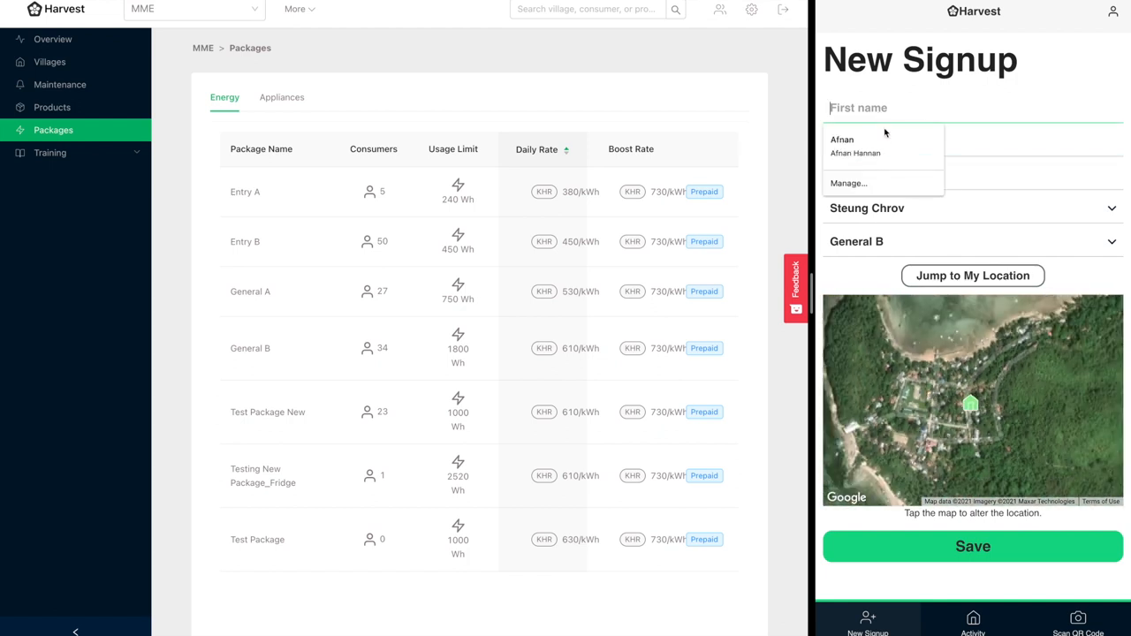
click(962, 395)
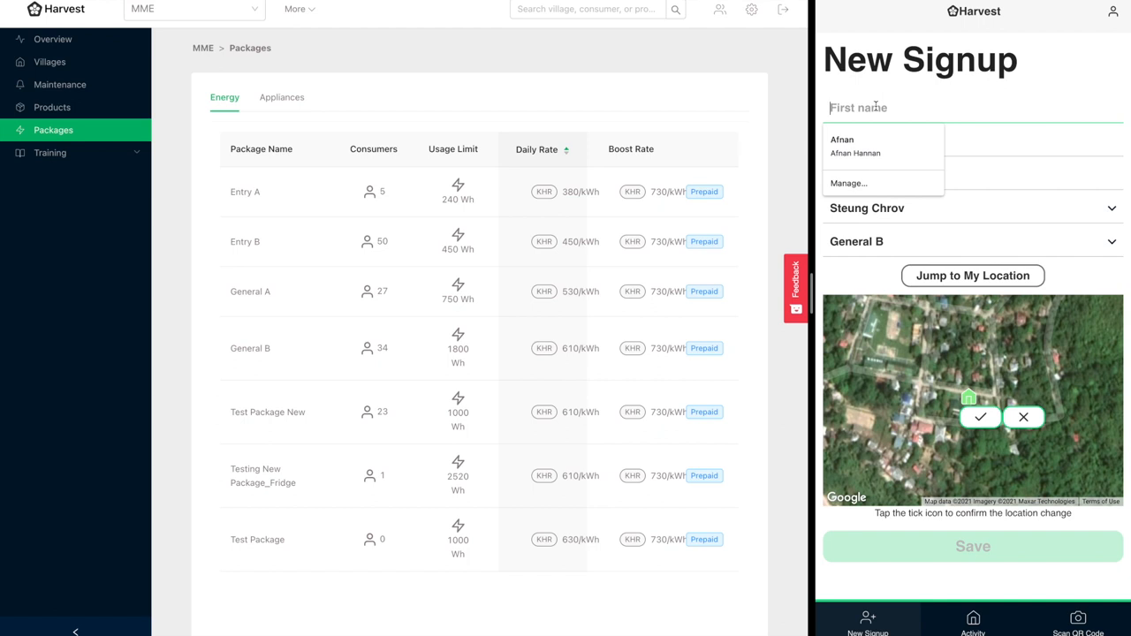
text(Sunny)
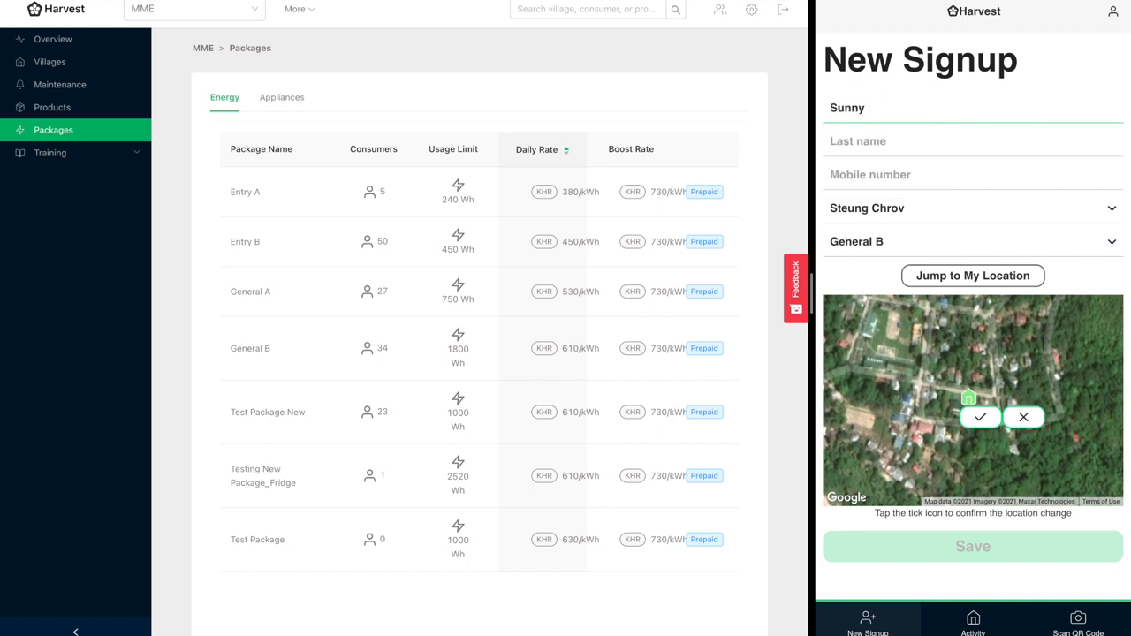
text(D)
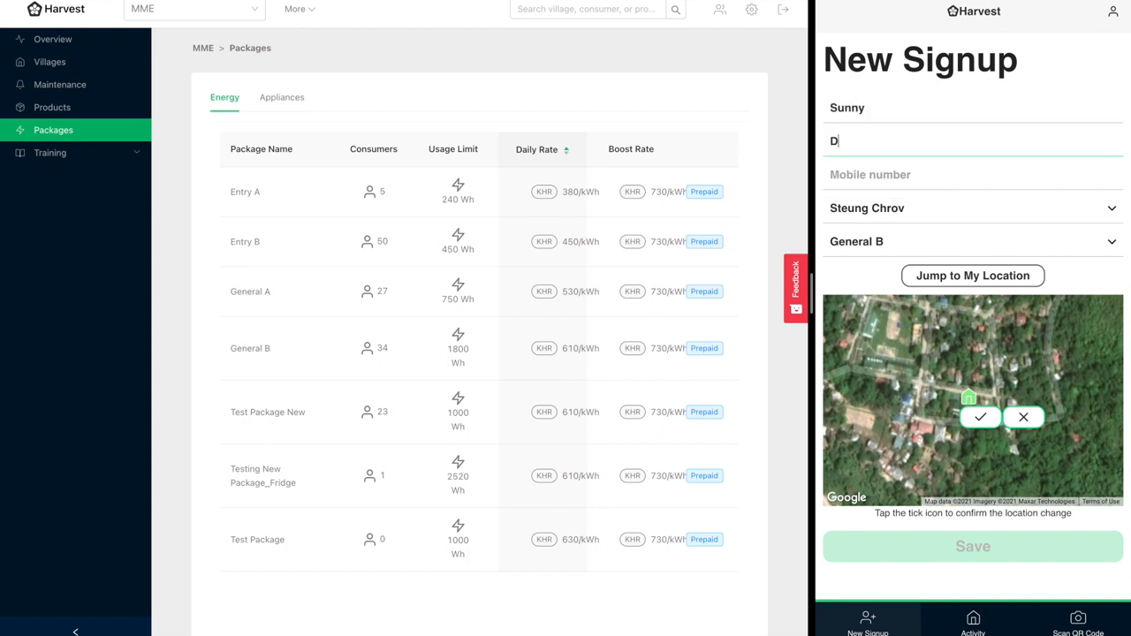
text(ay)
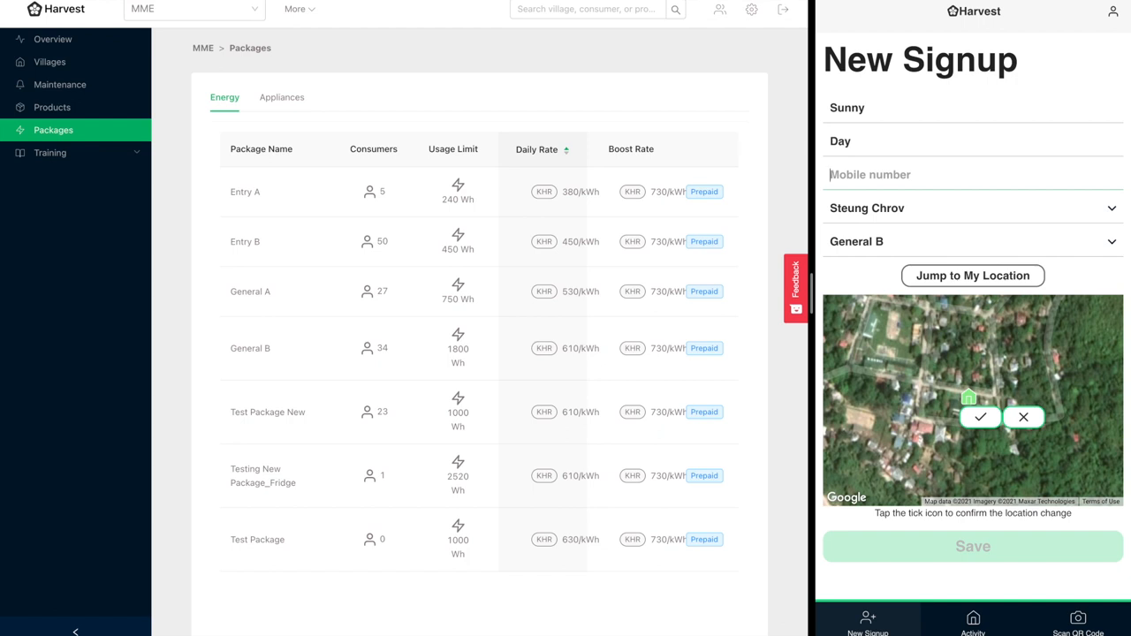
text(+1234231231432)
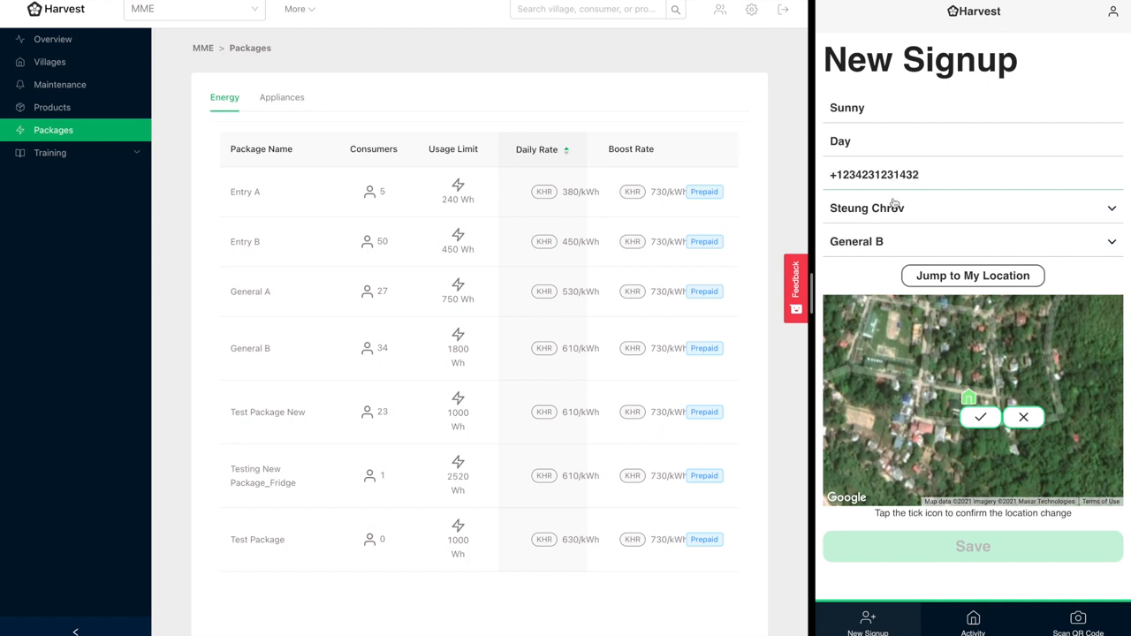
Change the signup's energy package dropdown from General B to General A.
click(972, 242)
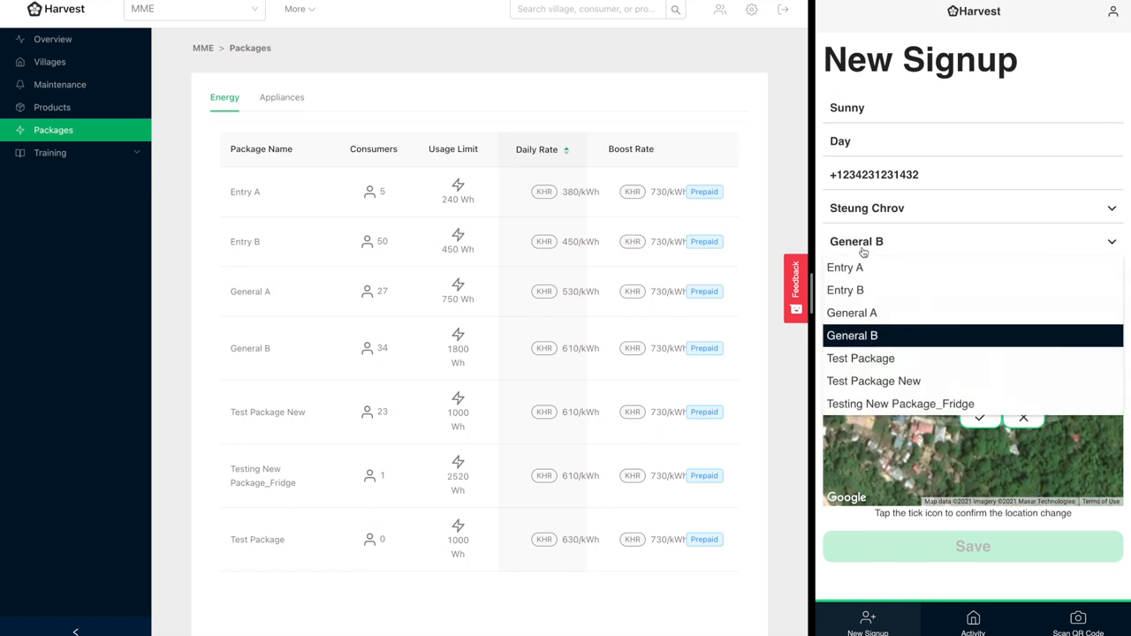
click(851, 312)
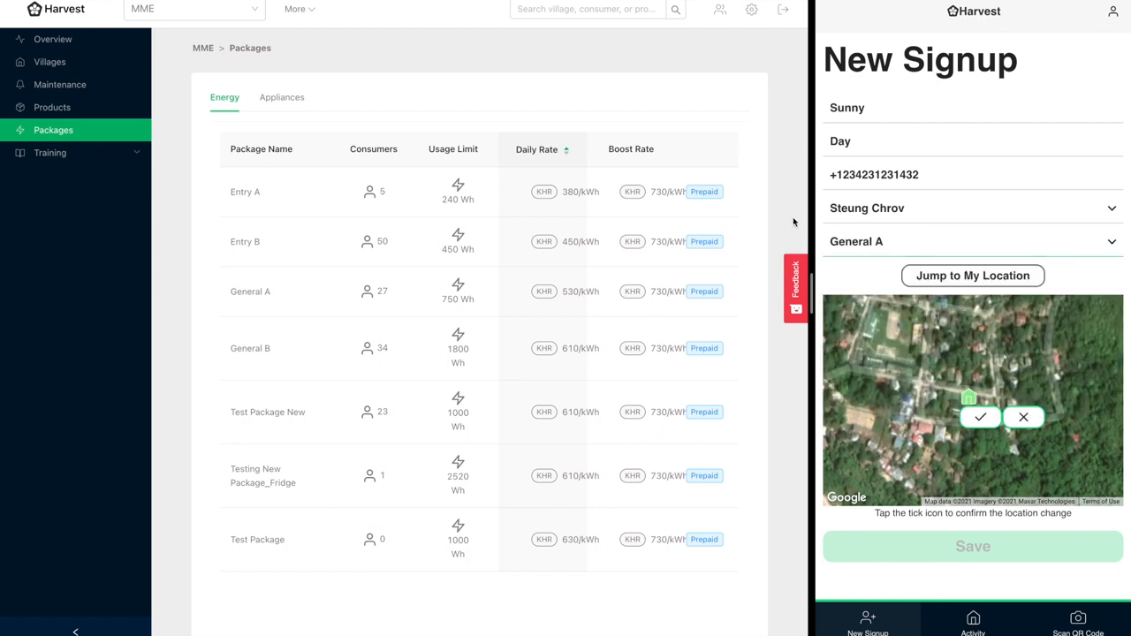
mouse_move(573, 314)
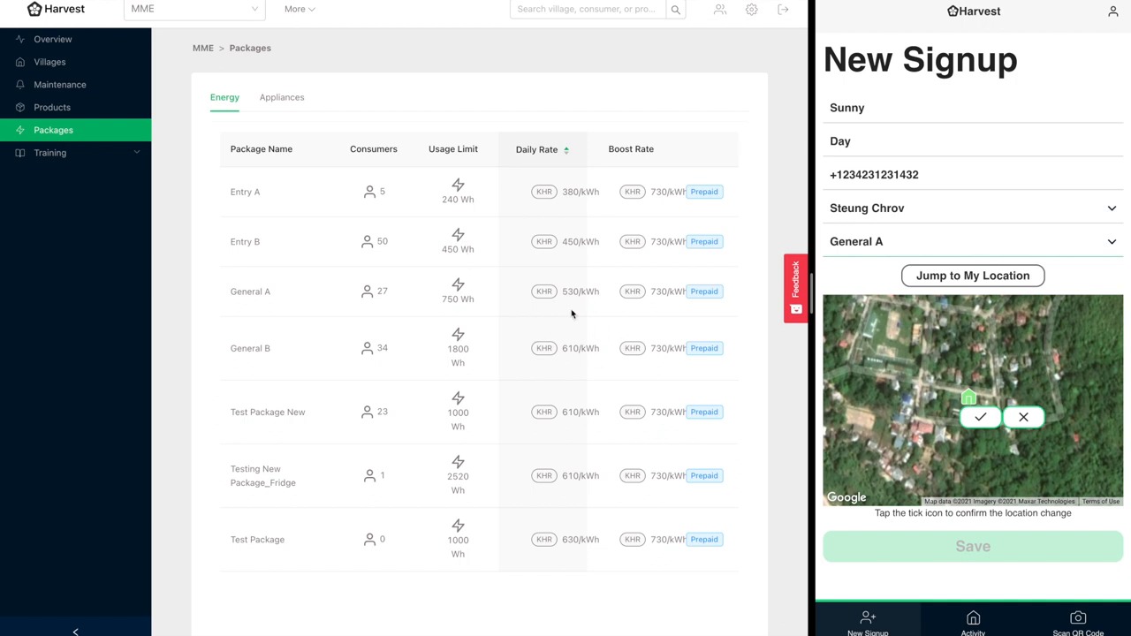
mouse_move(584, 320)
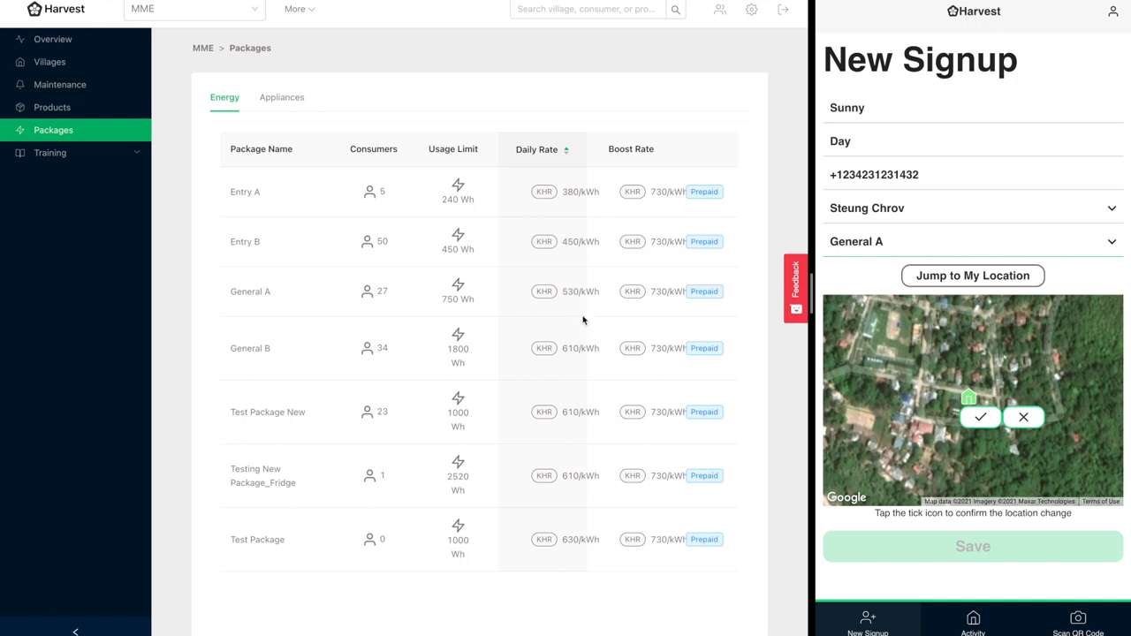
mouse_move(422, 325)
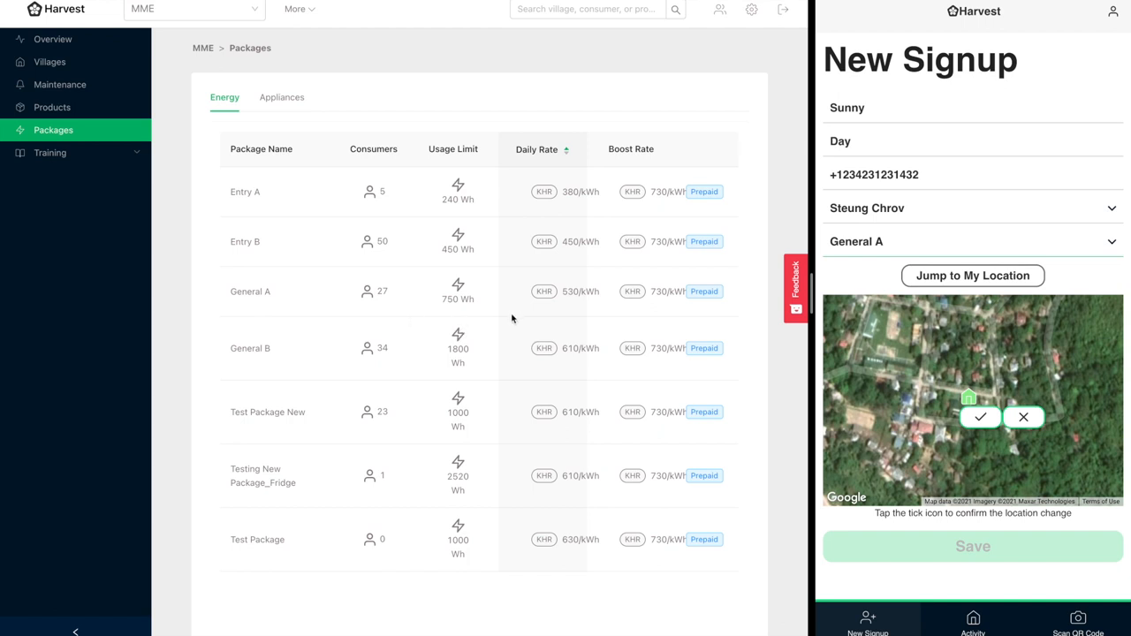
mouse_move(582, 315)
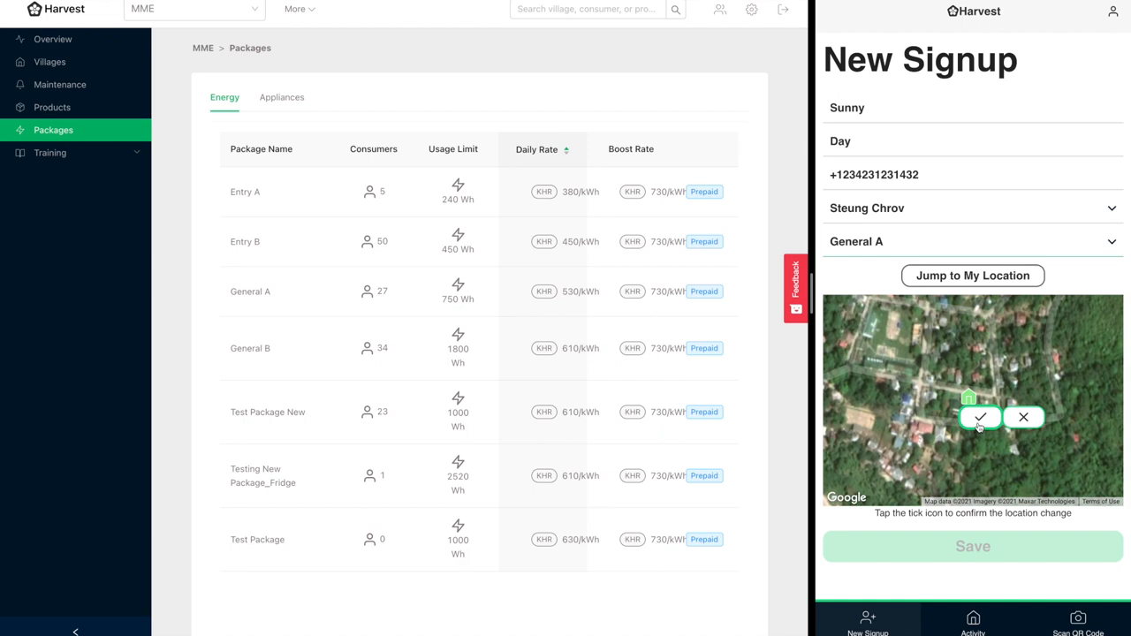
mouse_move(981, 420)
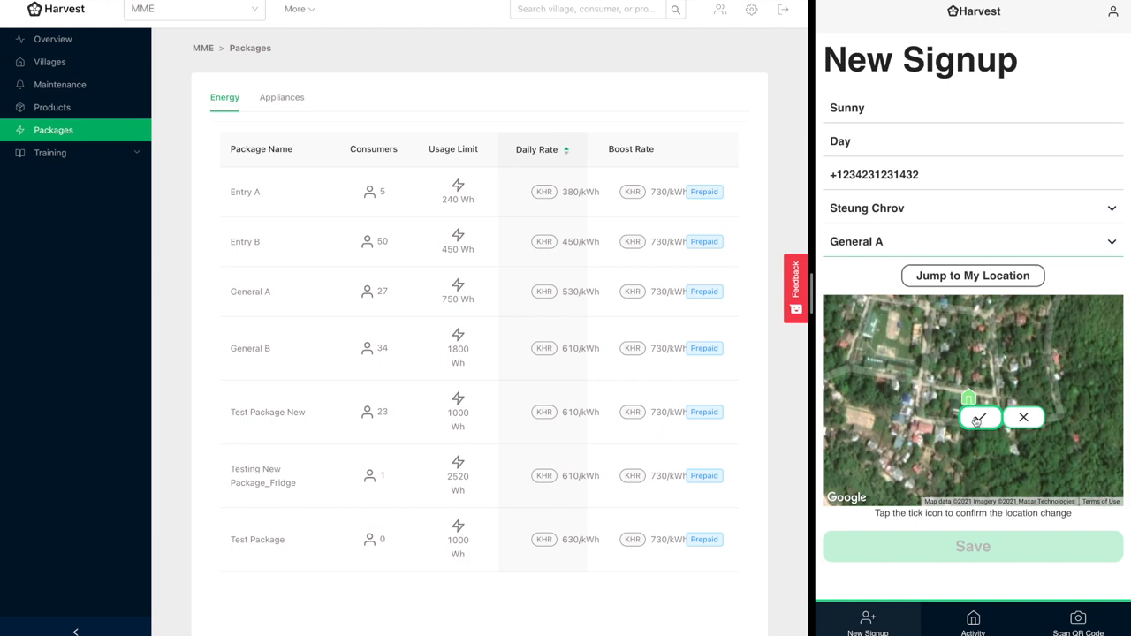
Confirm the house location, save the signup, and dismiss the error toast.
click(979, 417)
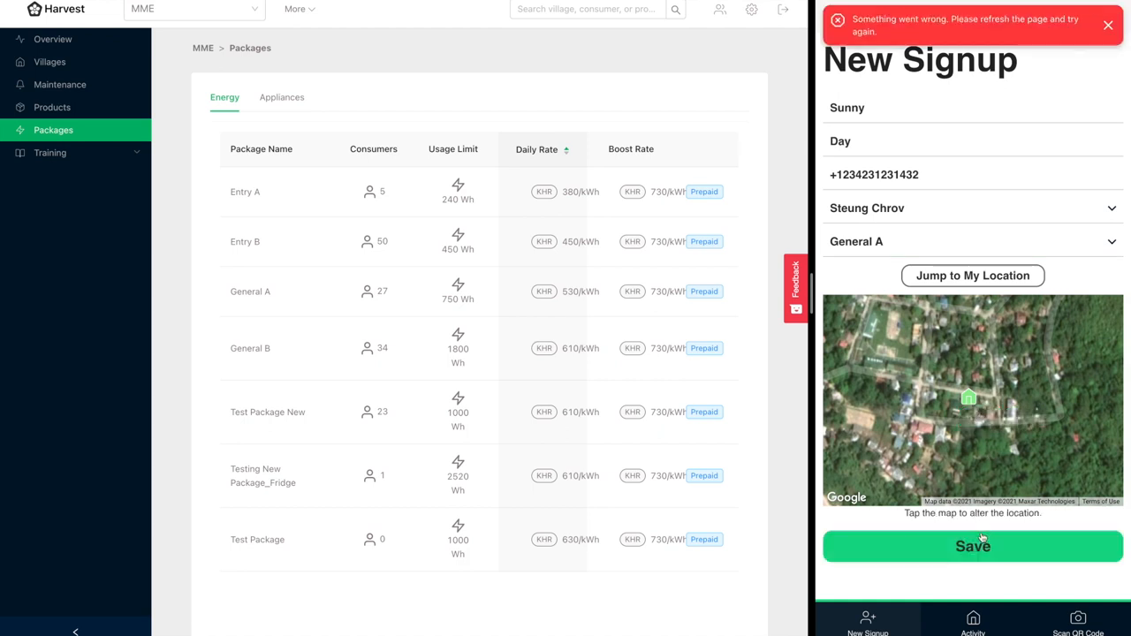
click(972, 549)
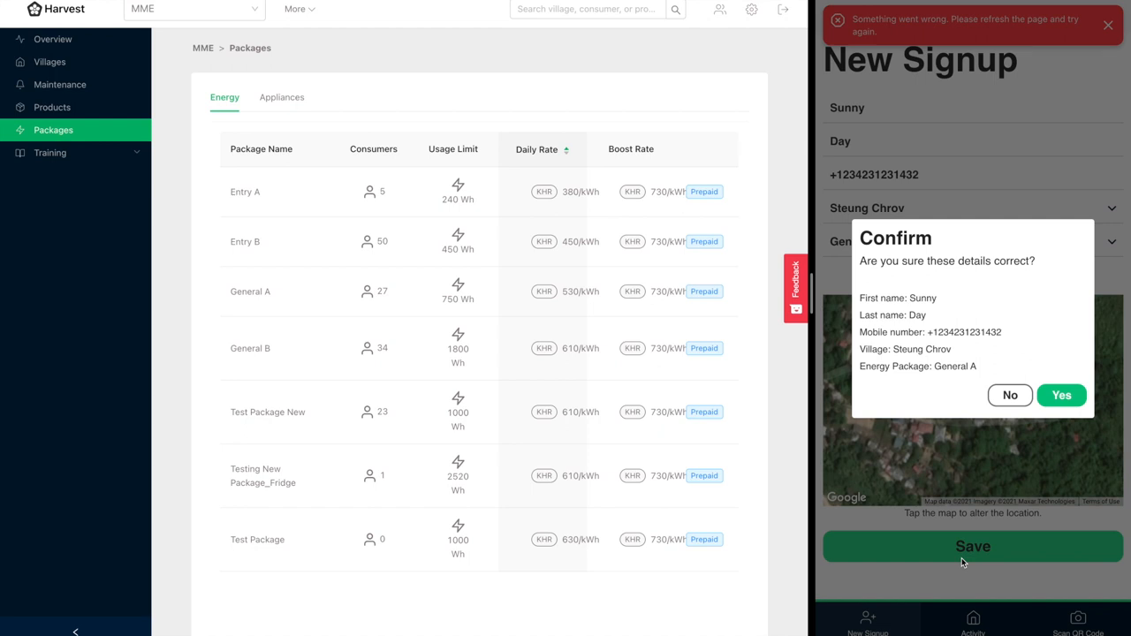
click(1107, 26)
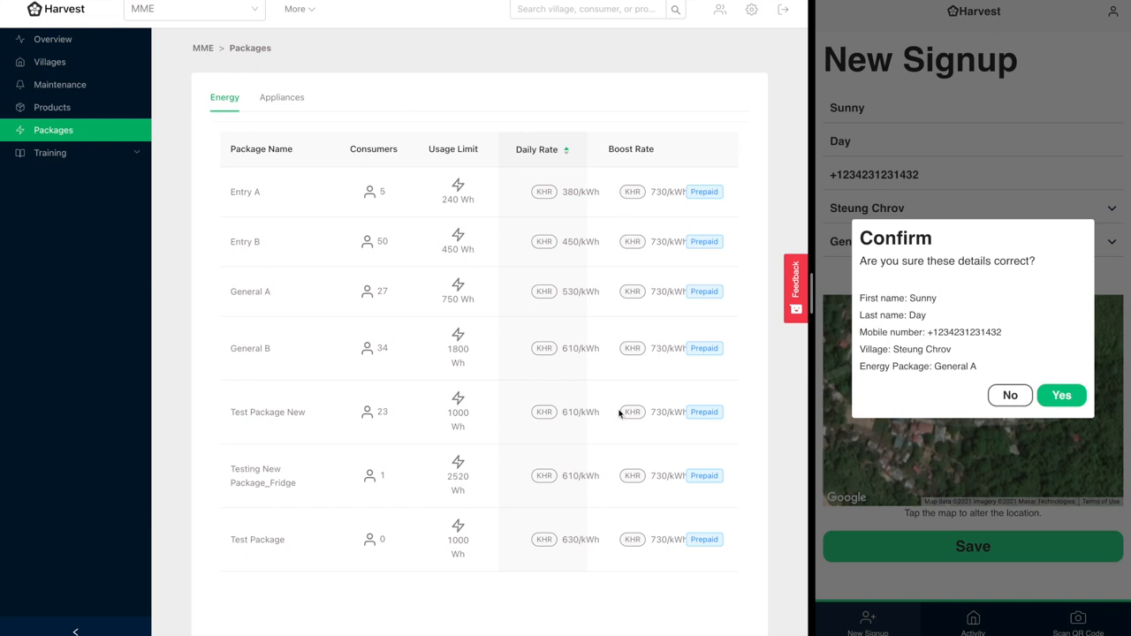
mouse_move(321, 259)
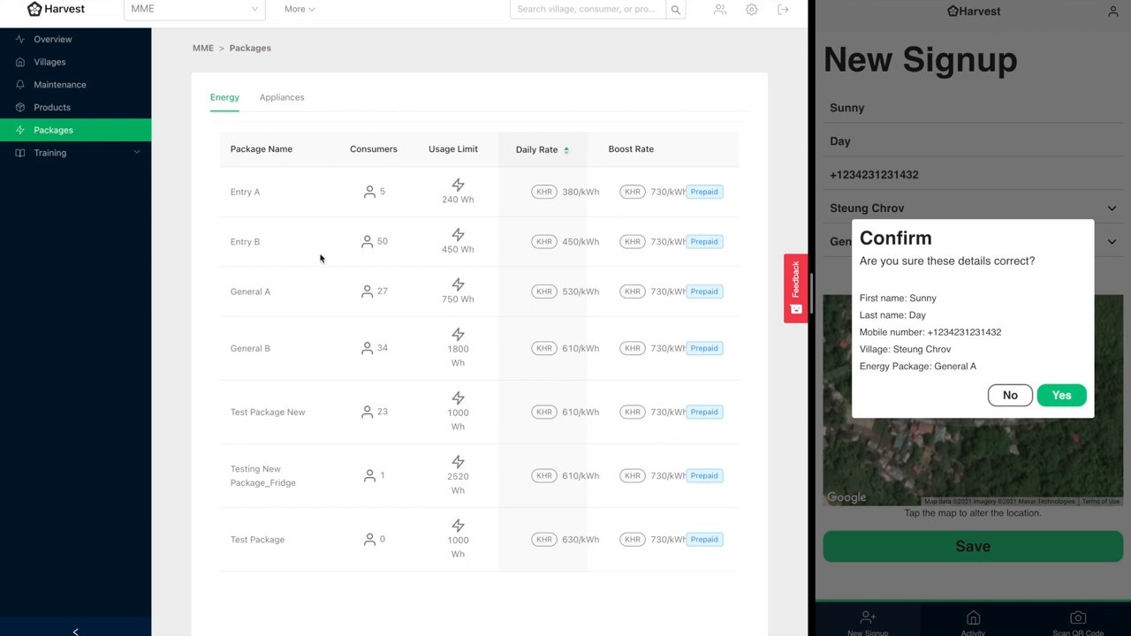
mouse_move(653, 96)
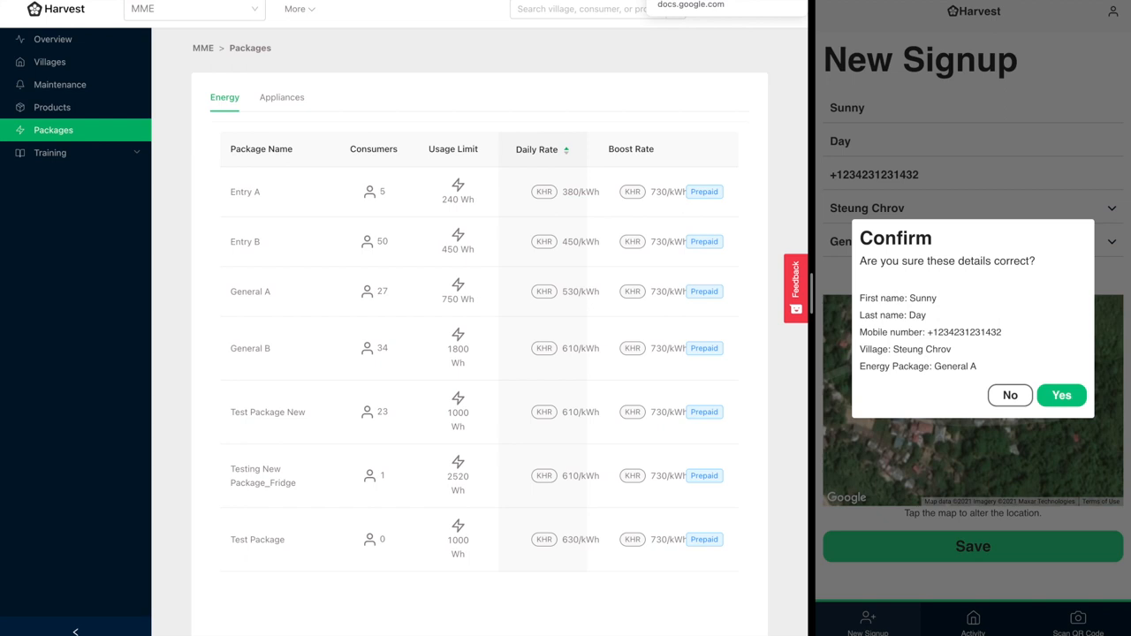
click(692, 6)
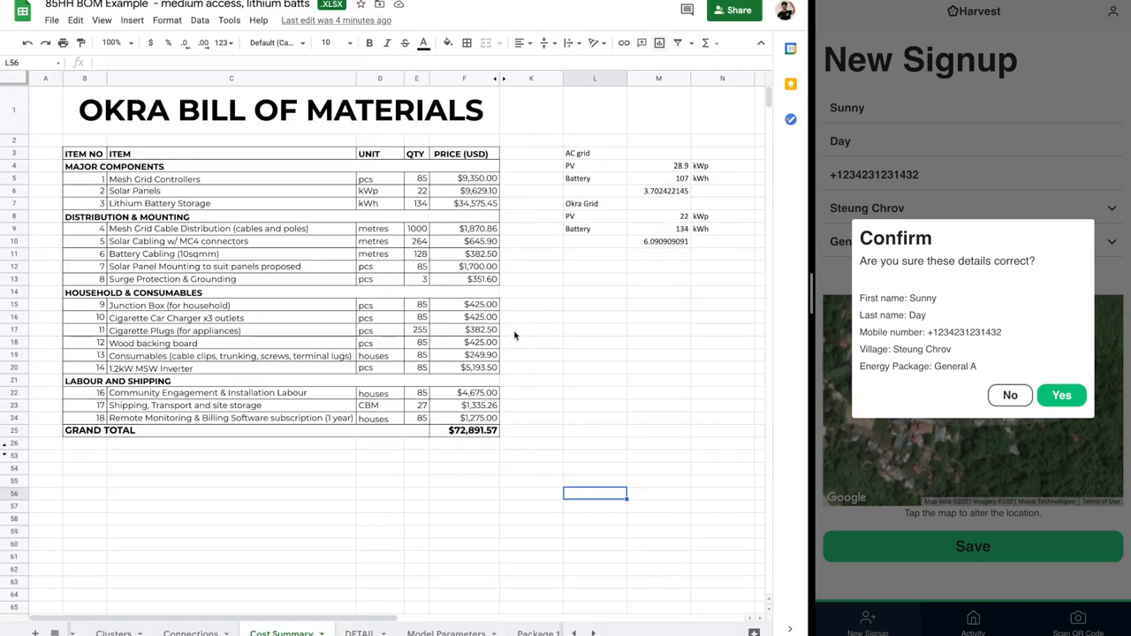
click(531, 505)
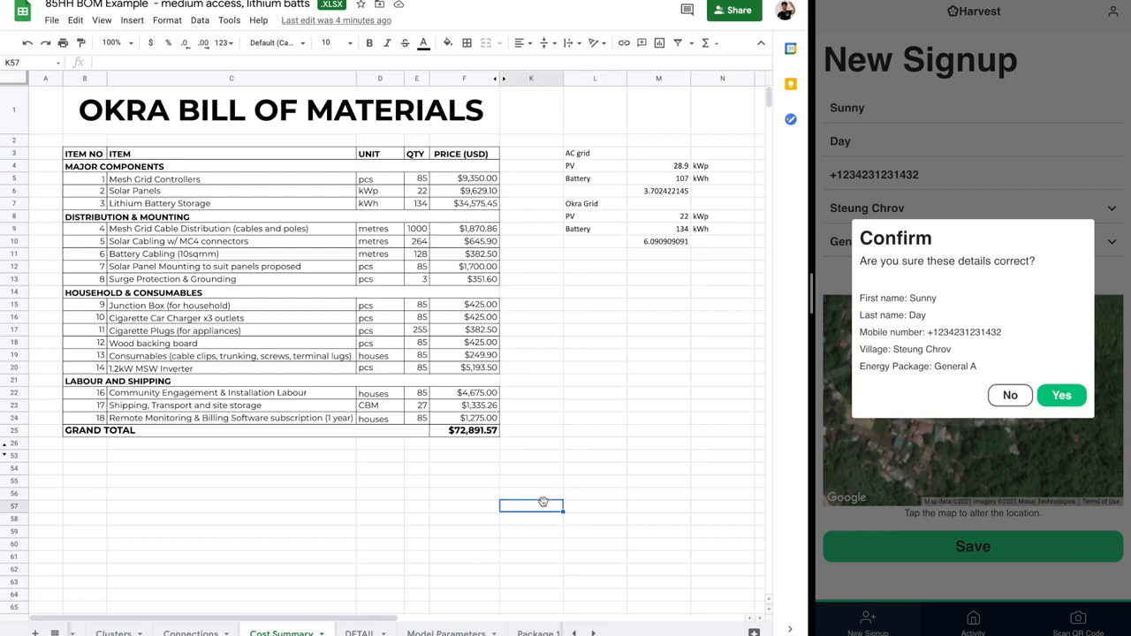
mouse_move(502, 561)
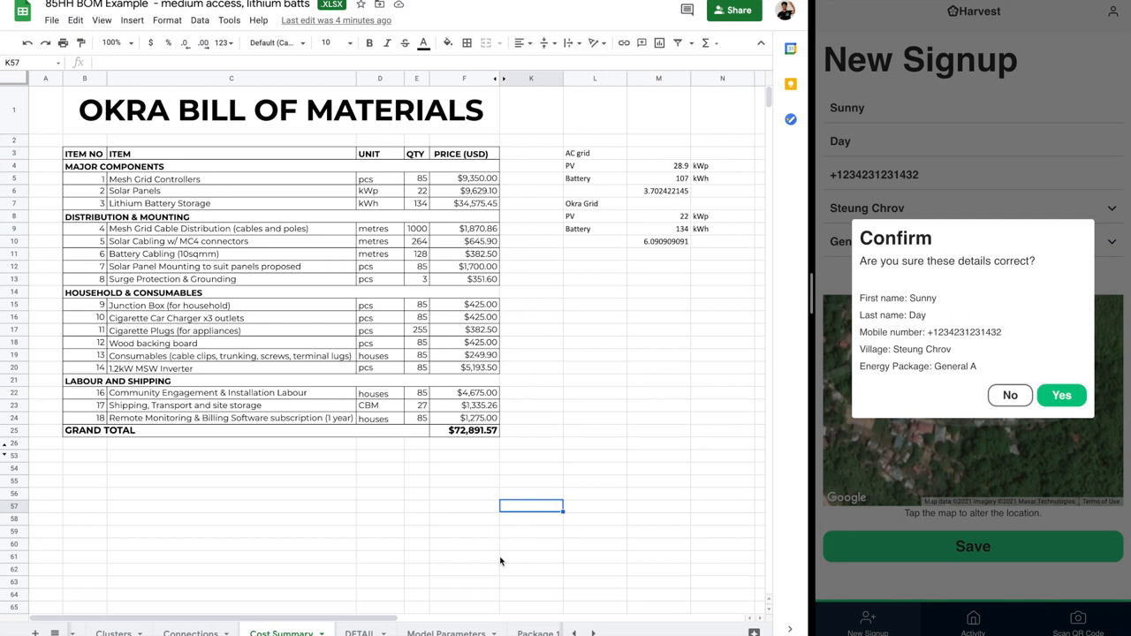
mouse_move(448, 212)
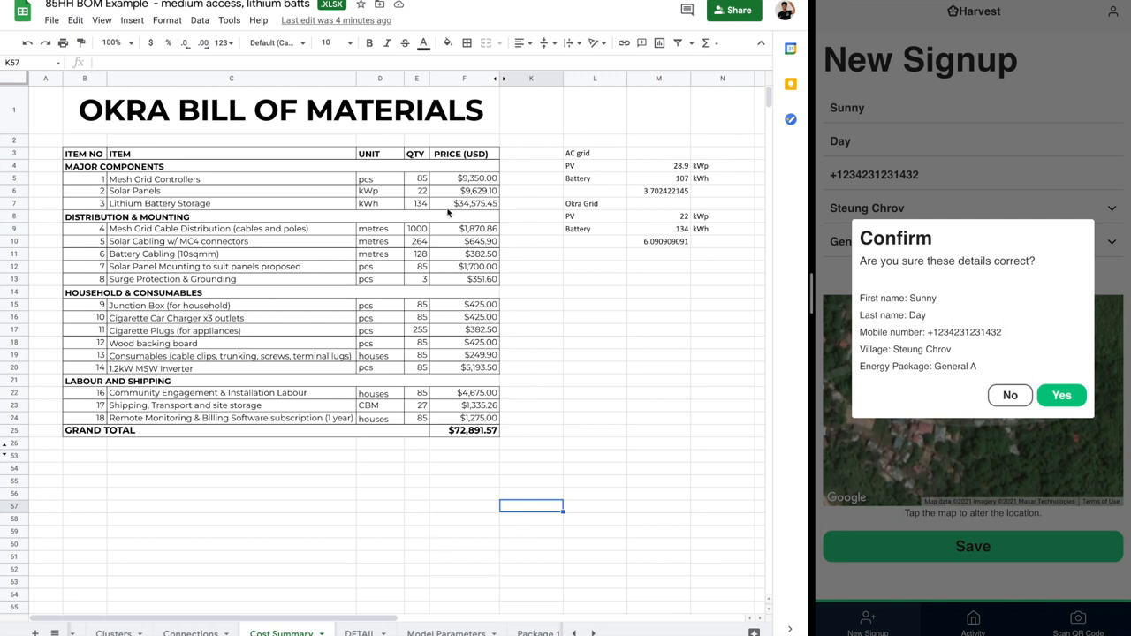
mouse_move(275, 271)
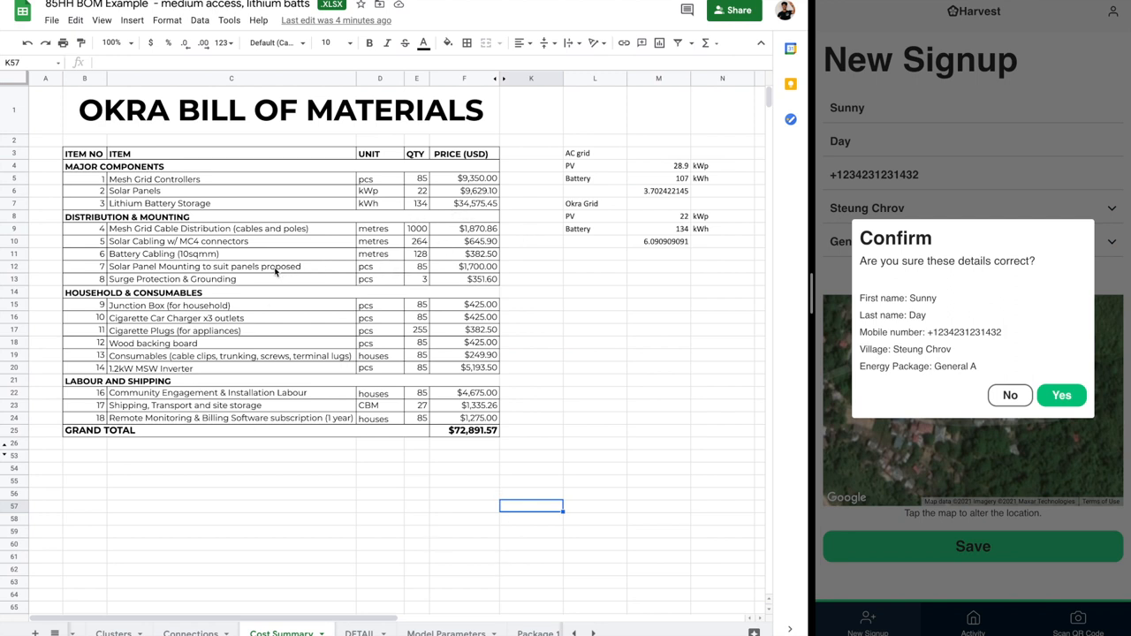
mouse_move(488, 402)
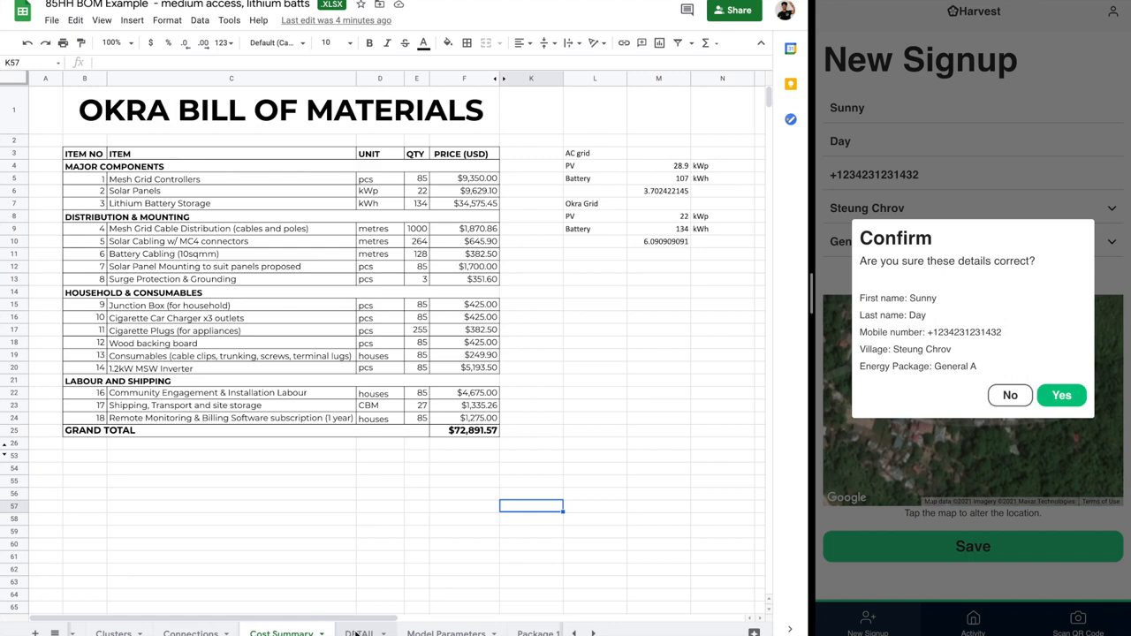
Open the DETAIL sheet, inspect Point 8's battery size formula in I9, and scroll across.
click(363, 633)
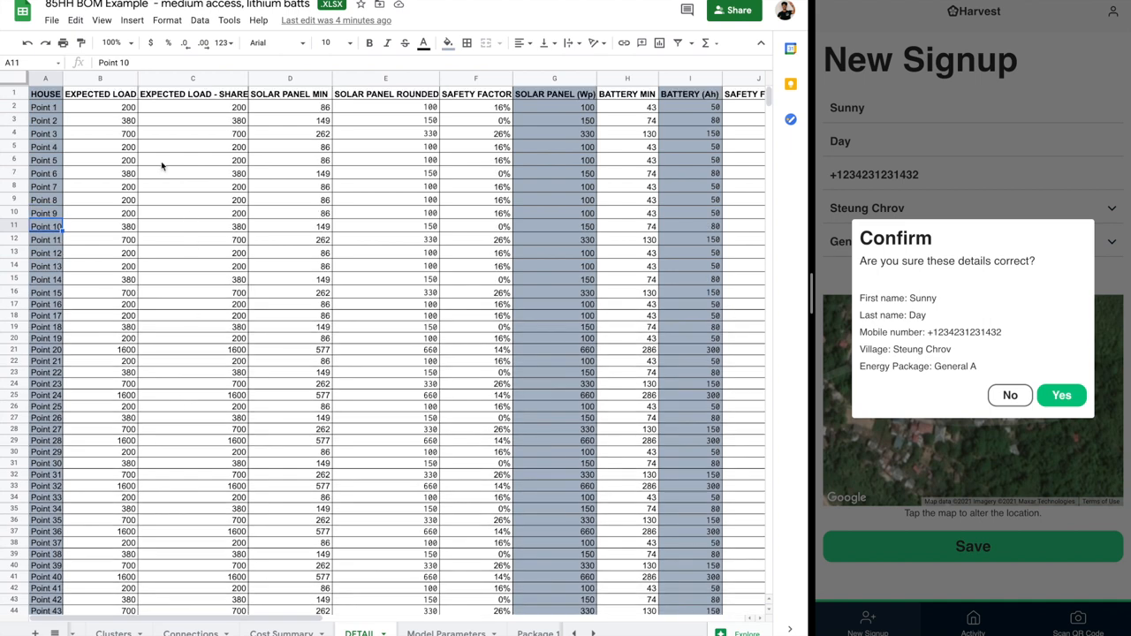
click(689, 199)
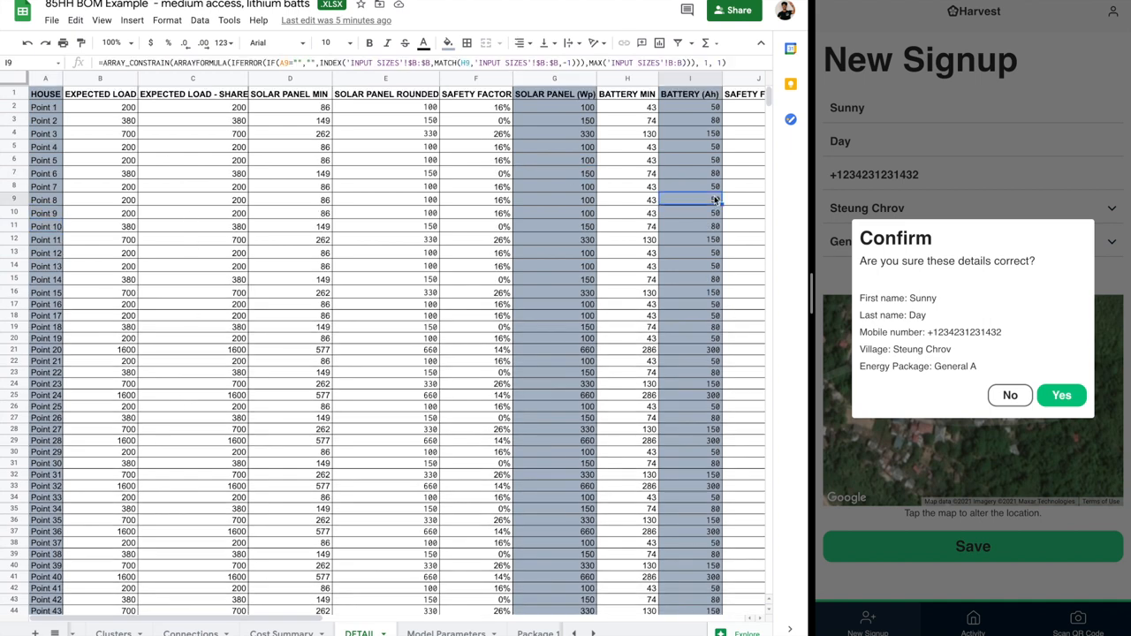
scroll(right, 3)
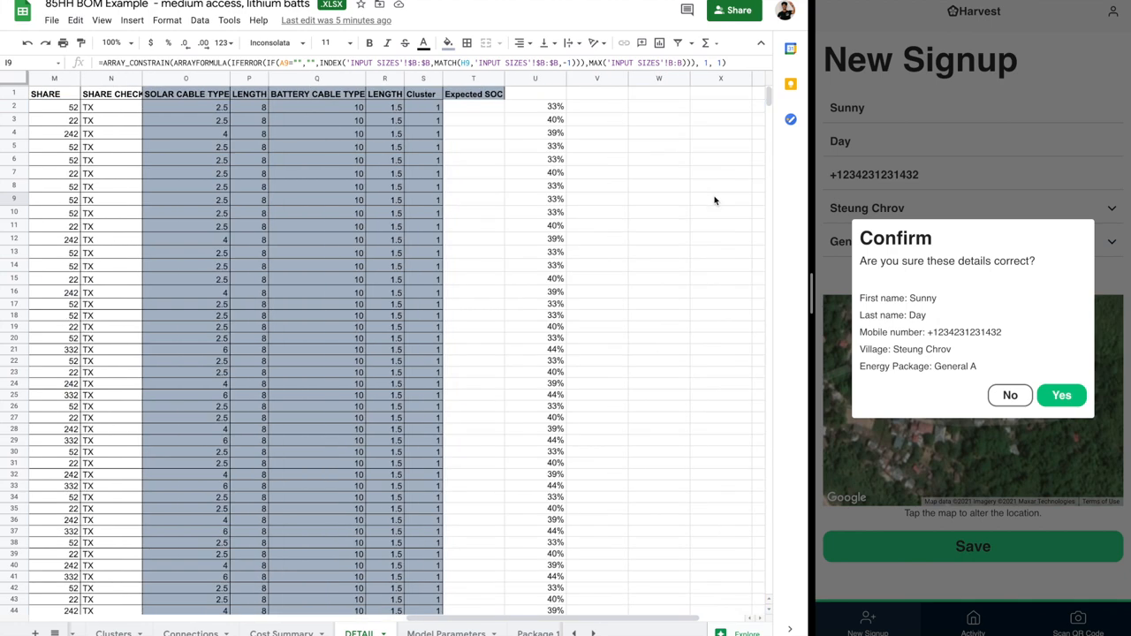
scroll(left, 3)
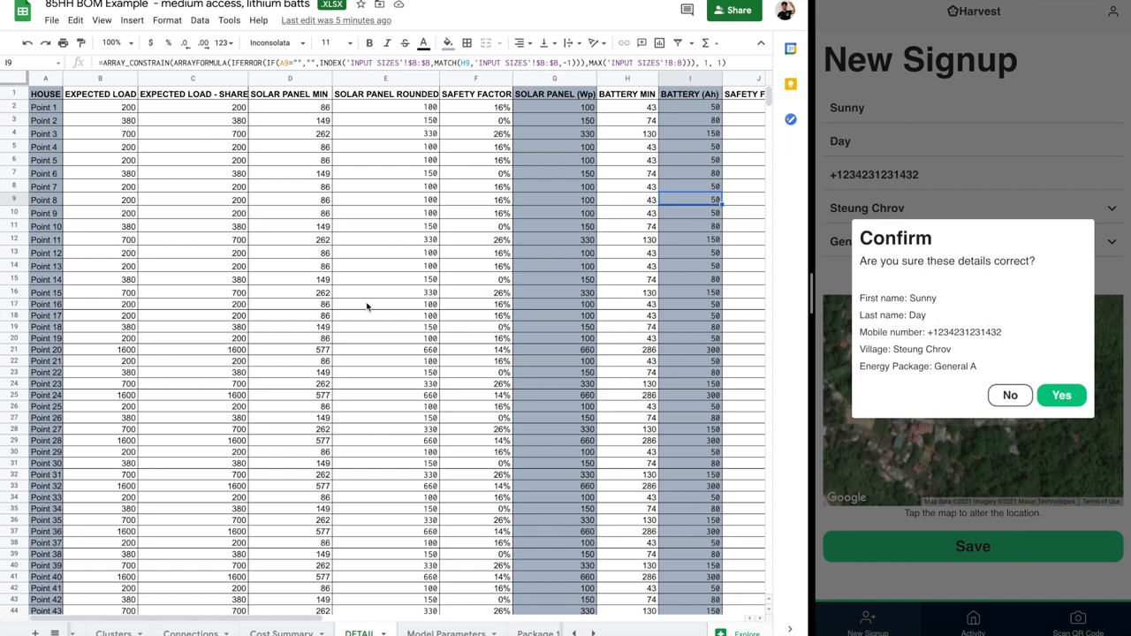
mouse_move(143, 321)
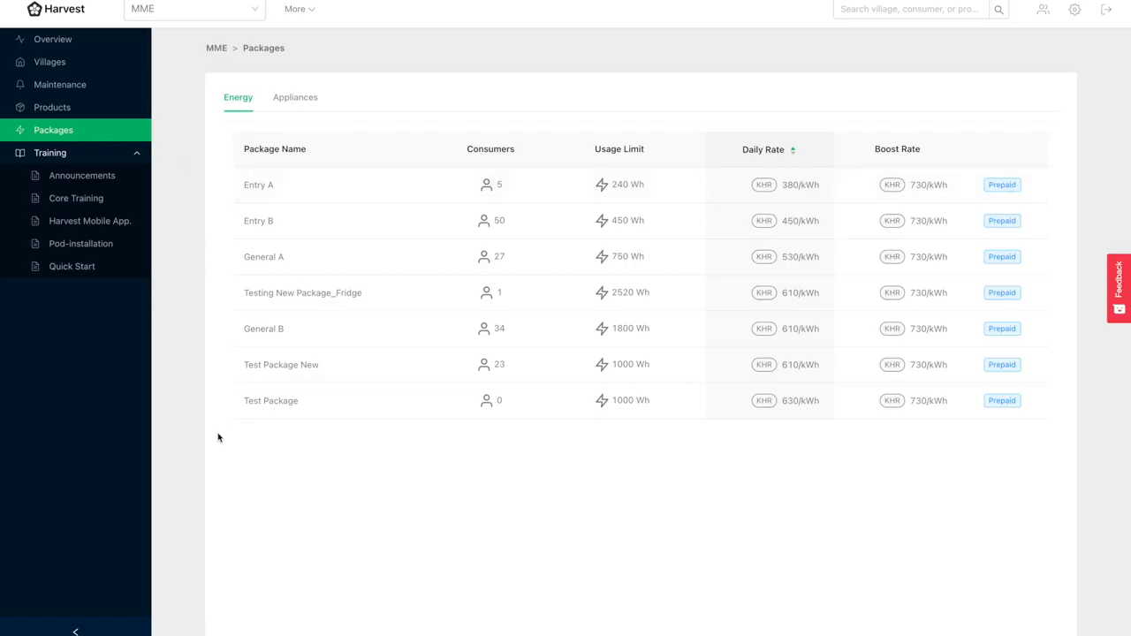
mouse_move(167, 312)
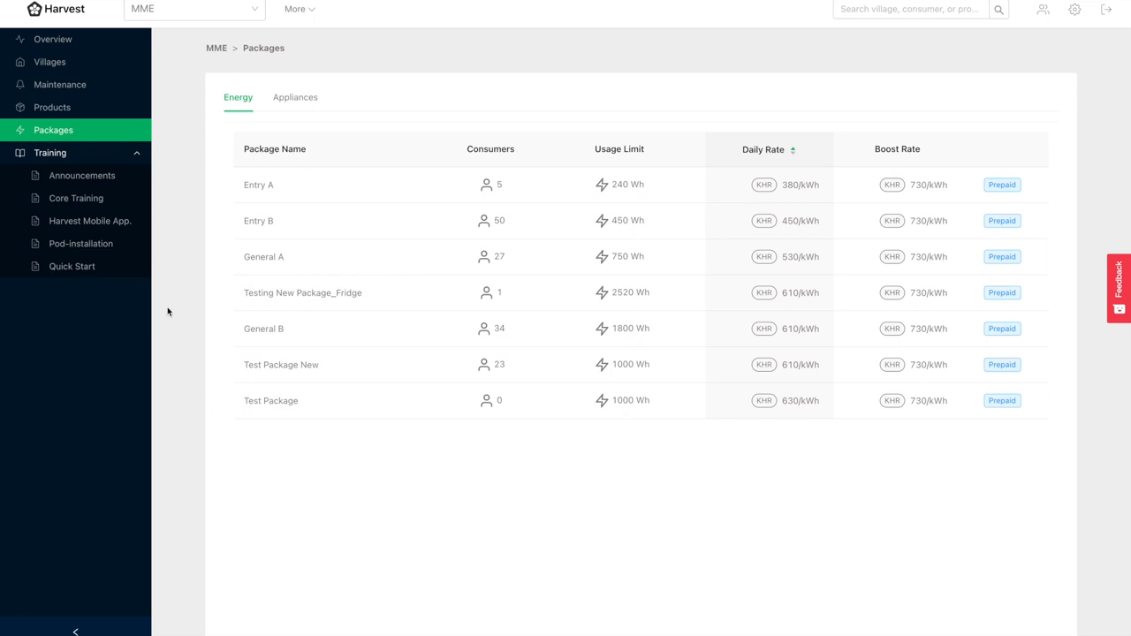
mouse_move(66, 62)
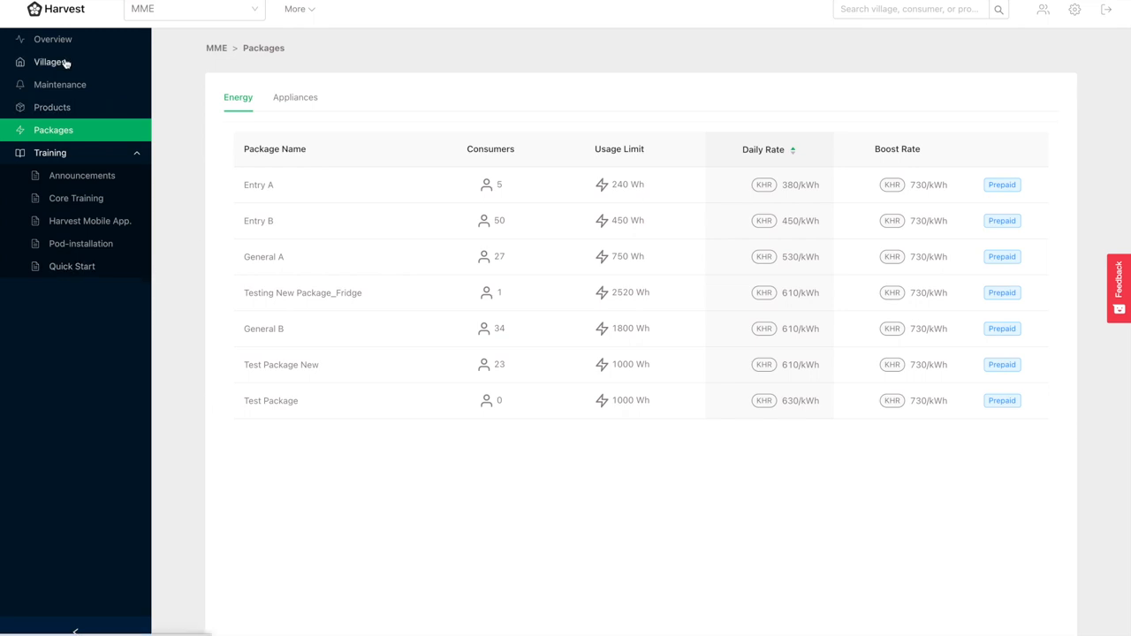
Open Villages from the left sidebar to reach the Steung Chrov village page.
click(51, 62)
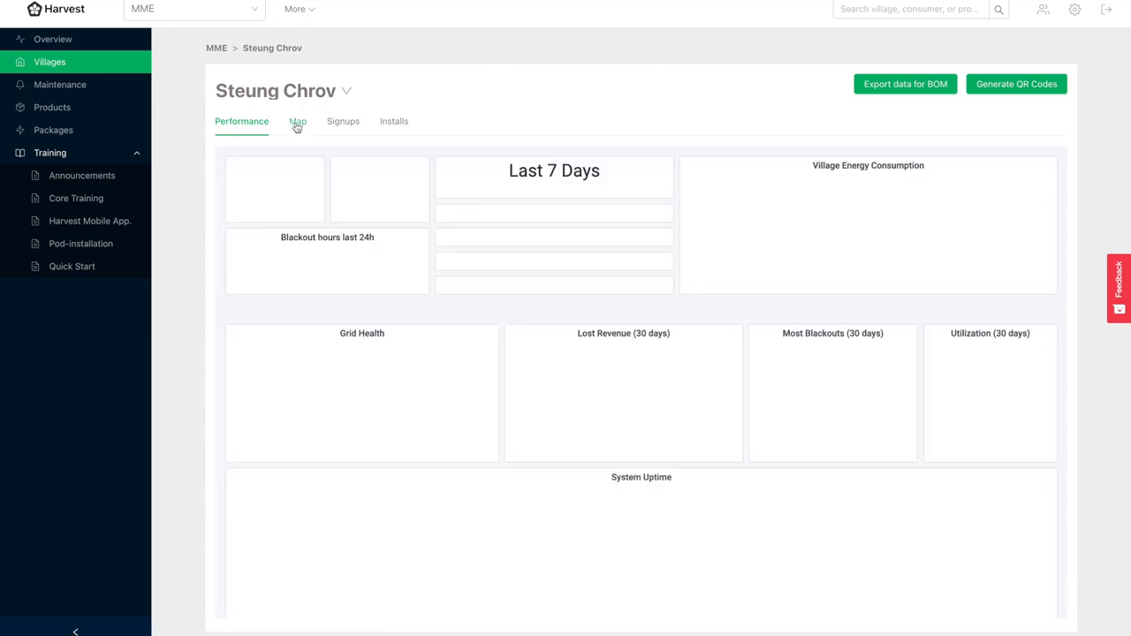
Open Steung Chrov's Map tab and zoom in on the houses, then back out.
click(296, 121)
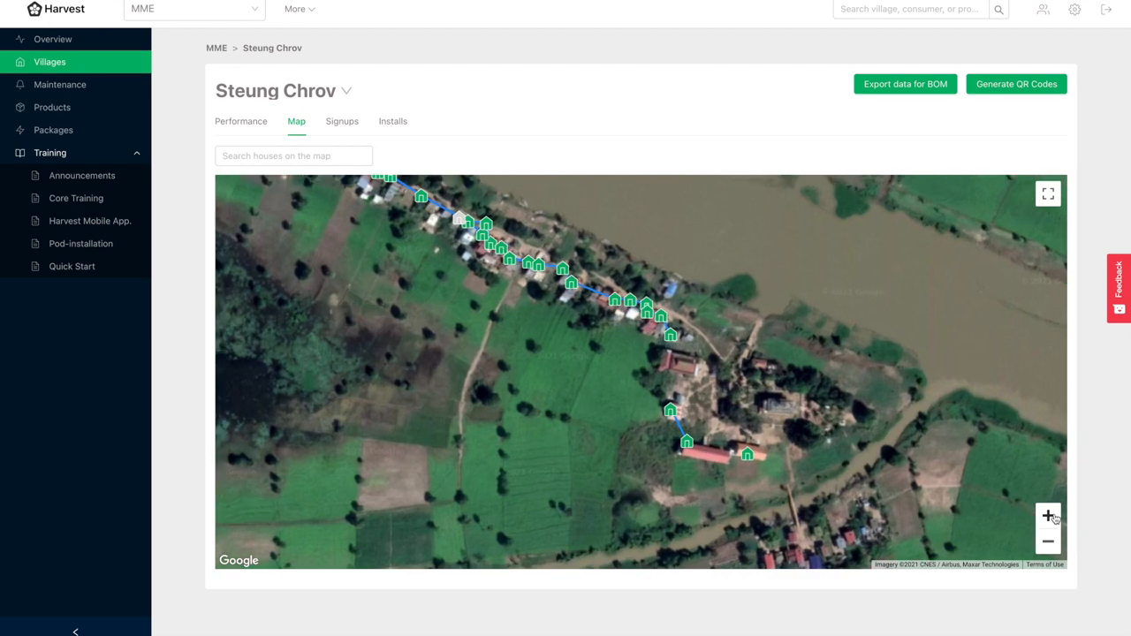
click(1047, 515)
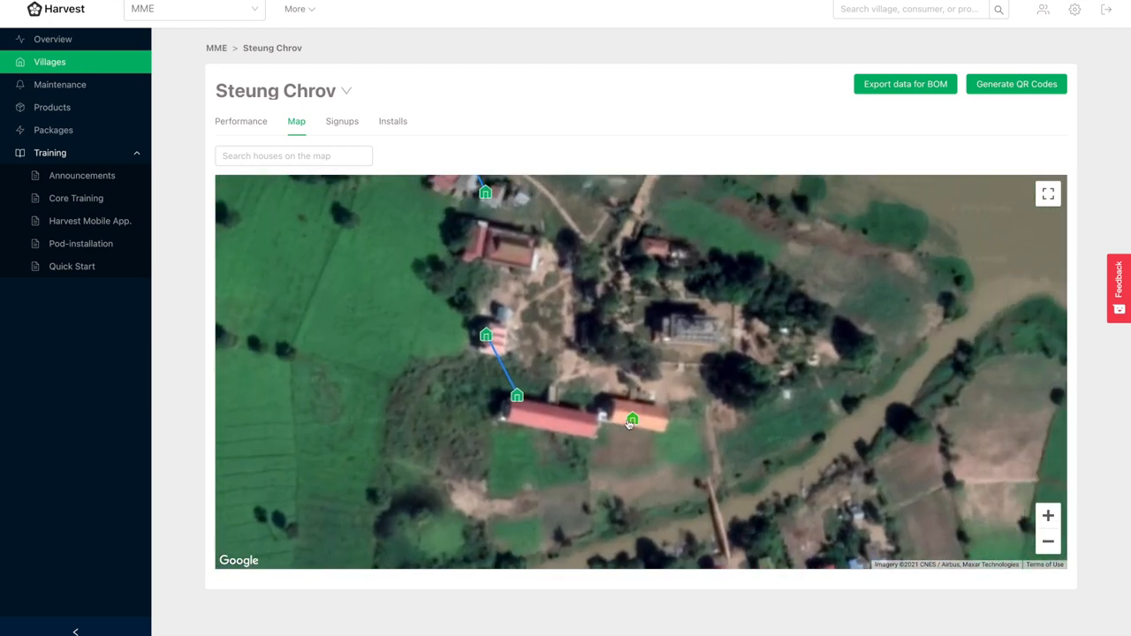
drag(632, 422, 620, 457)
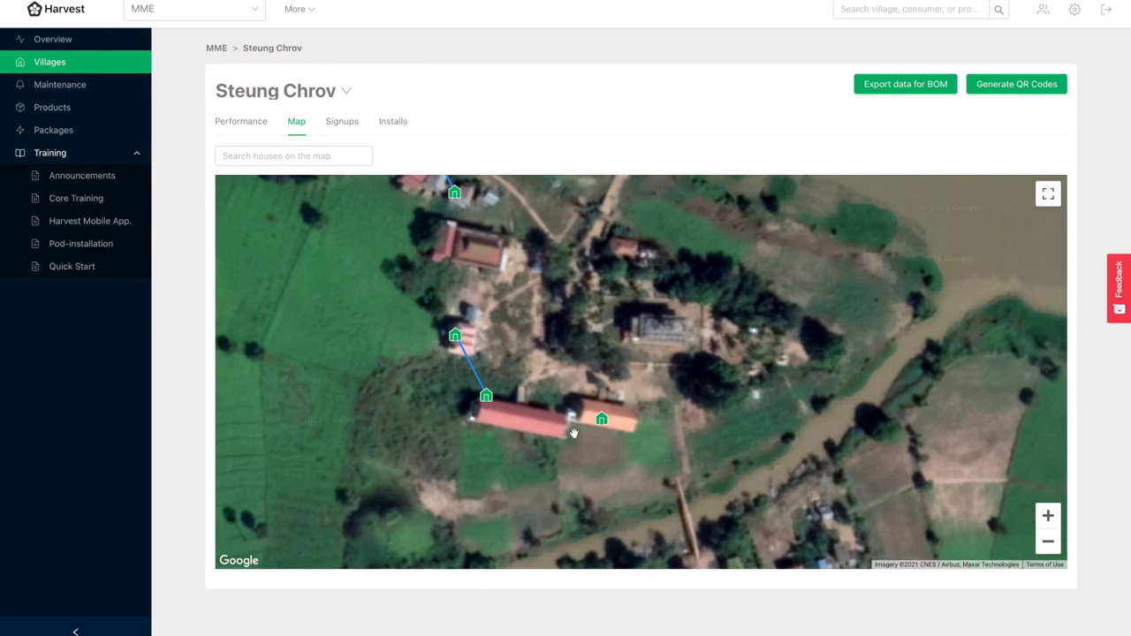
mouse_move(661, 450)
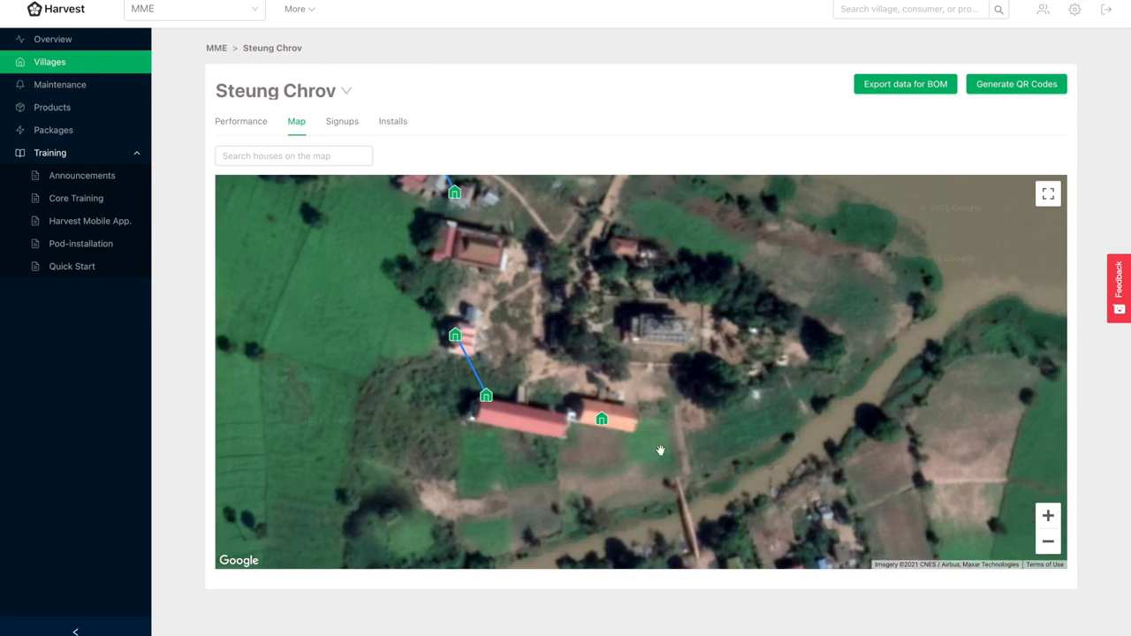
mouse_move(617, 471)
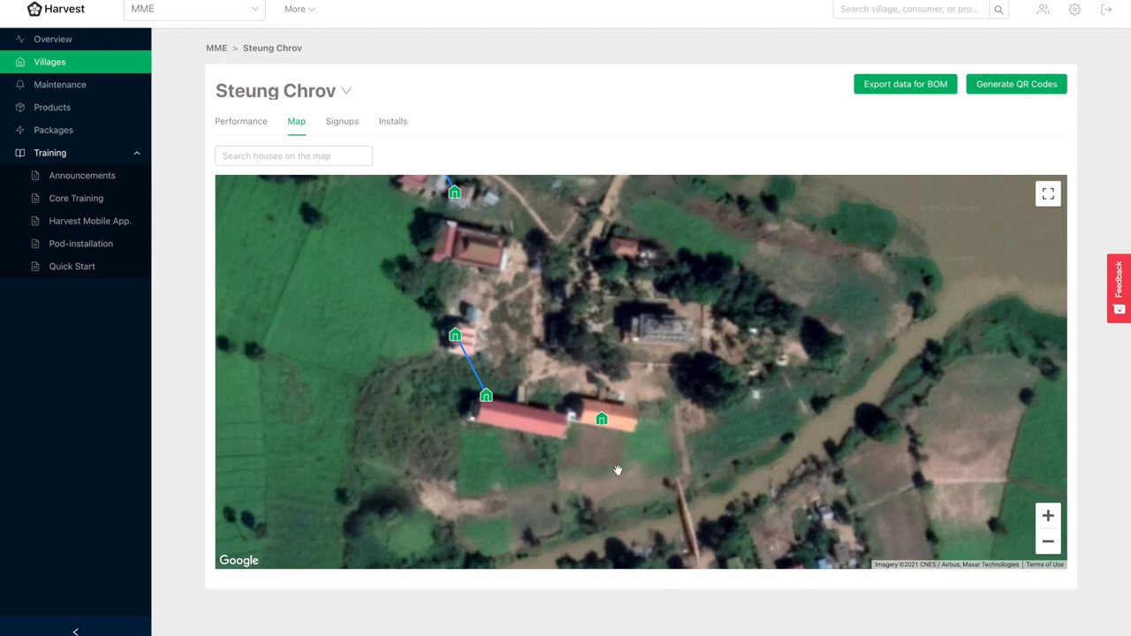
click(600, 417)
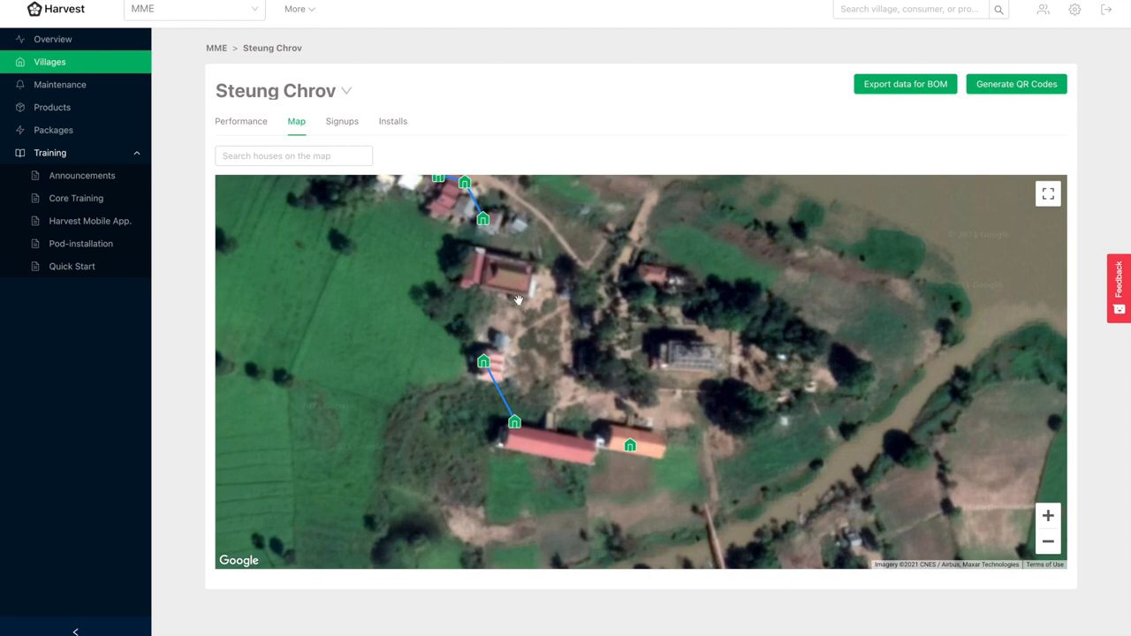
click(483, 217)
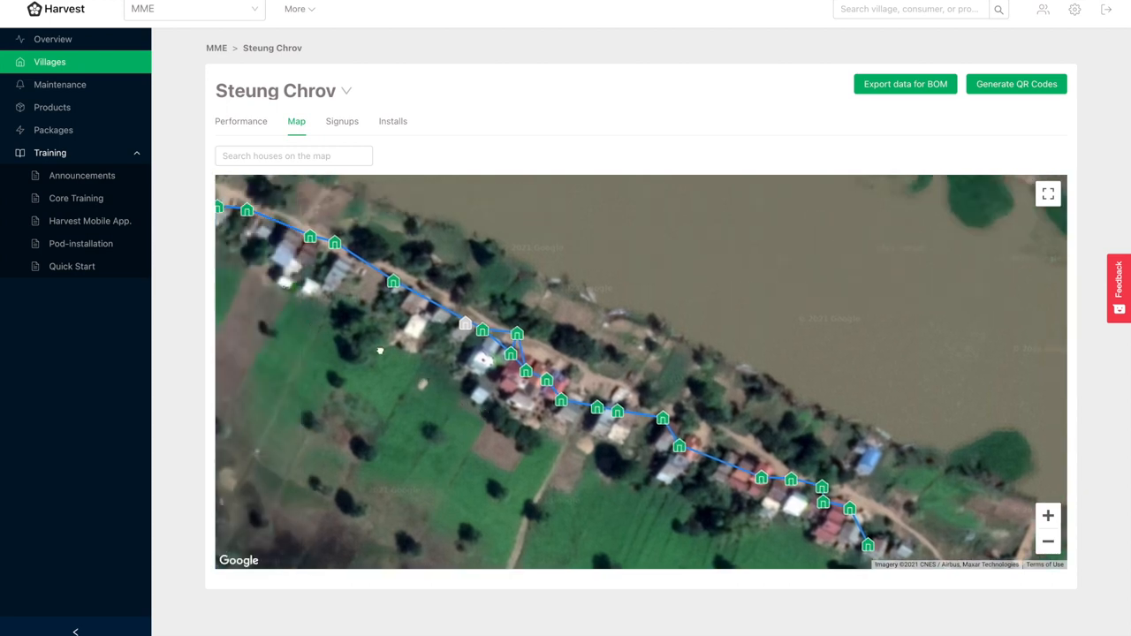
Pan along the river to view connected houses on both banks.
drag(380, 351, 349, 333)
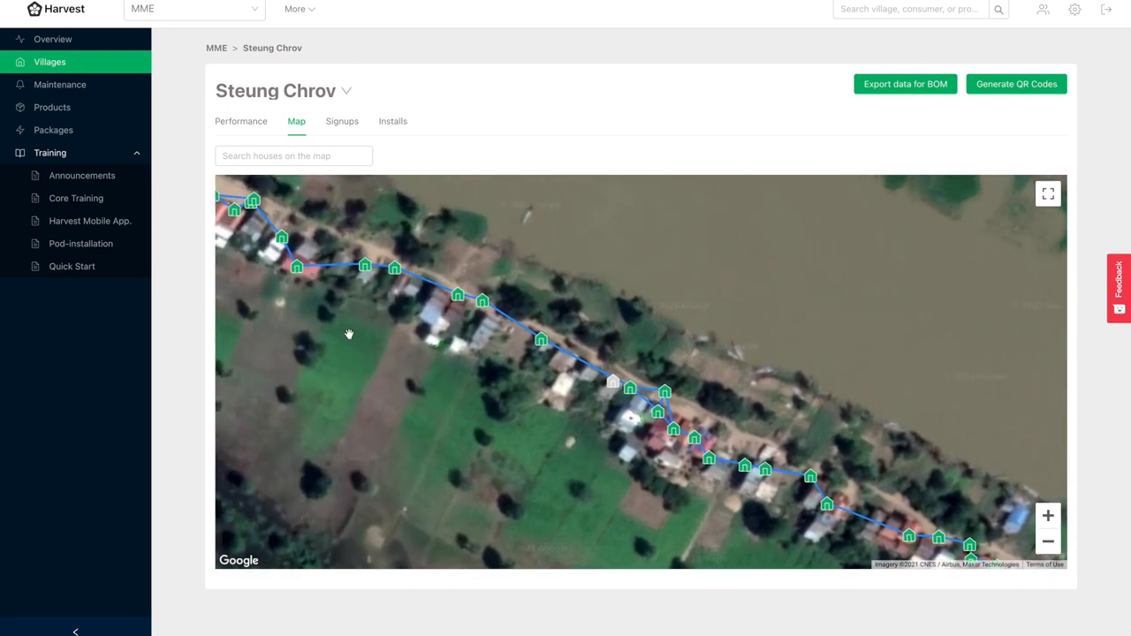
drag(349, 334, 403, 361)
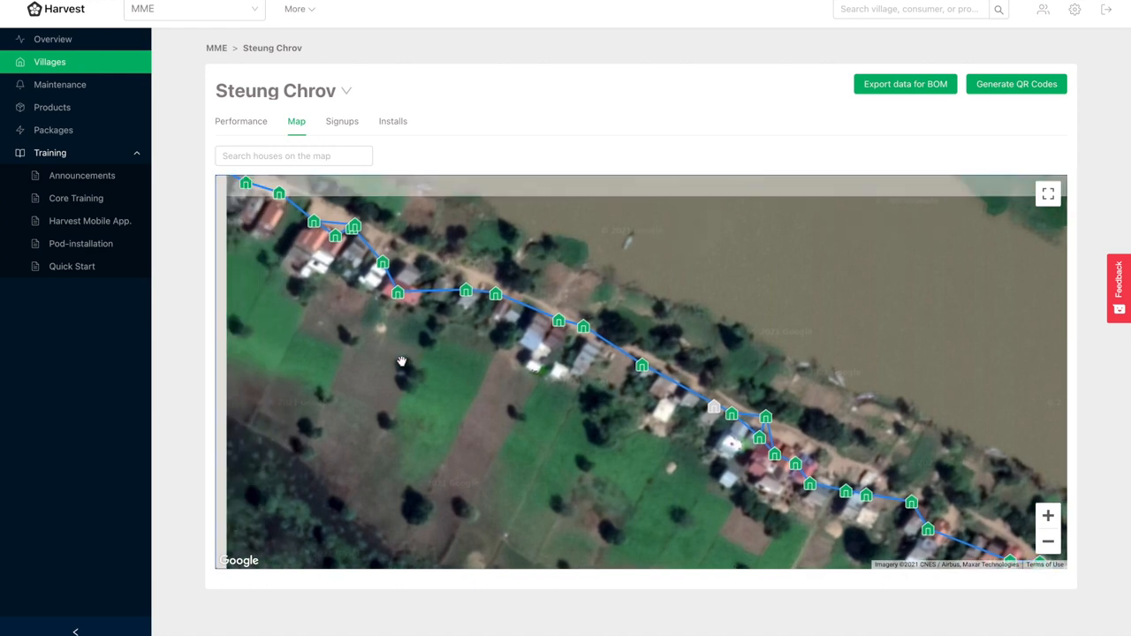
drag(401, 360, 689, 464)
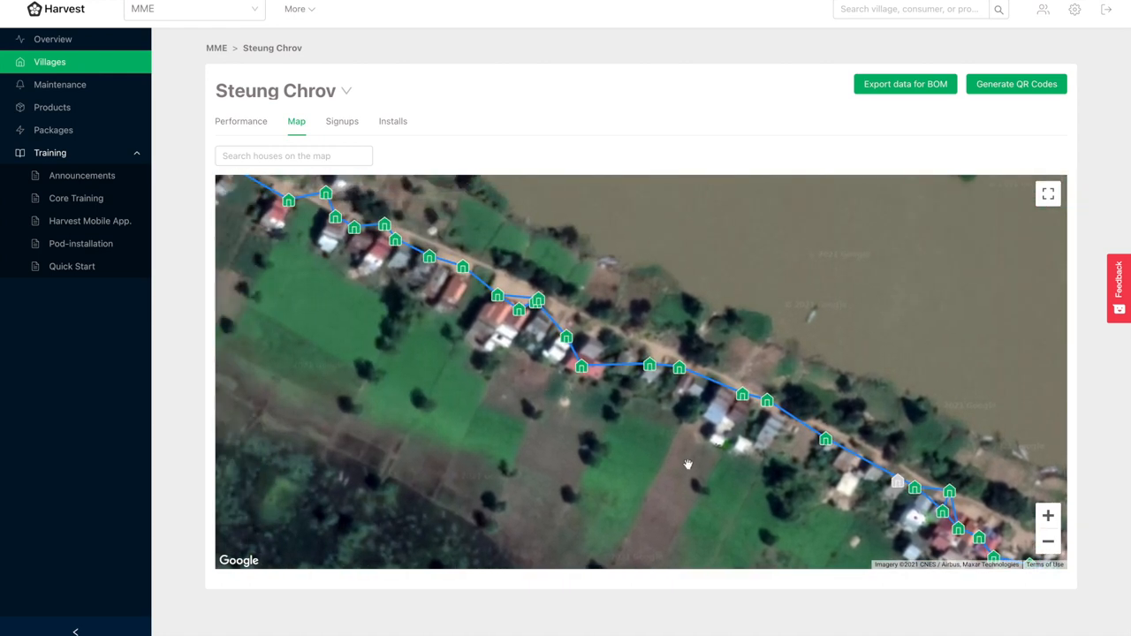
drag(687, 463, 493, 422)
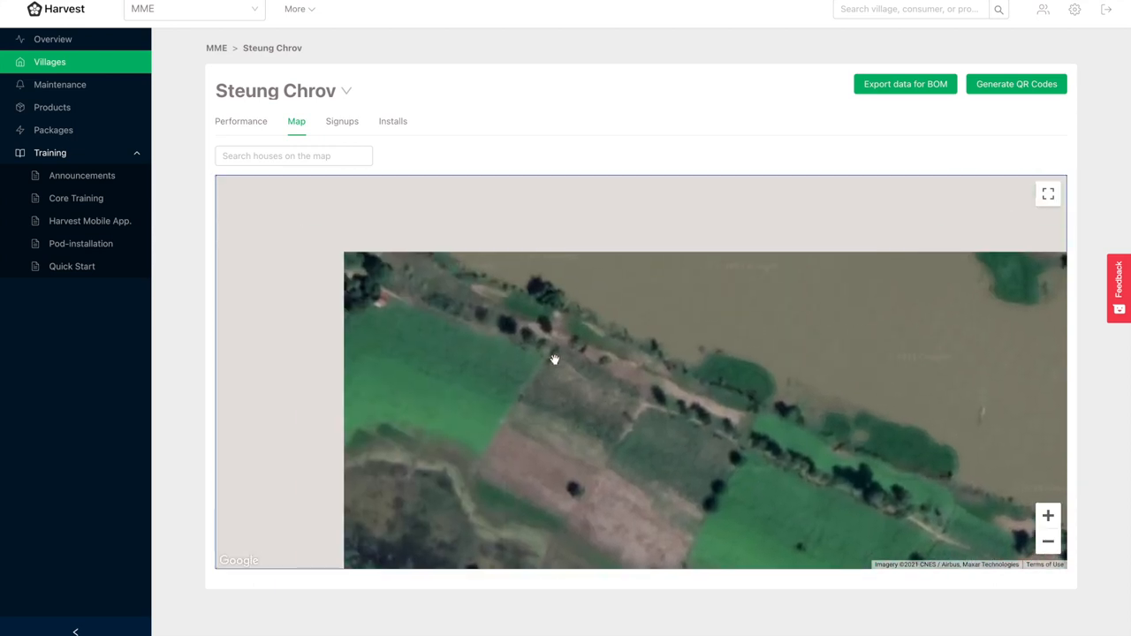
drag(555, 360, 445, 372)
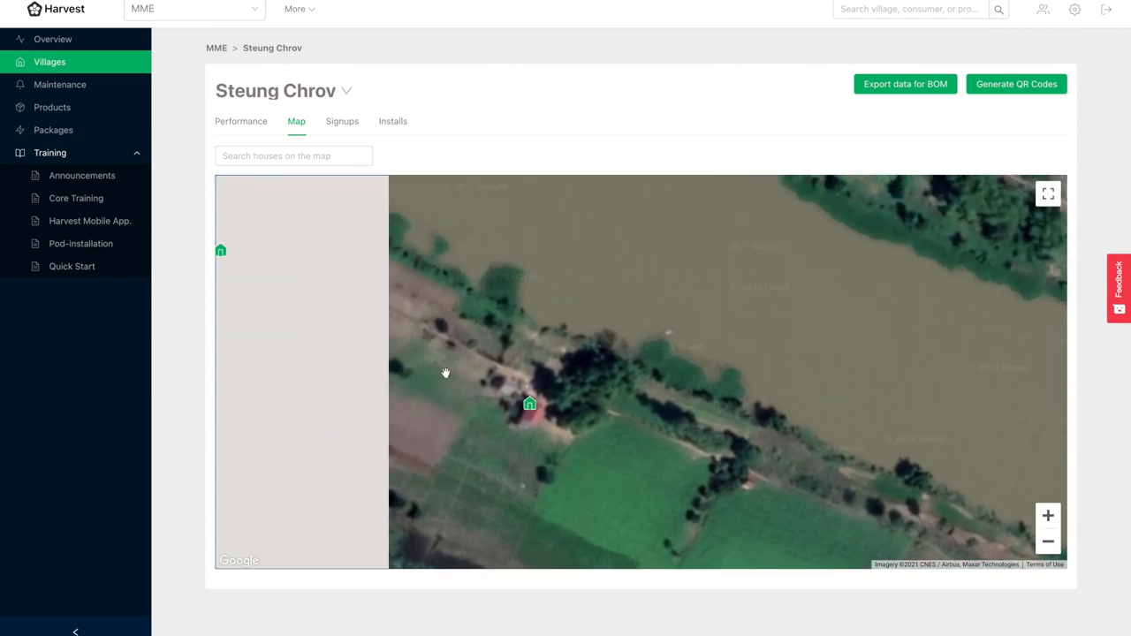
drag(445, 372, 656, 436)
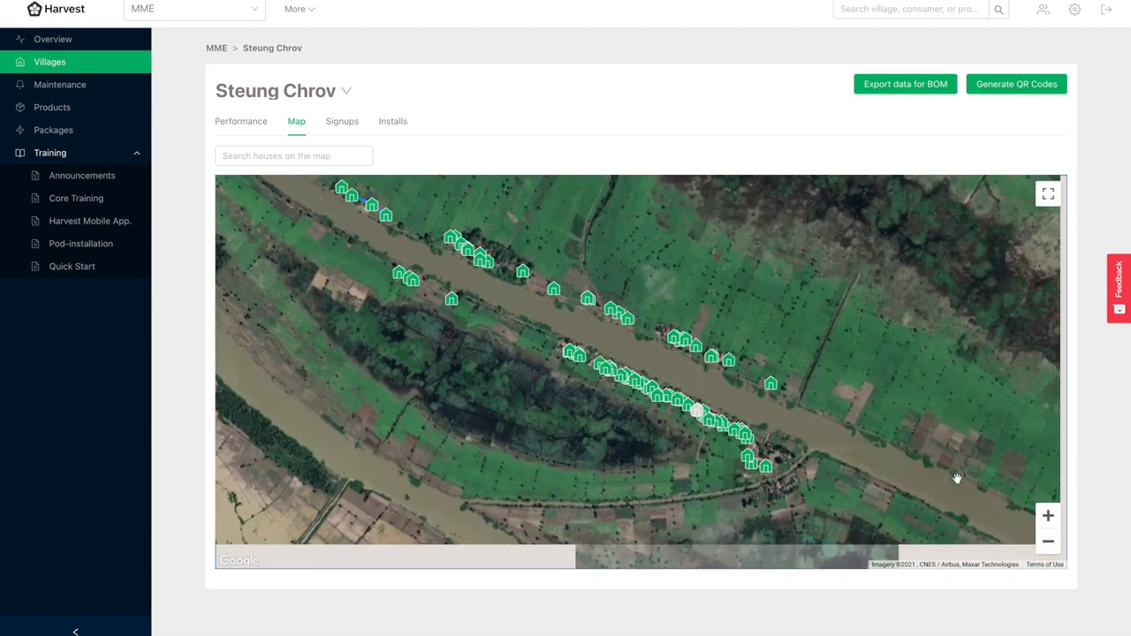
drag(957, 478, 527, 430)
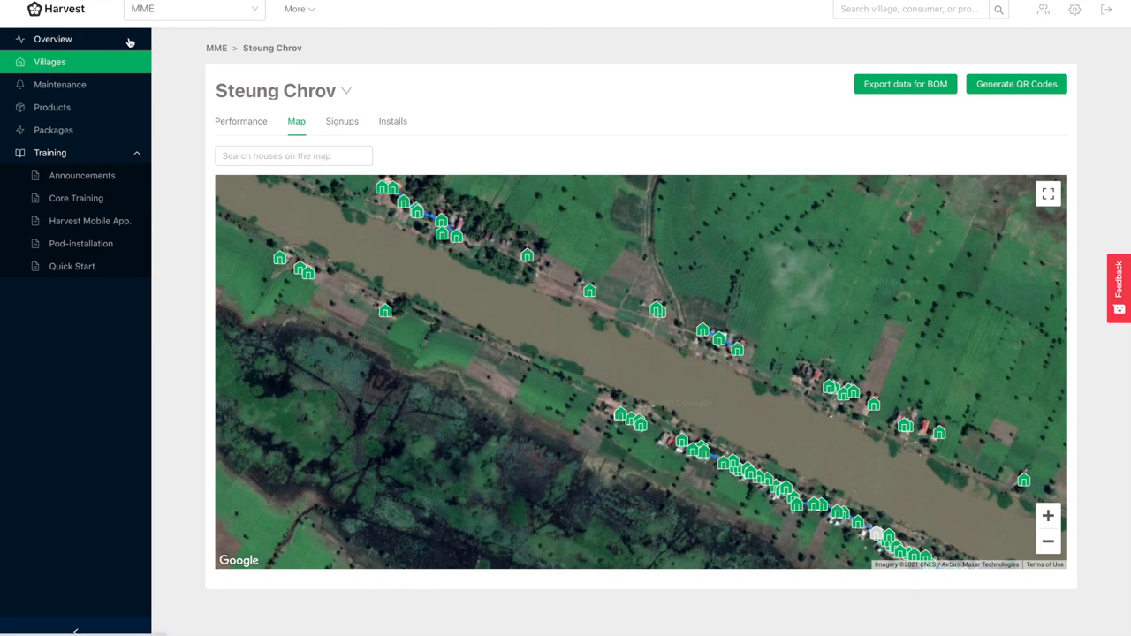
click(53, 39)
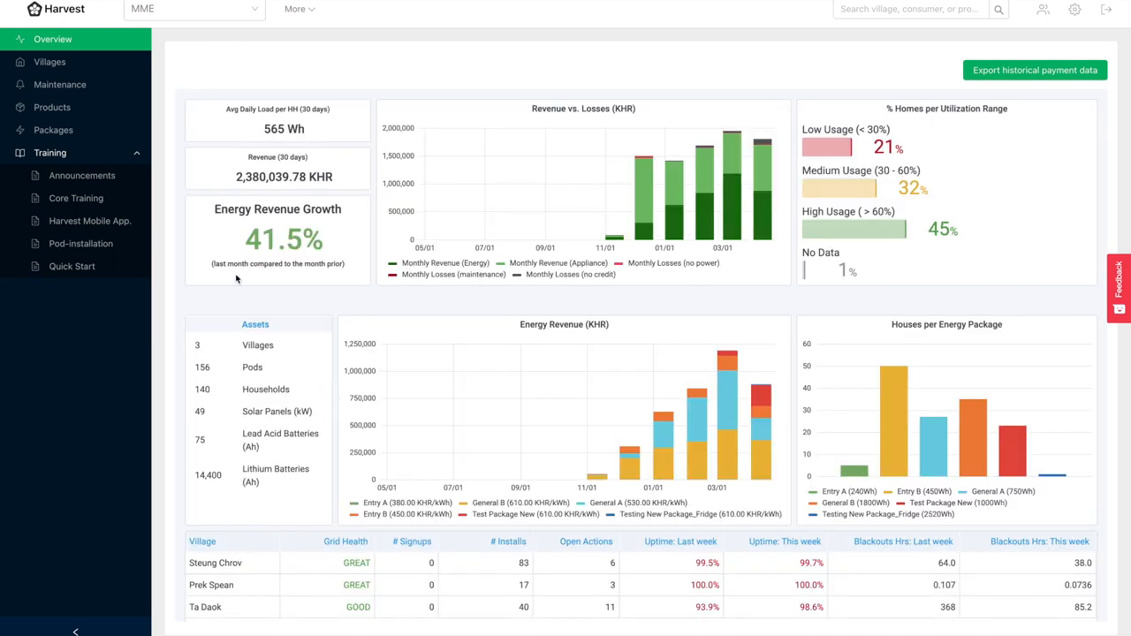
mouse_move(165, 166)
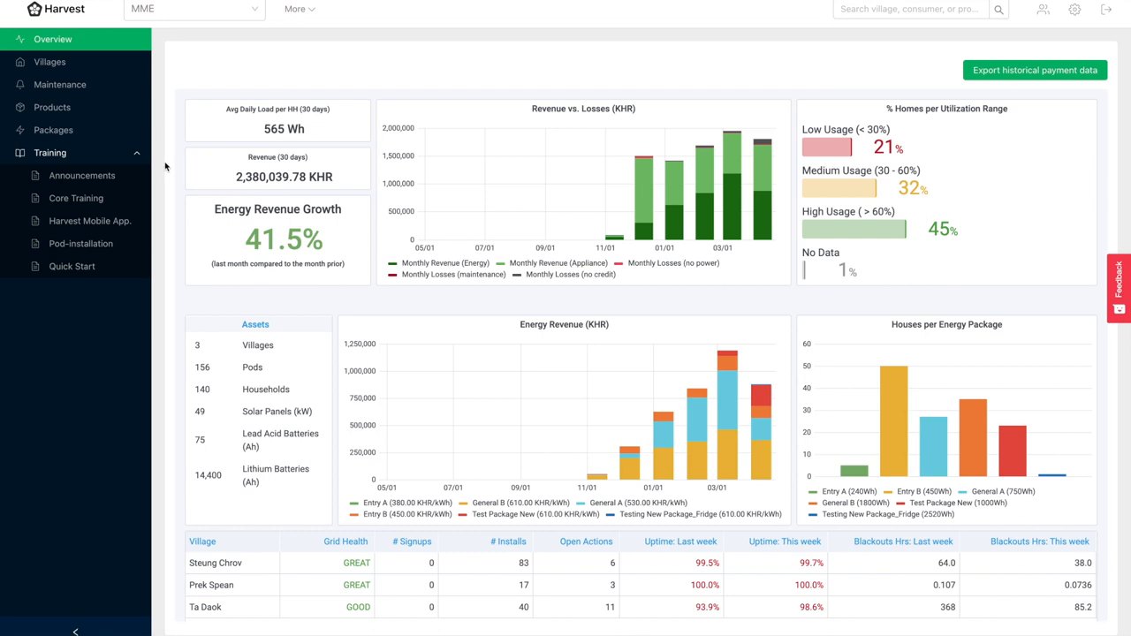
mouse_move(184, 167)
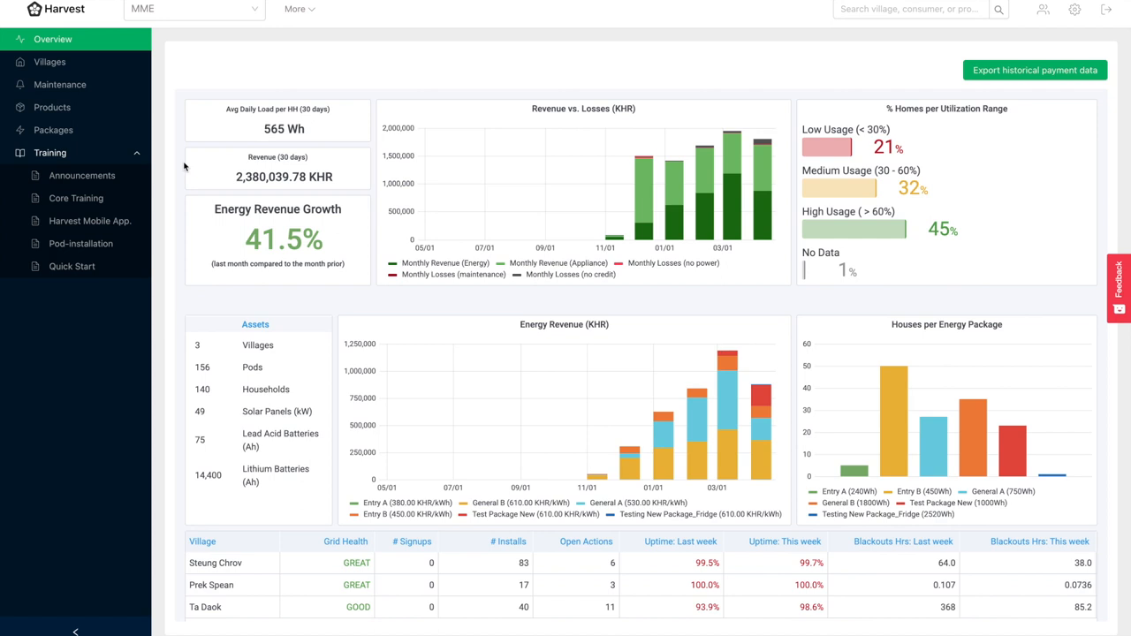
mouse_move(179, 144)
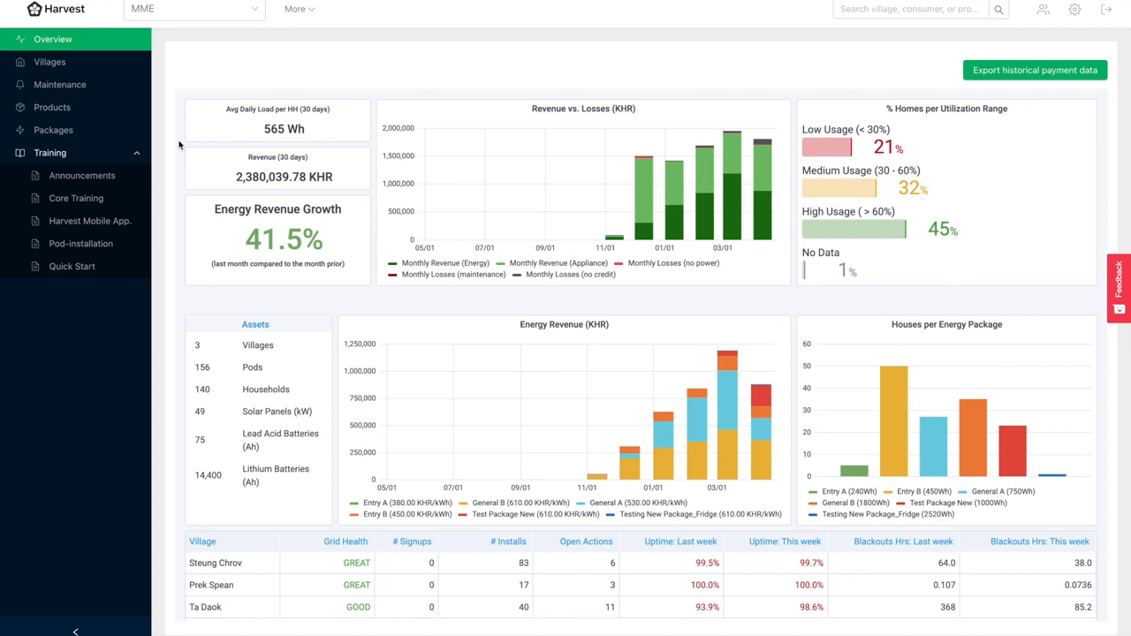
mouse_move(259, 99)
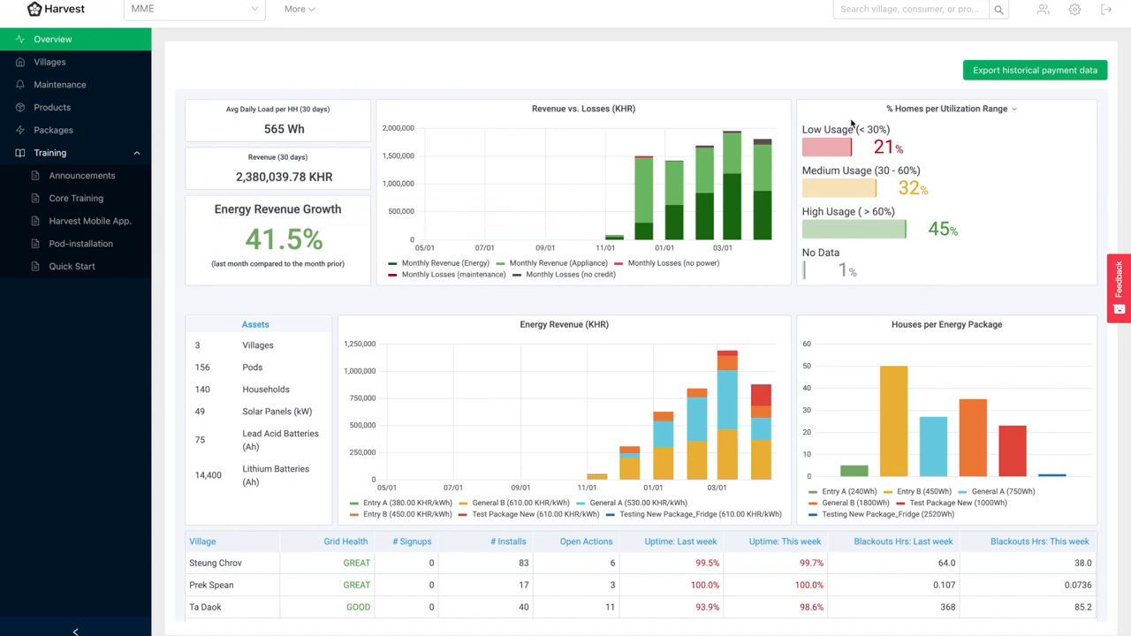
mouse_move(854, 209)
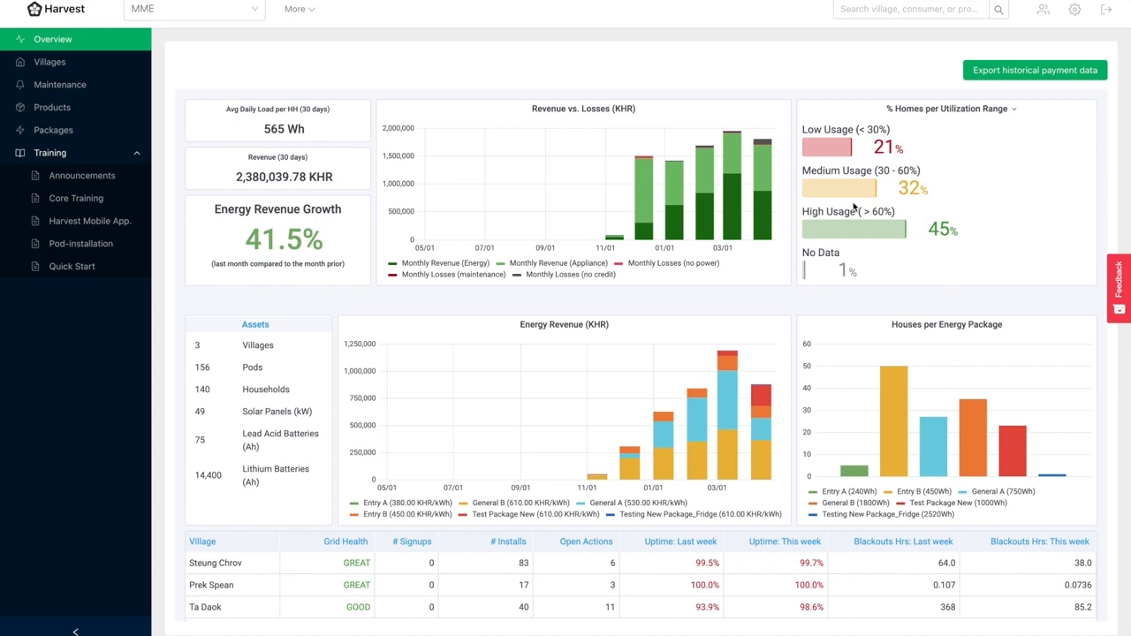
scroll(down, 3)
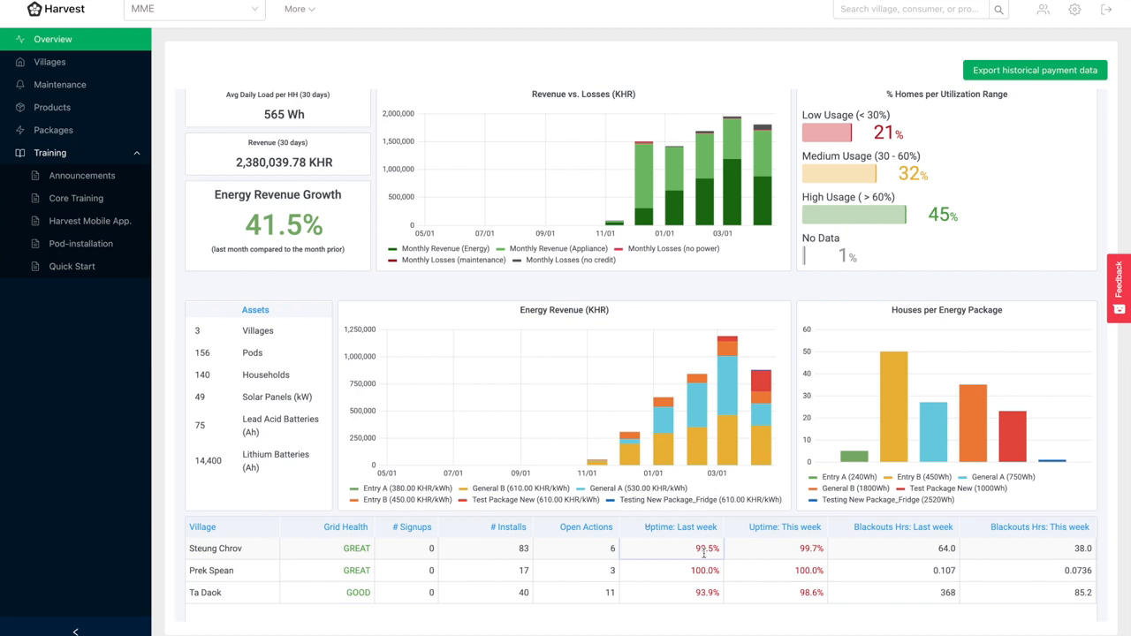
scroll(right, 3)
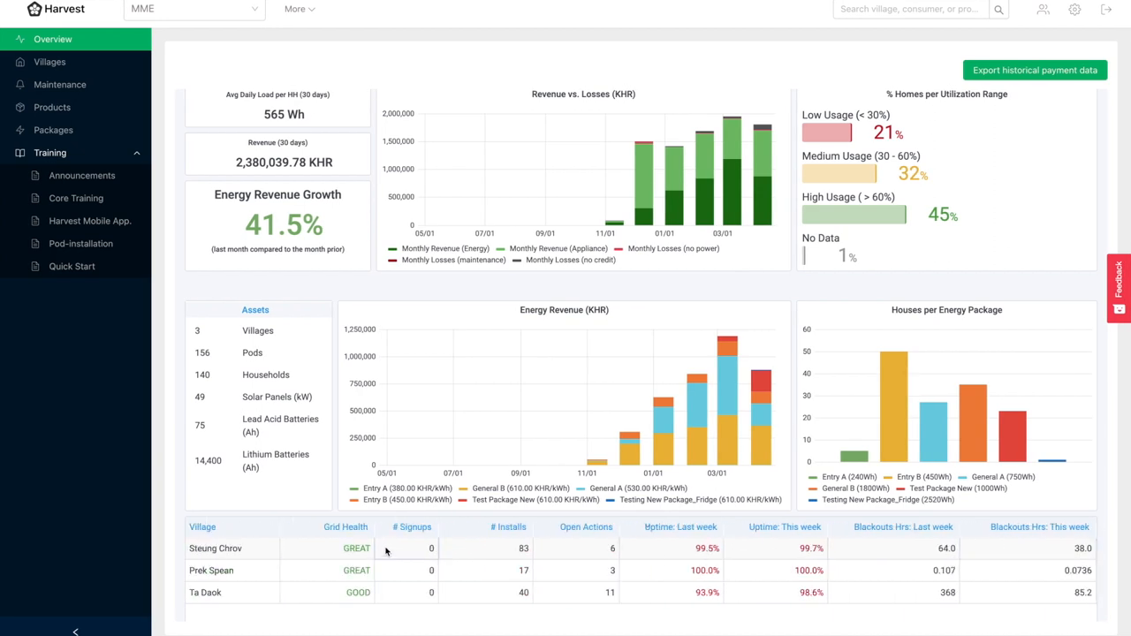
mouse_move(484, 556)
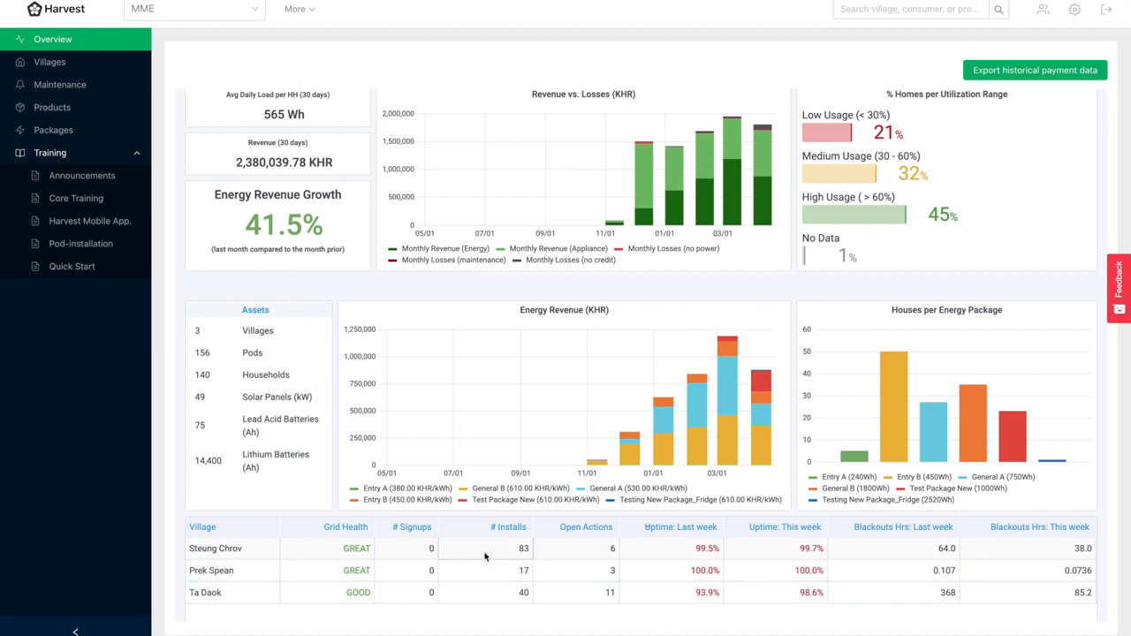
mouse_move(603, 558)
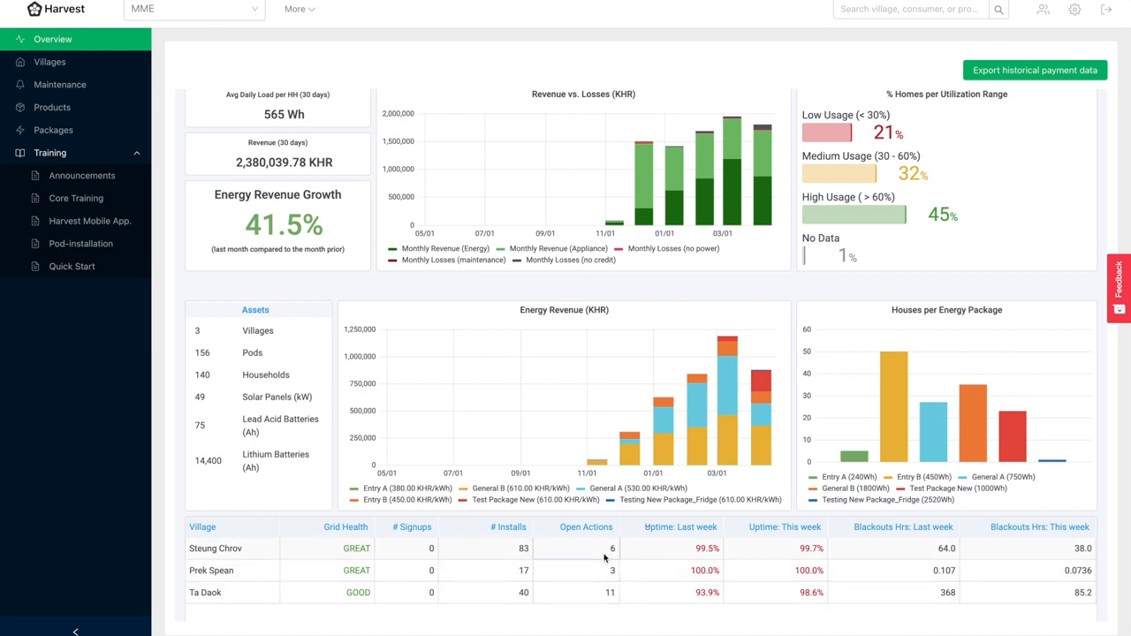
click(50, 62)
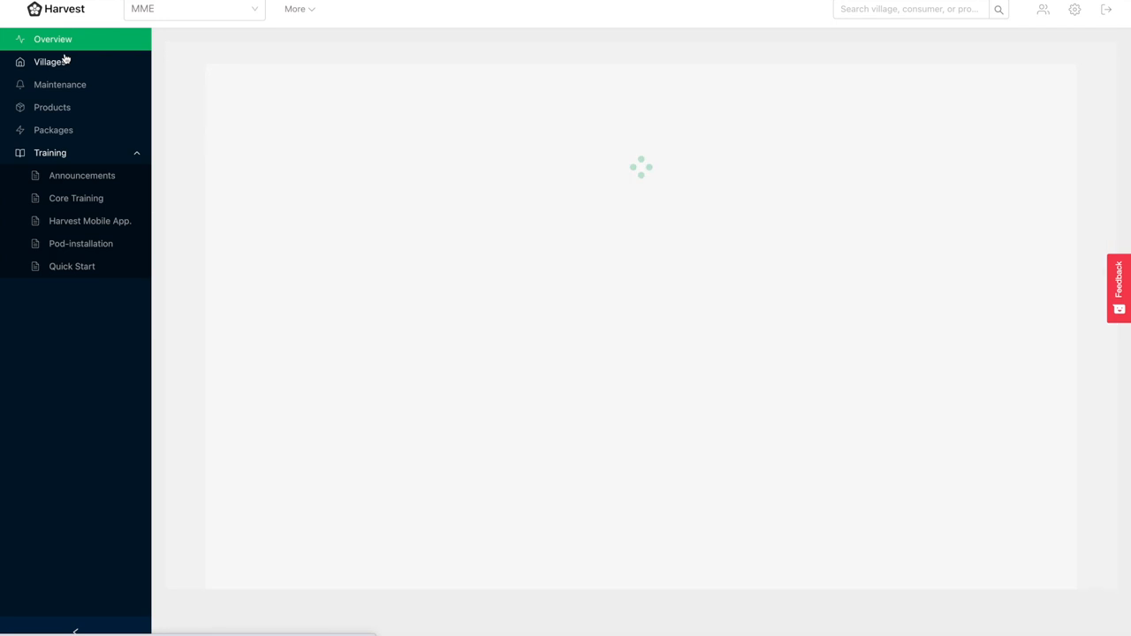
click(50, 62)
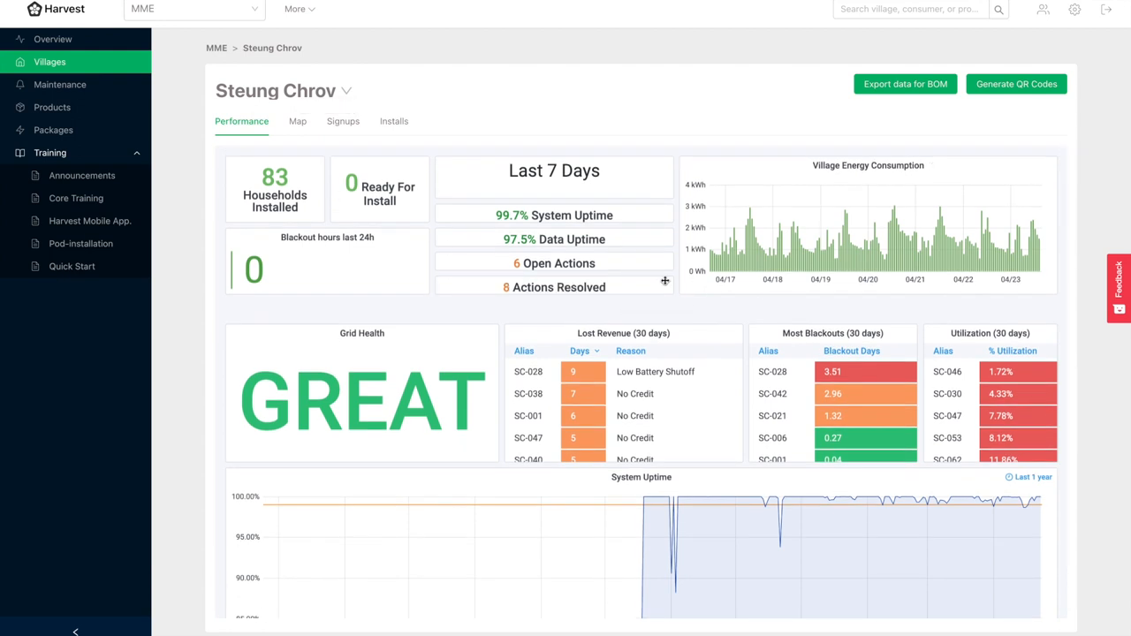
mouse_move(471, 238)
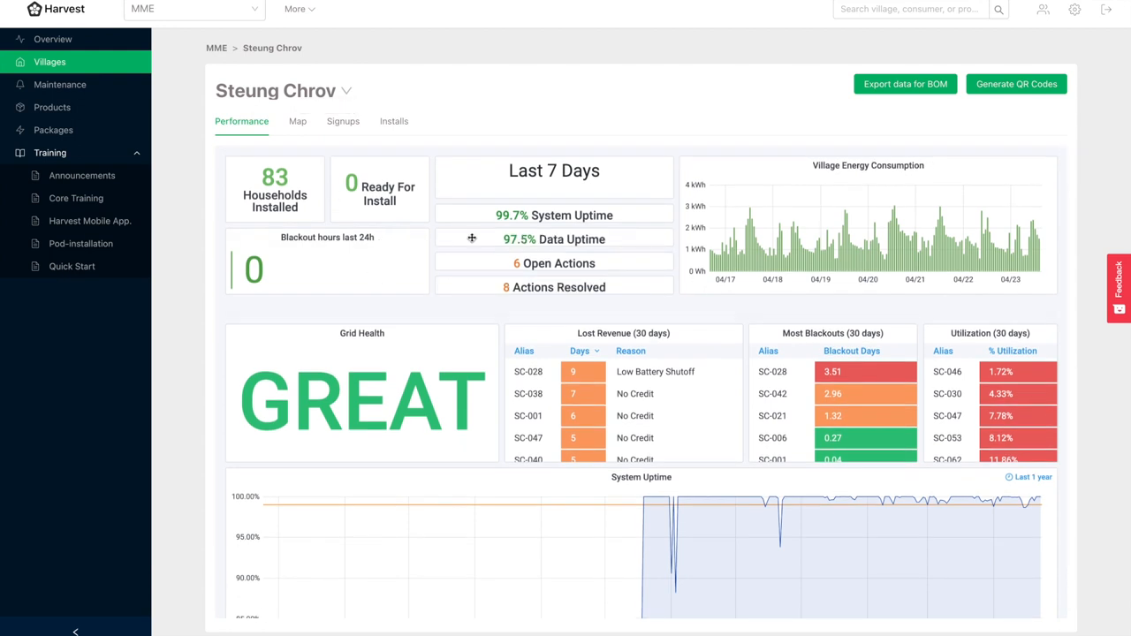
mouse_move(438, 305)
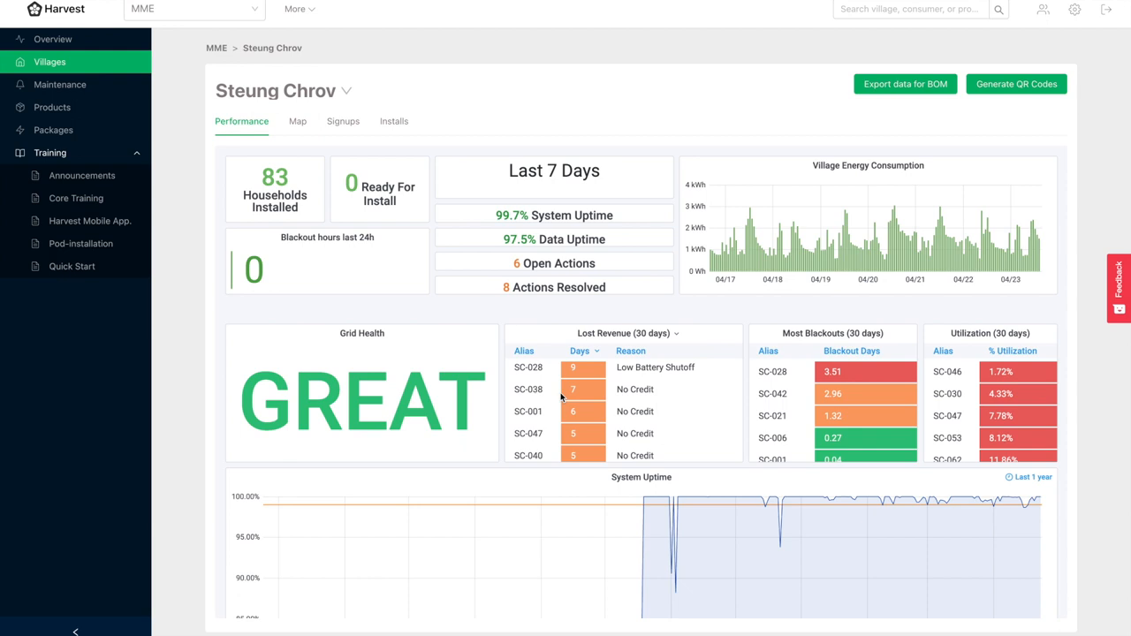
mouse_move(543, 388)
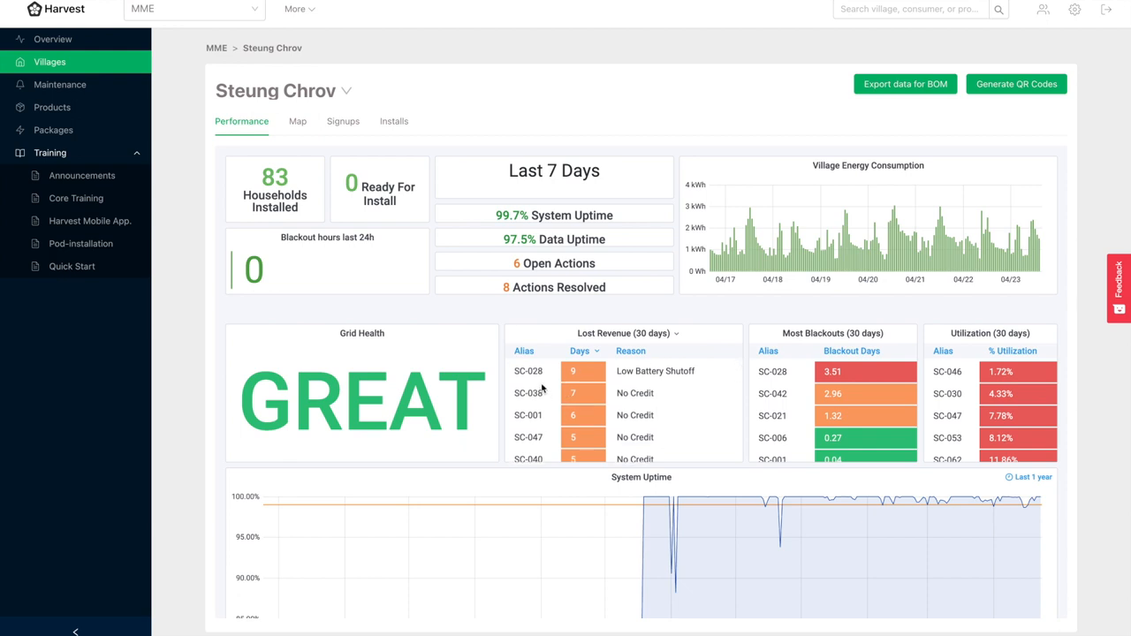
mouse_move(548, 384)
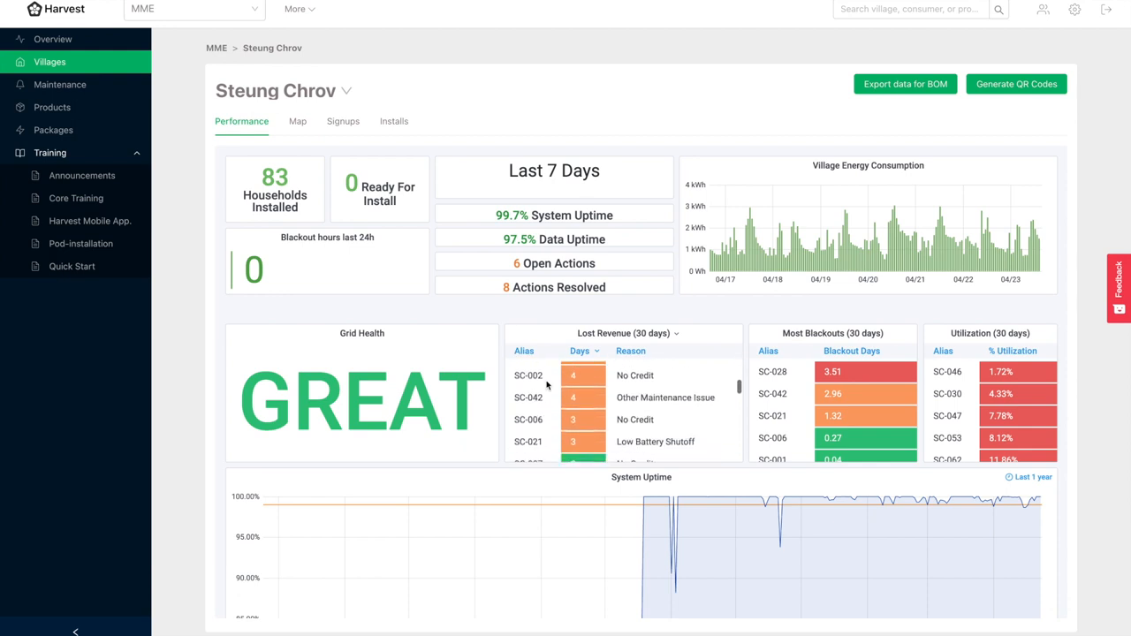
scroll(down, 3)
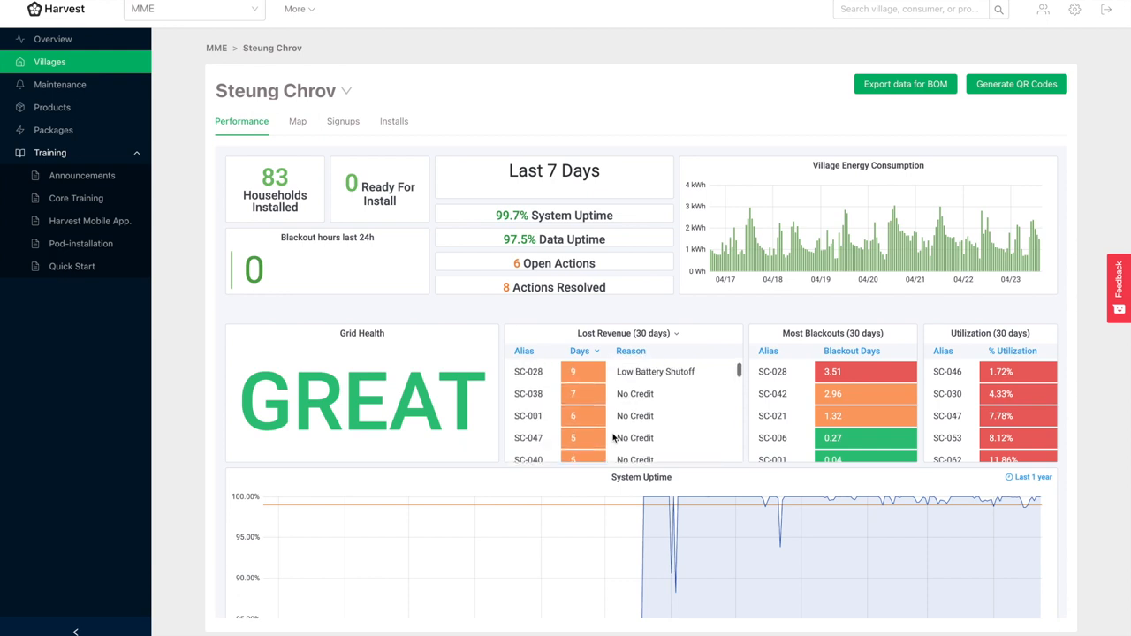
scroll(down, 3)
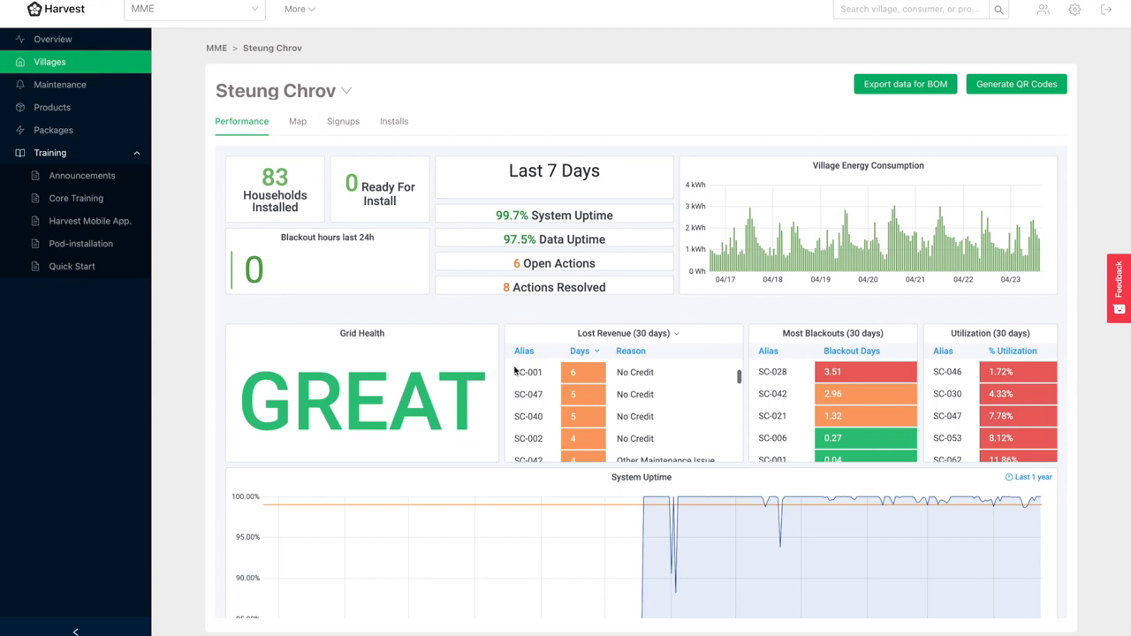
mouse_move(499, 427)
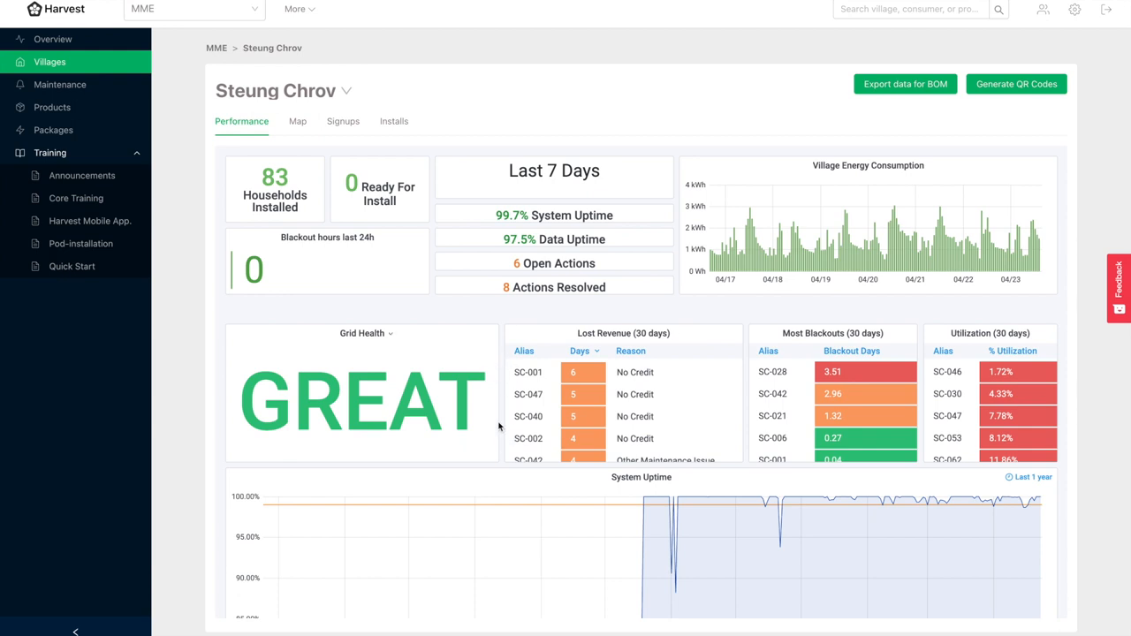
mouse_move(491, 382)
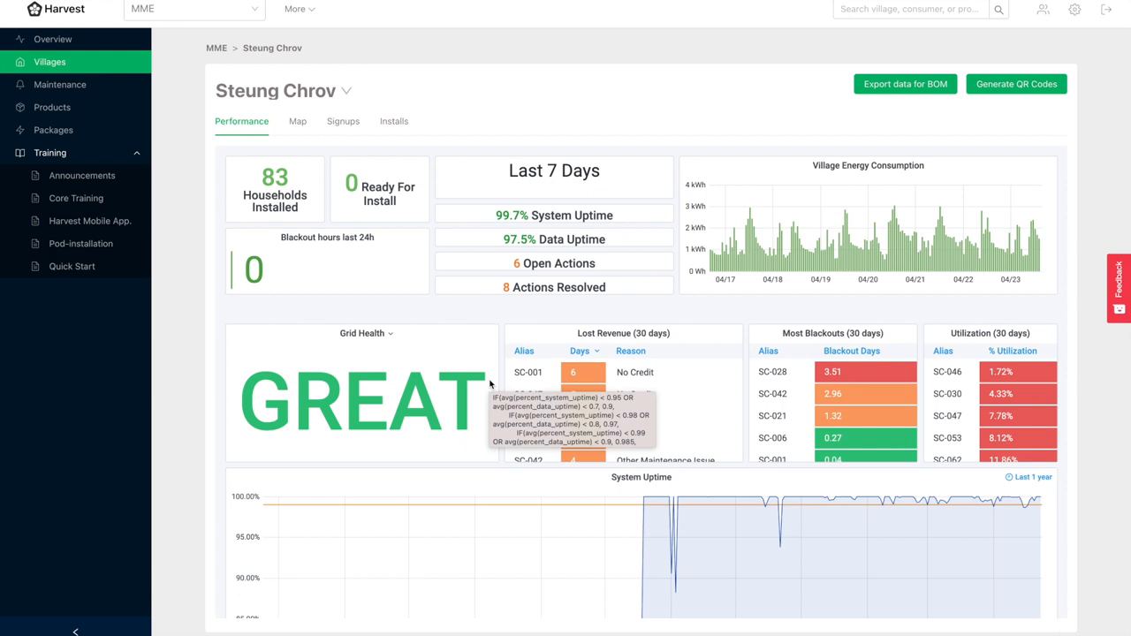
mouse_move(499, 350)
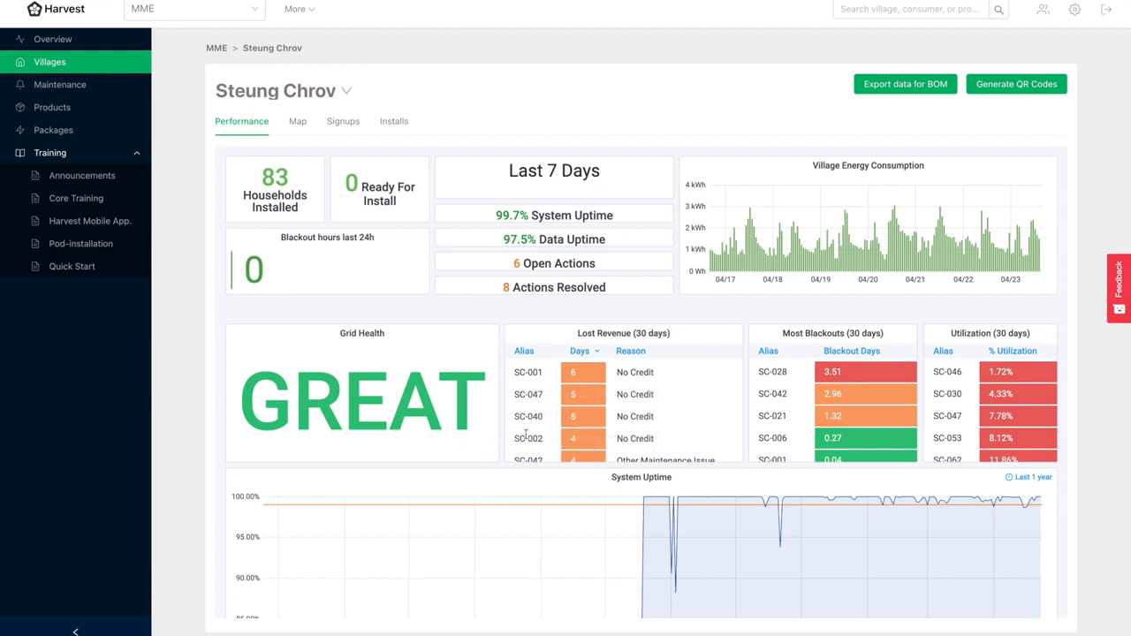
scroll(down, 3)
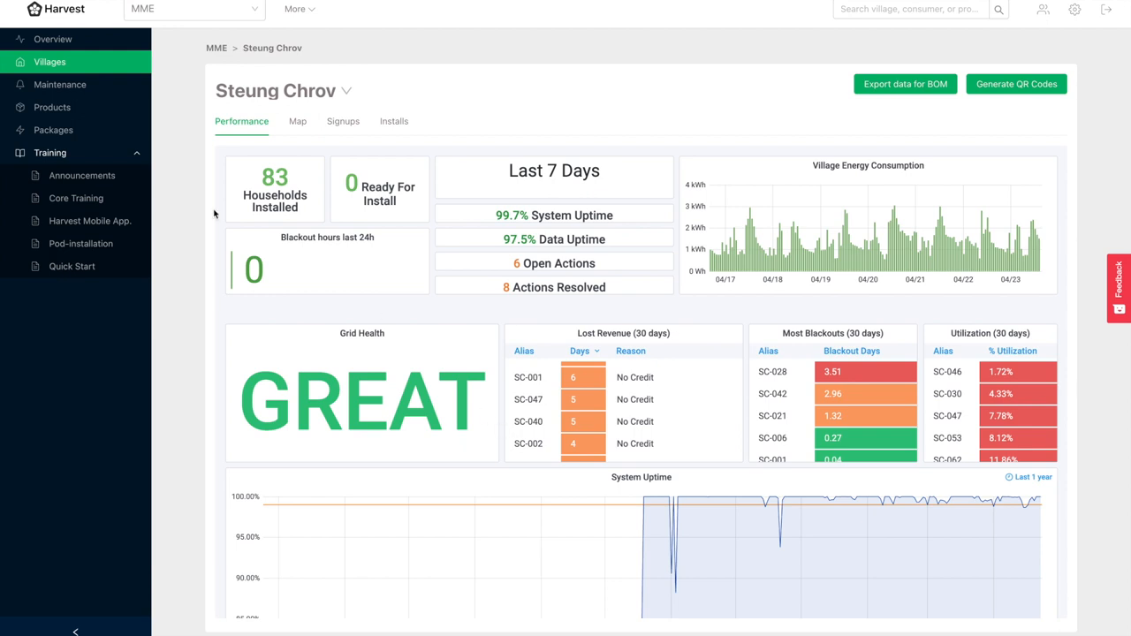
mouse_move(97, 131)
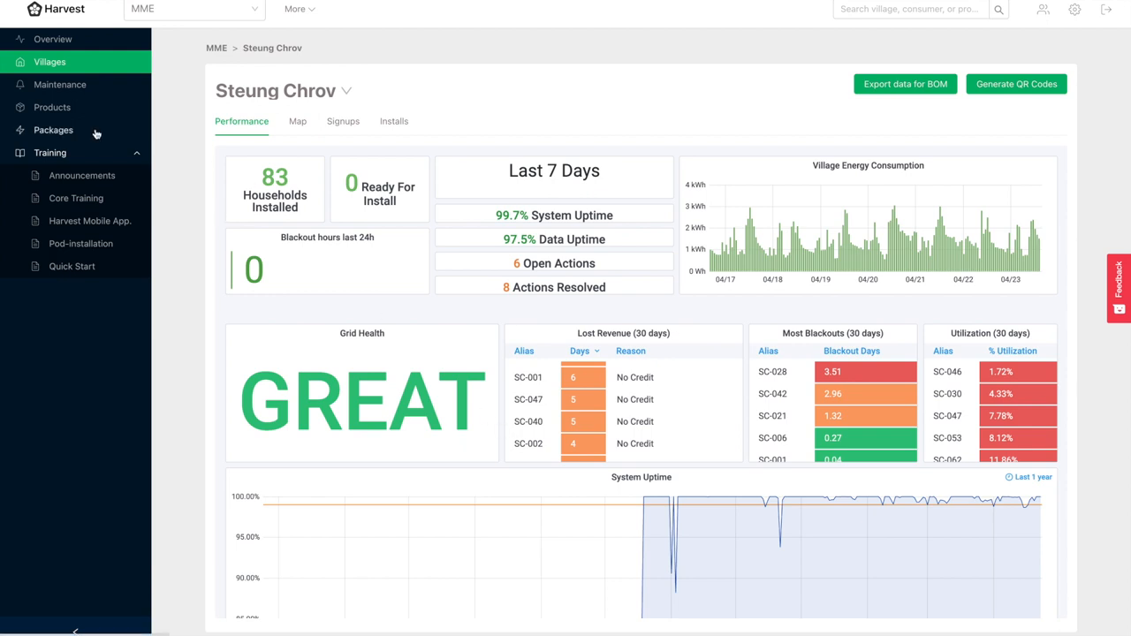
mouse_move(210, 319)
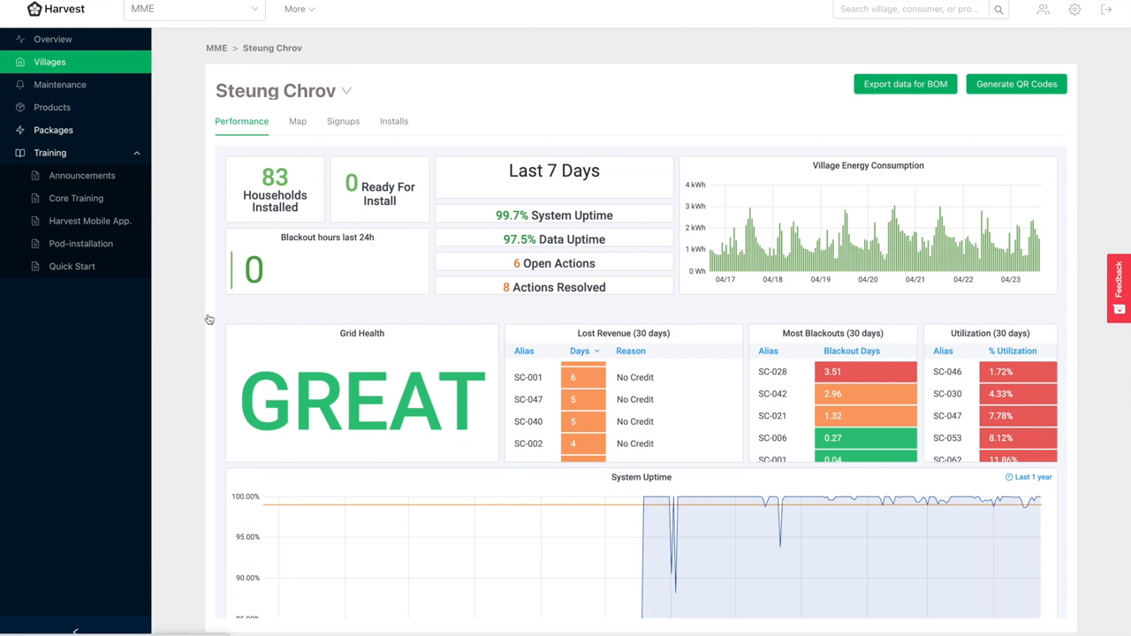
List the Appliances packages, such as rice cooker, inverter and fridge.
click(52, 130)
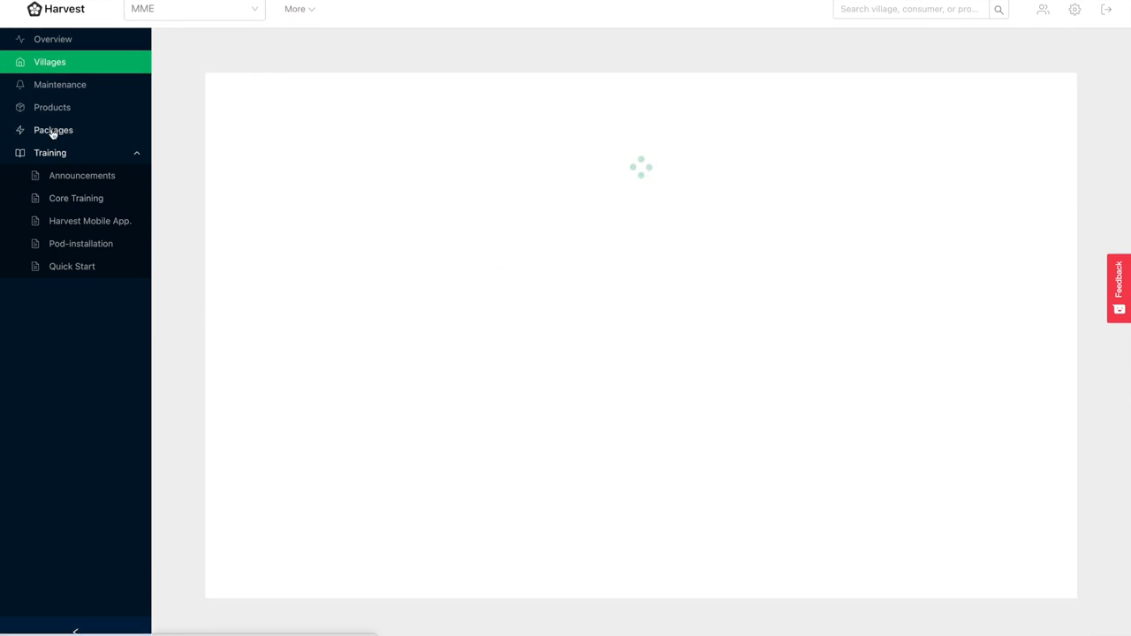
click(53, 130)
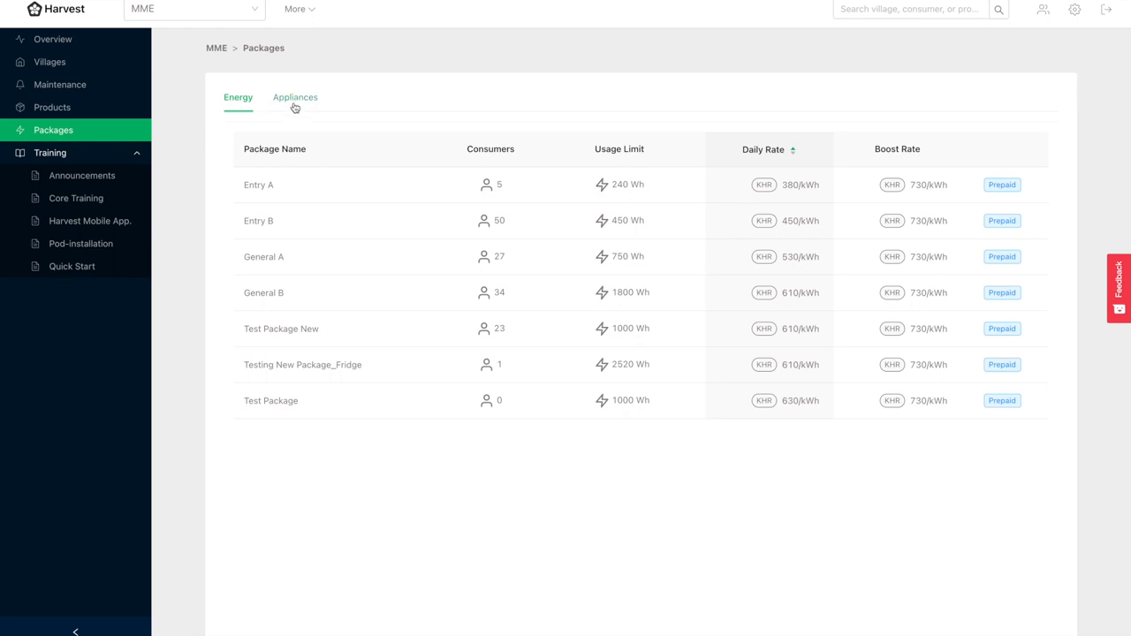
click(295, 97)
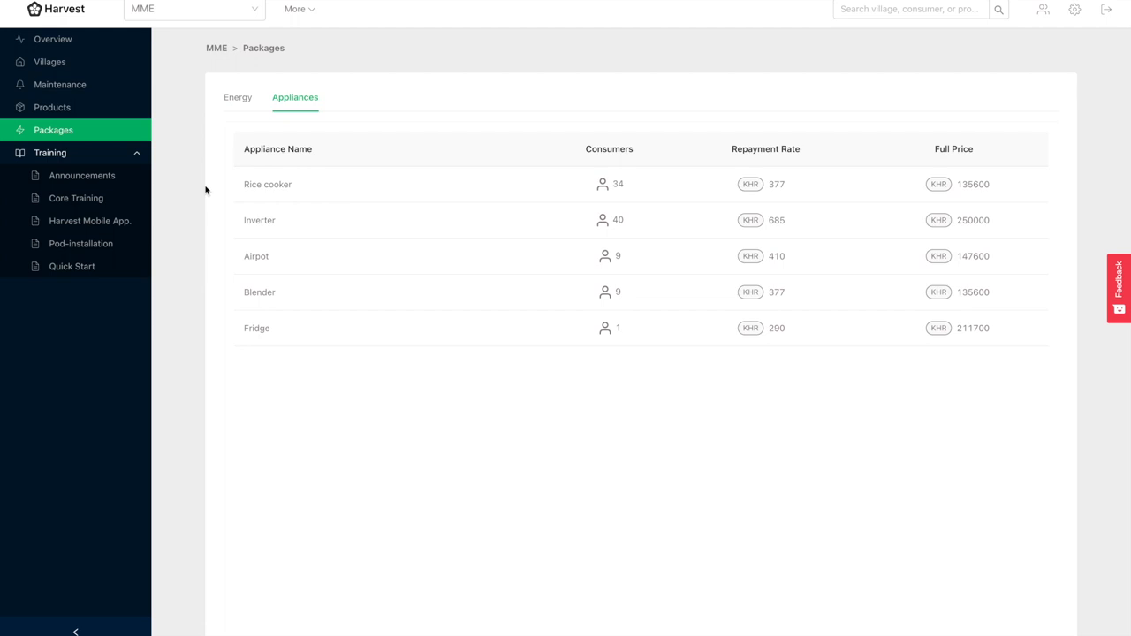
mouse_move(222, 386)
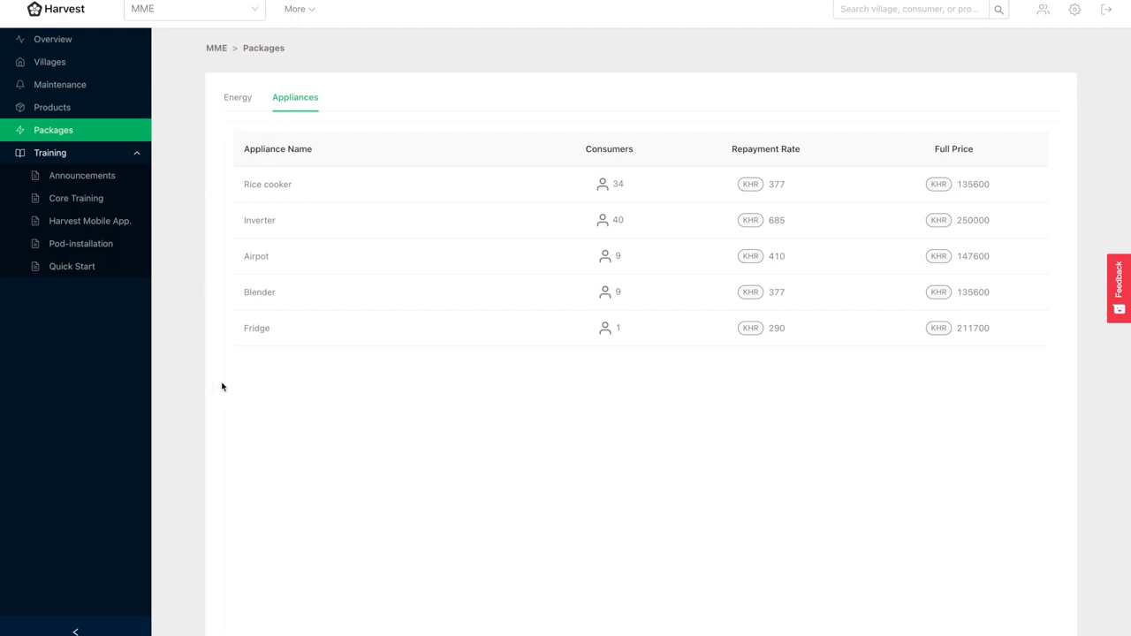
mouse_move(209, 109)
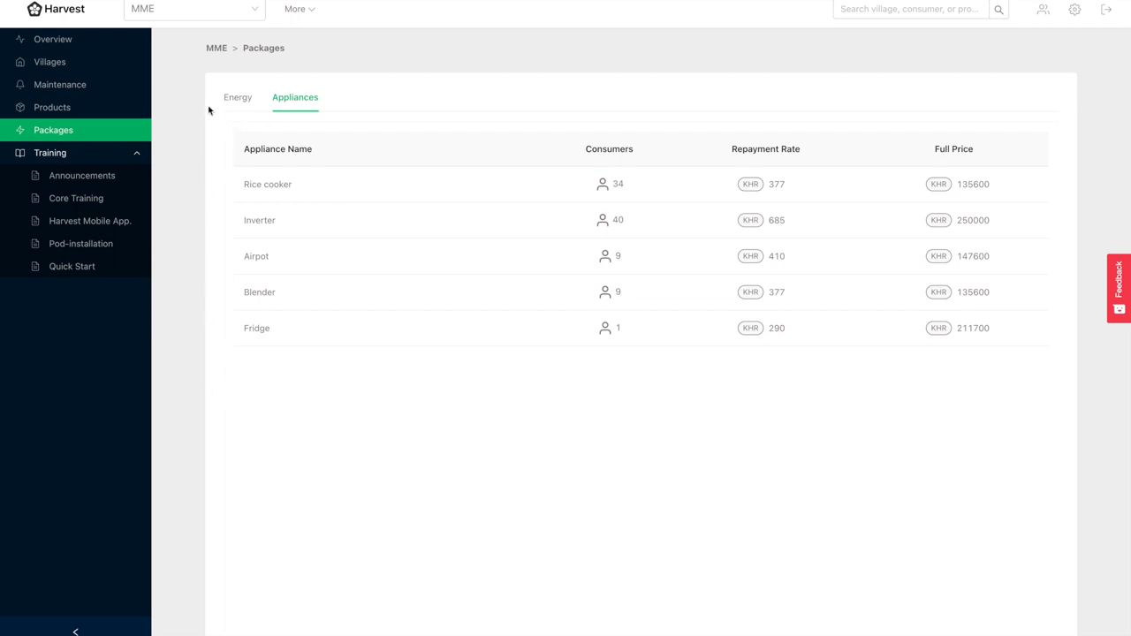
mouse_move(272, 207)
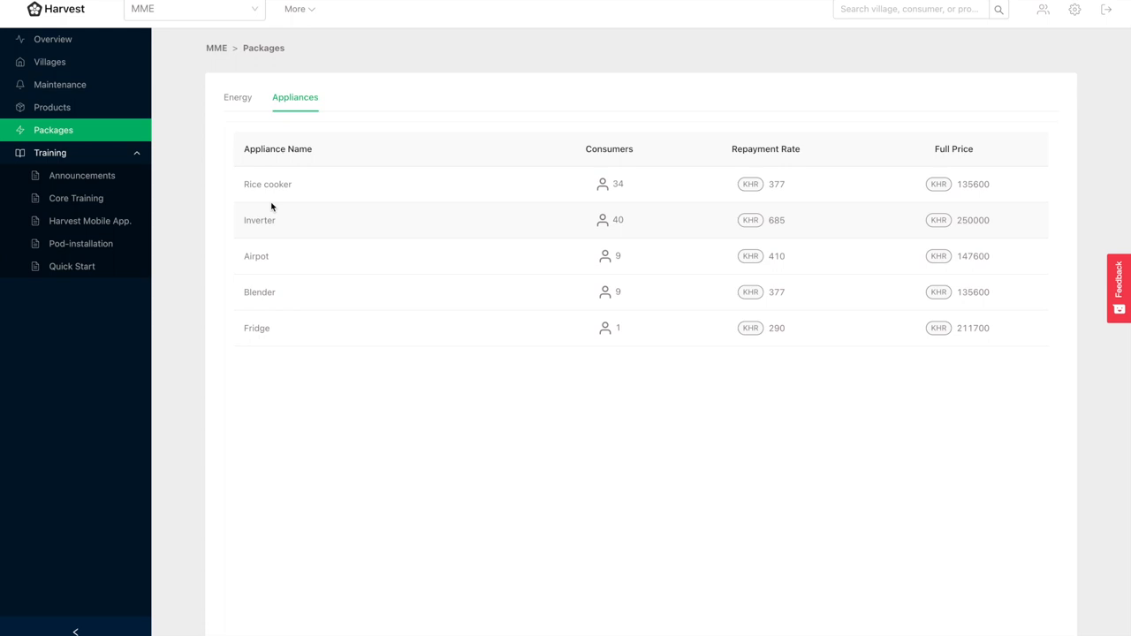
mouse_move(804, 269)
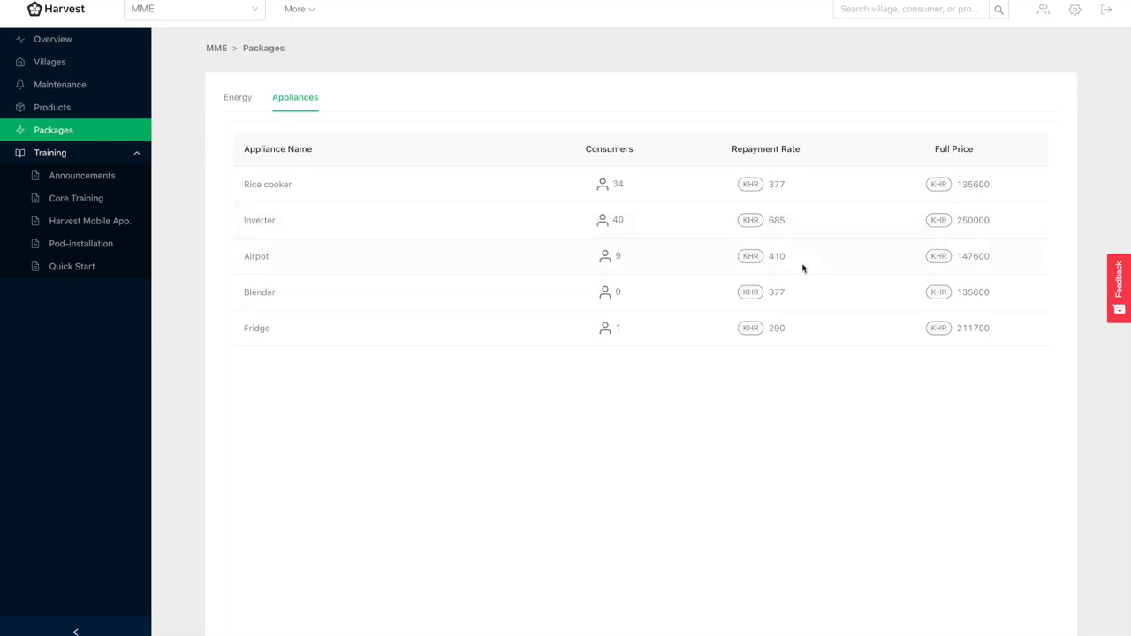
mouse_move(780, 369)
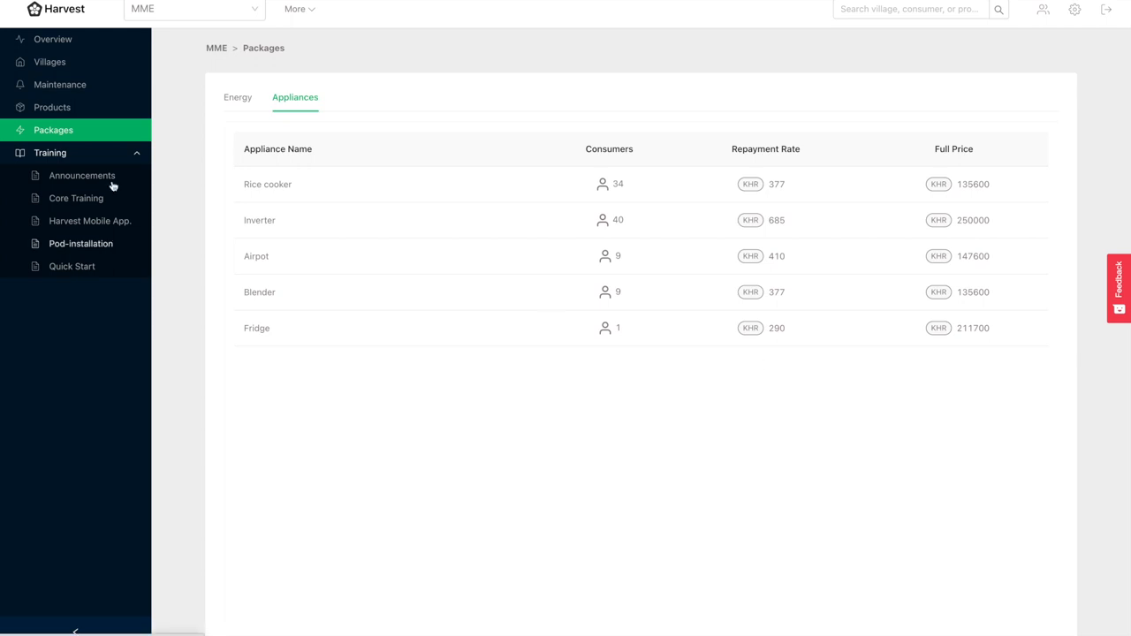
click(237, 97)
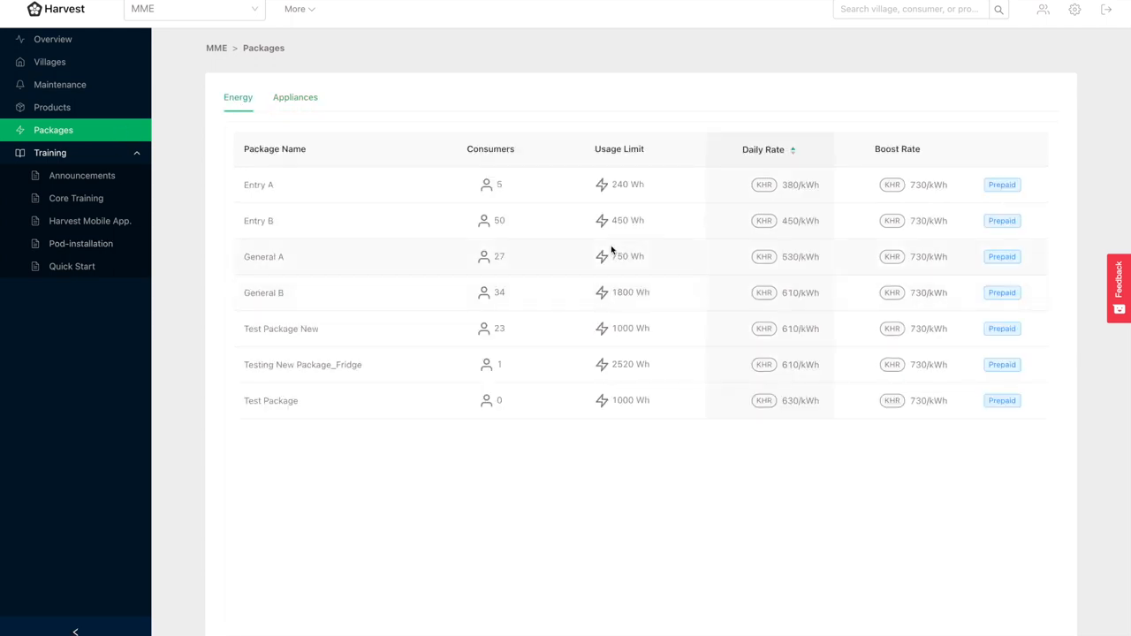
mouse_move(640, 234)
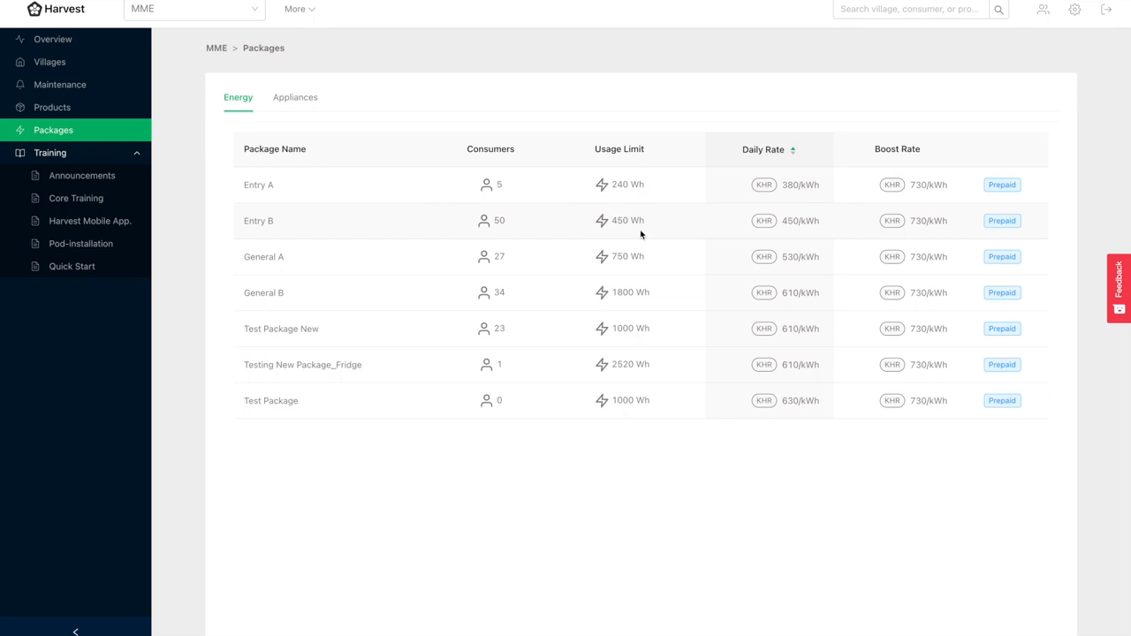
mouse_move(505, 181)
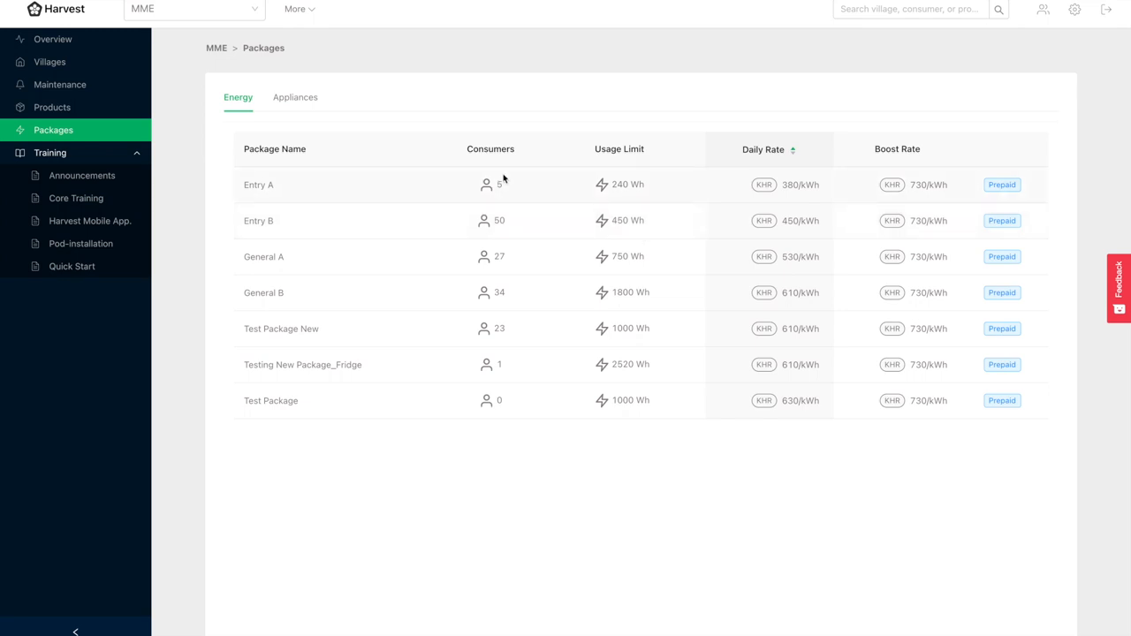
mouse_move(222, 181)
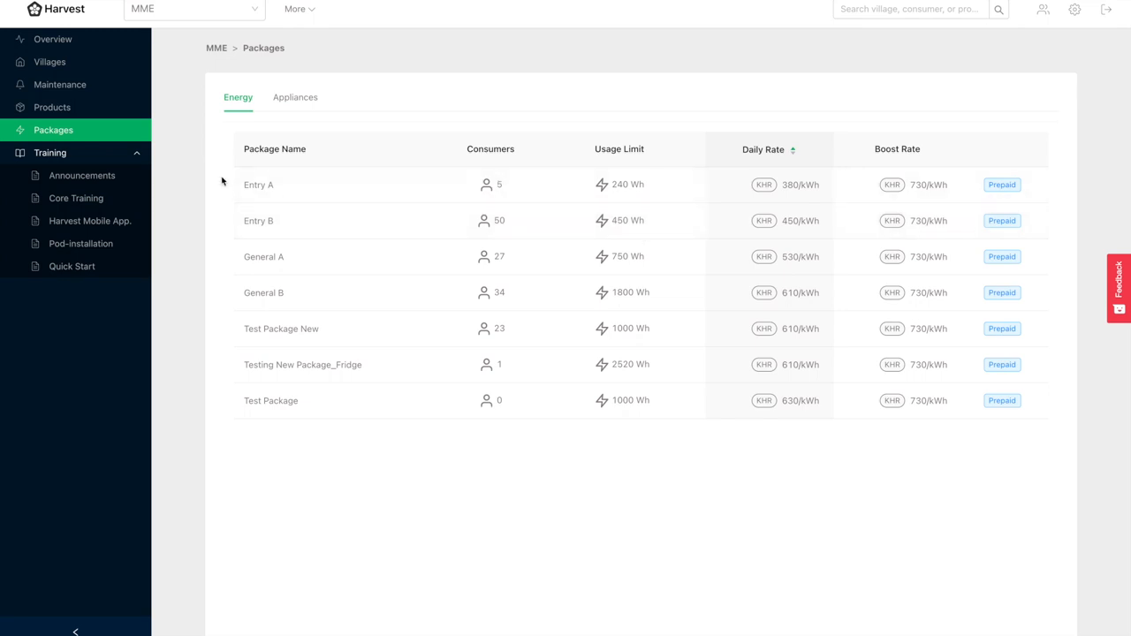
mouse_move(615, 202)
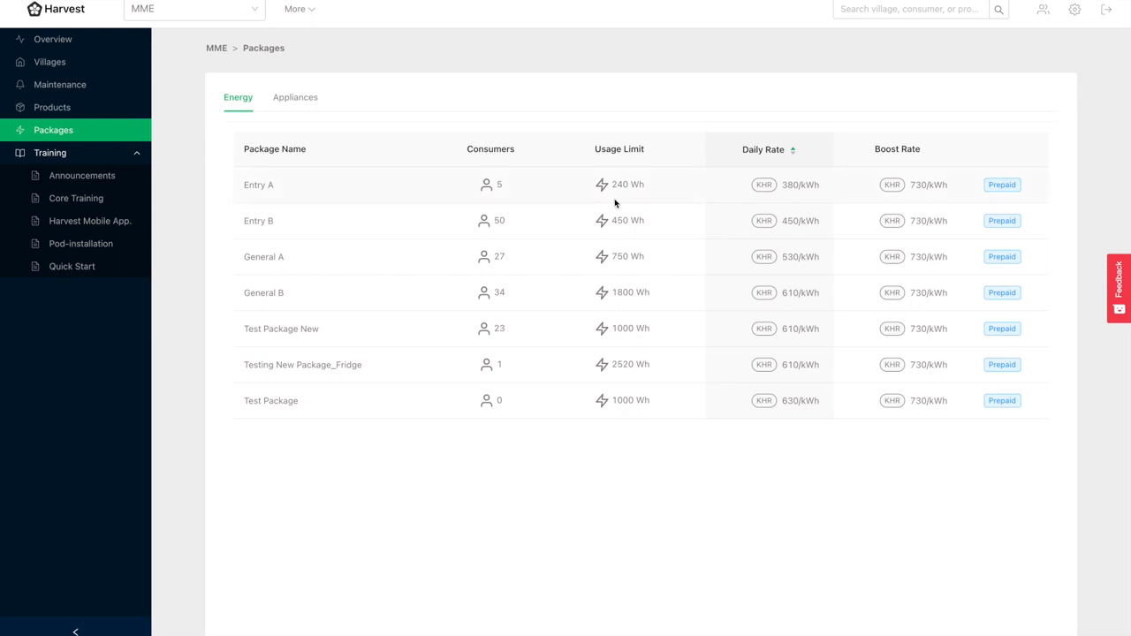
mouse_move(836, 190)
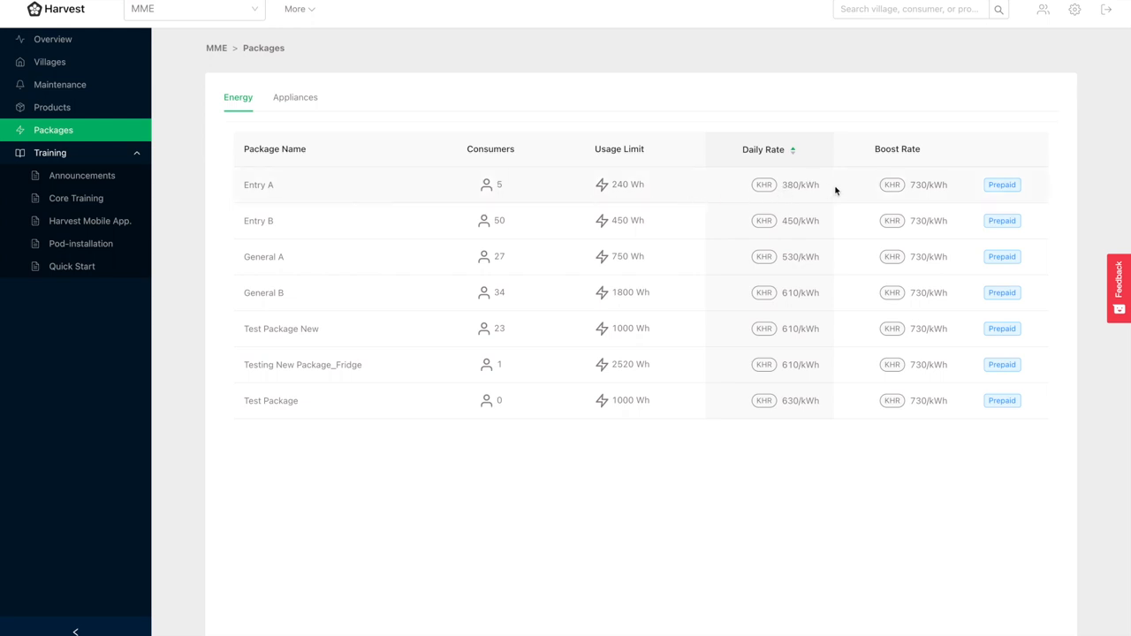
mouse_move(249, 174)
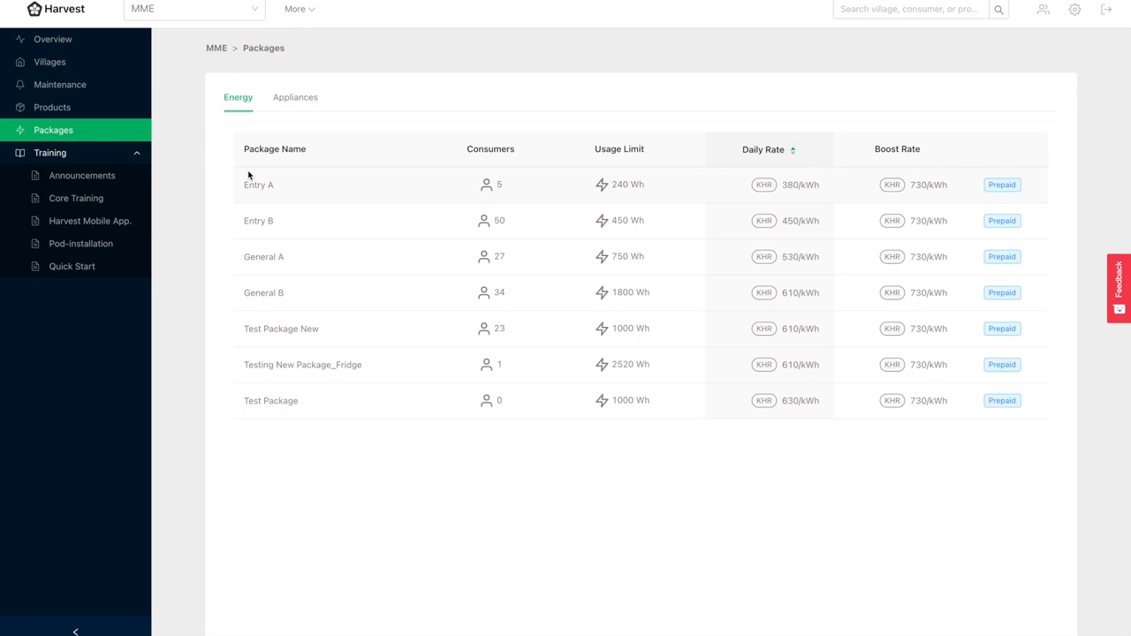
mouse_move(49, 62)
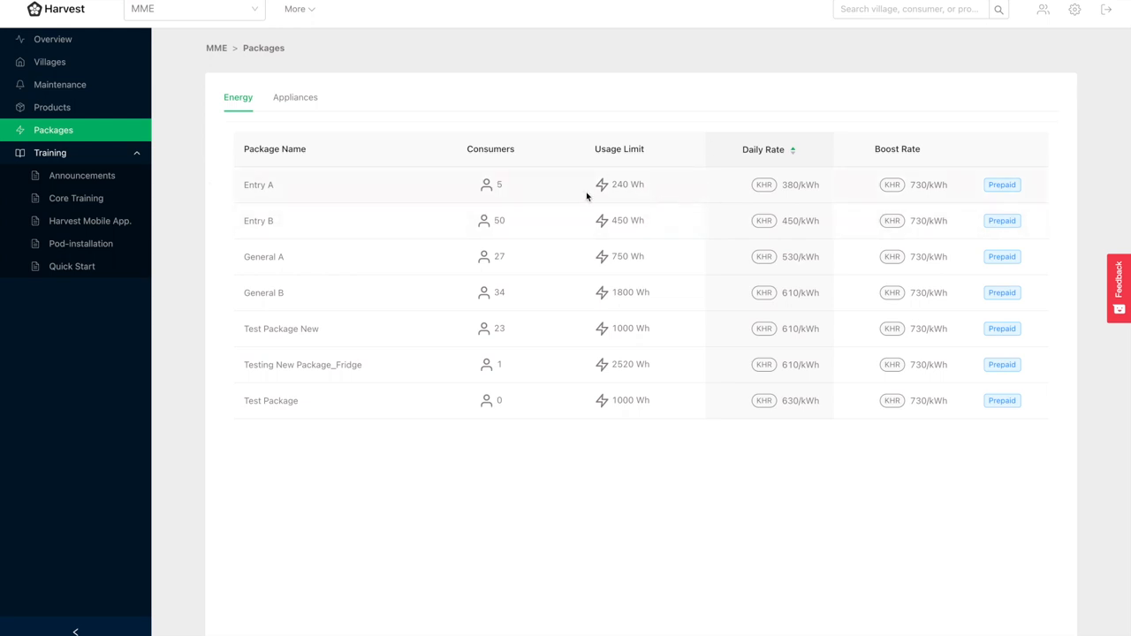
Show the Appliances packages and highlight the Rice cooker repayment rate 377.
click(295, 97)
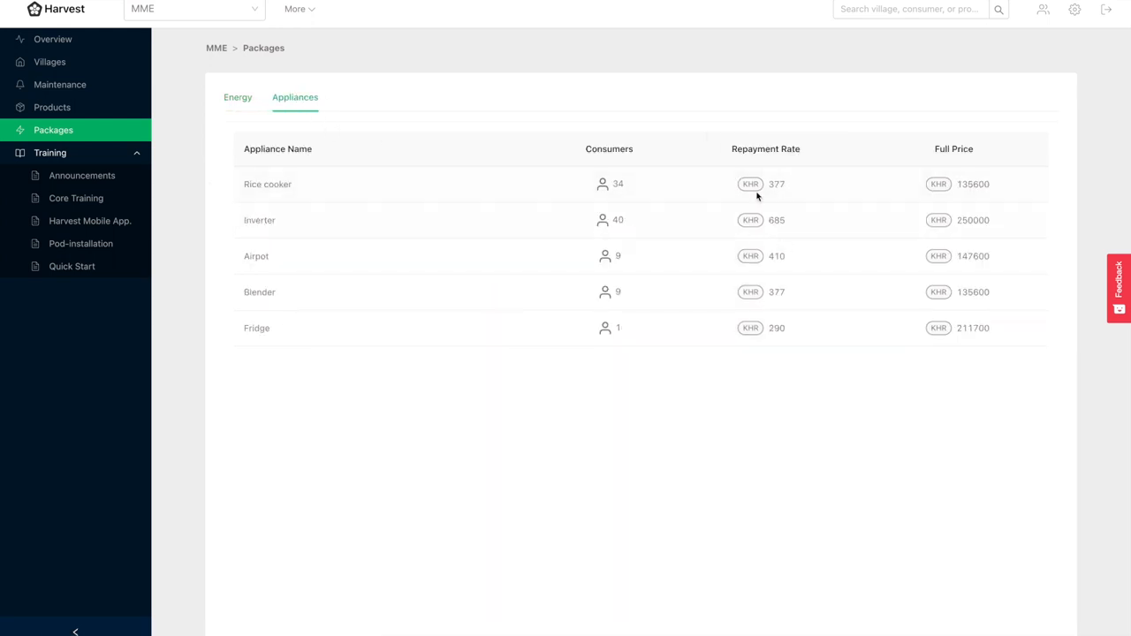
mouse_move(691, 179)
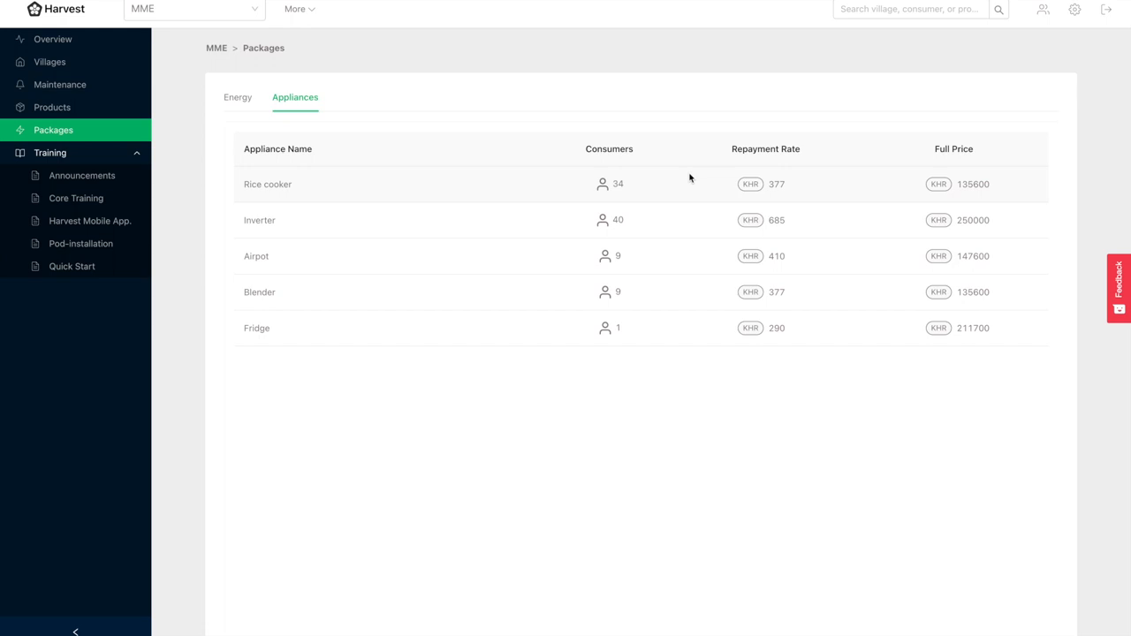
mouse_move(733, 181)
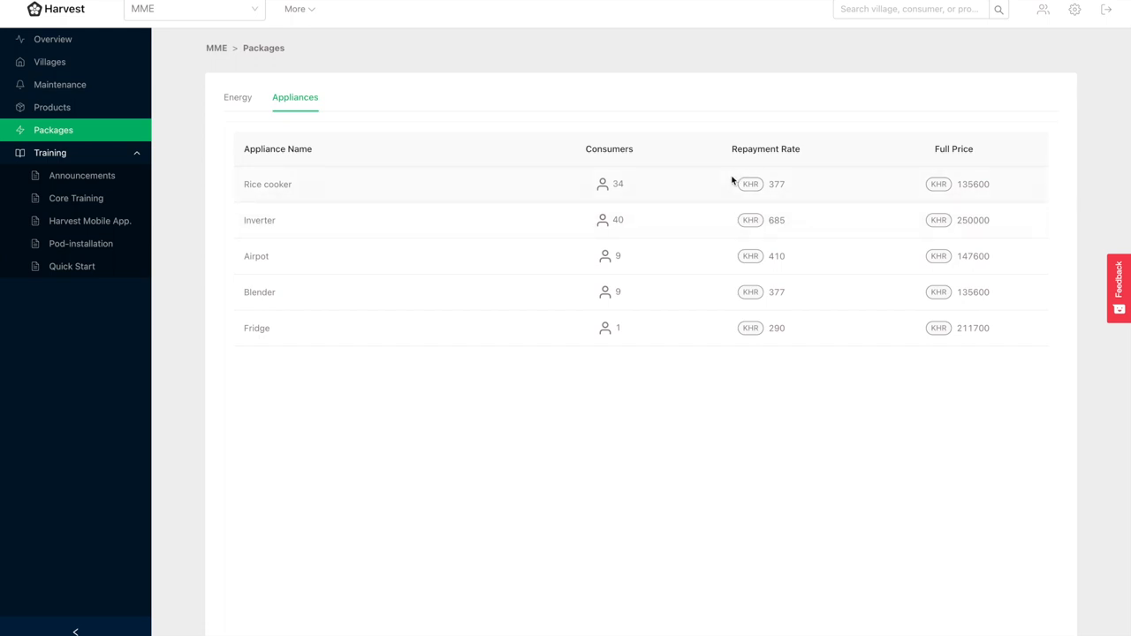
mouse_move(792, 201)
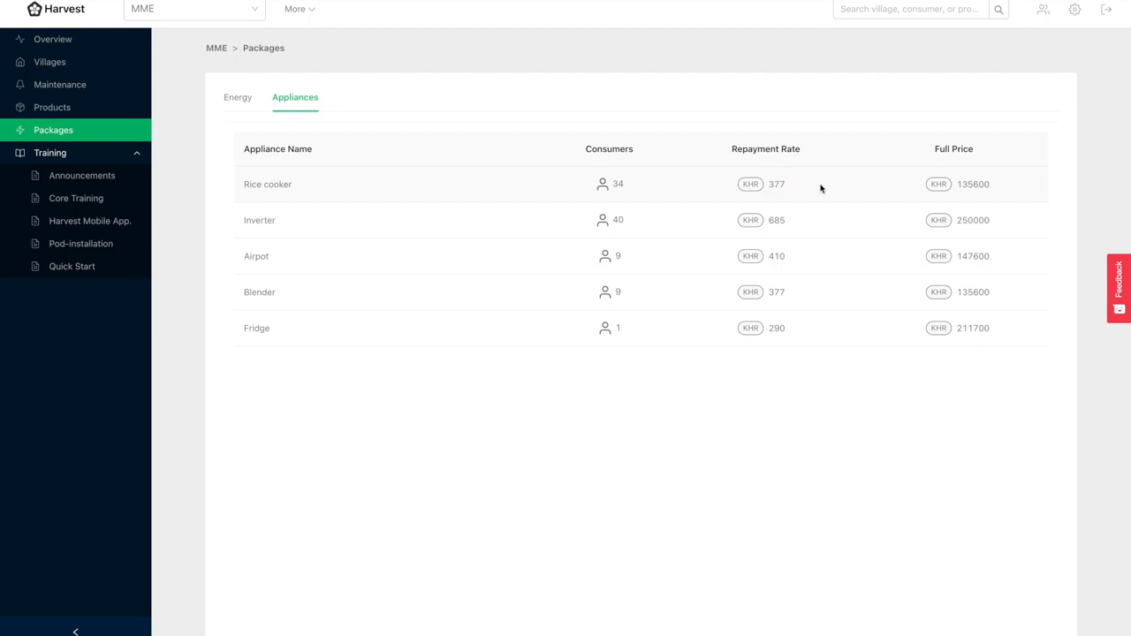
double_click(777, 183)
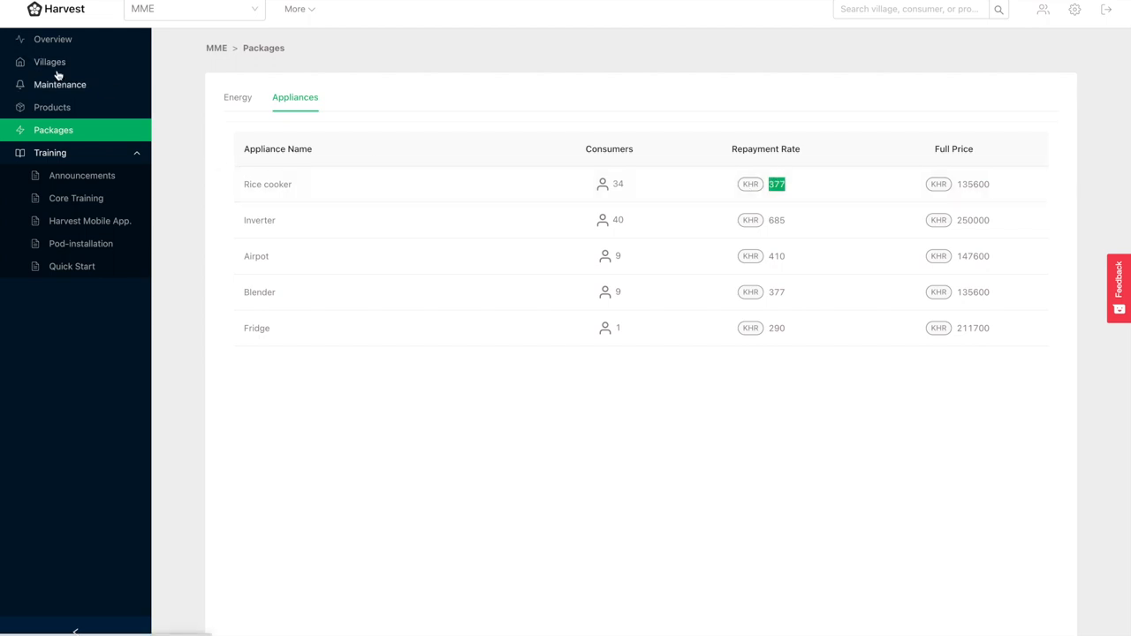
Open Steung Chrov's map and open house SC-018's consumer page.
click(49, 62)
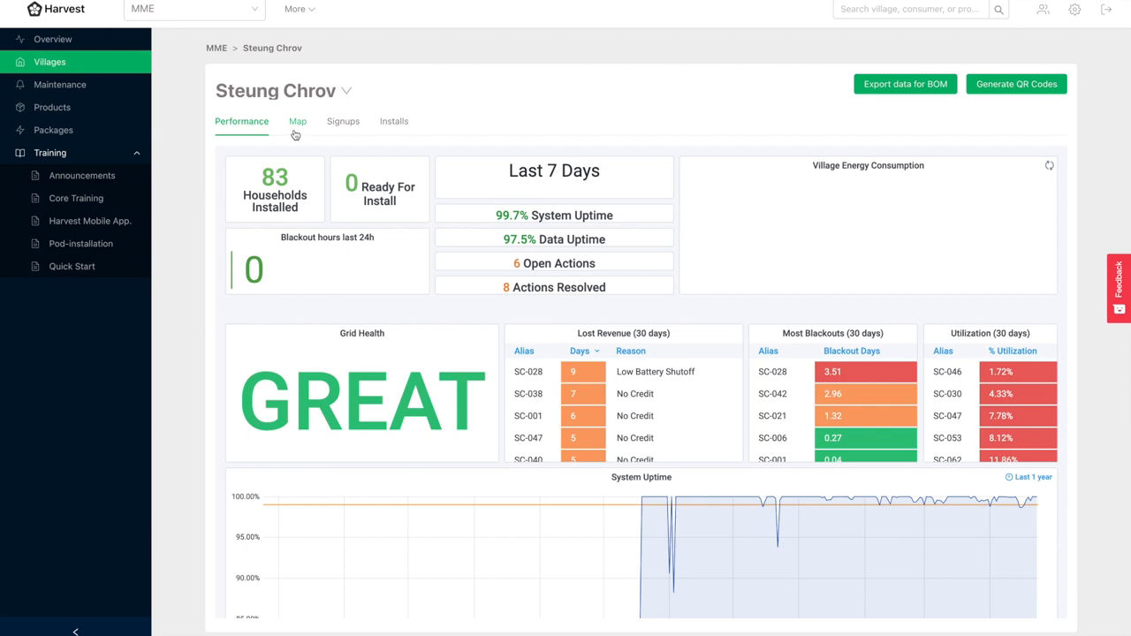
click(296, 121)
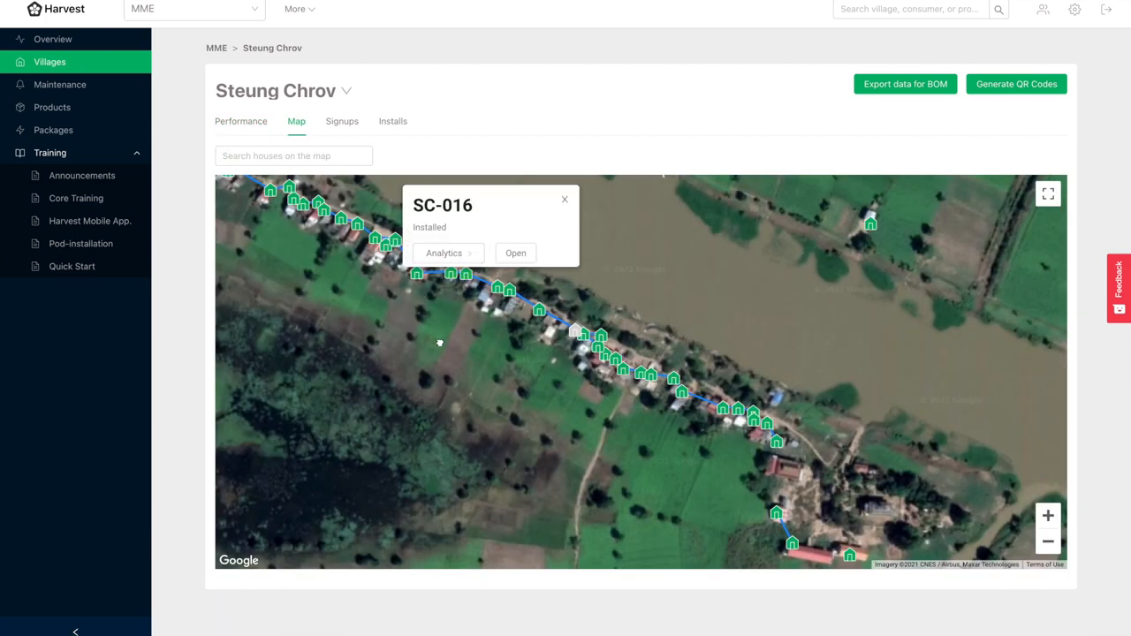
click(564, 199)
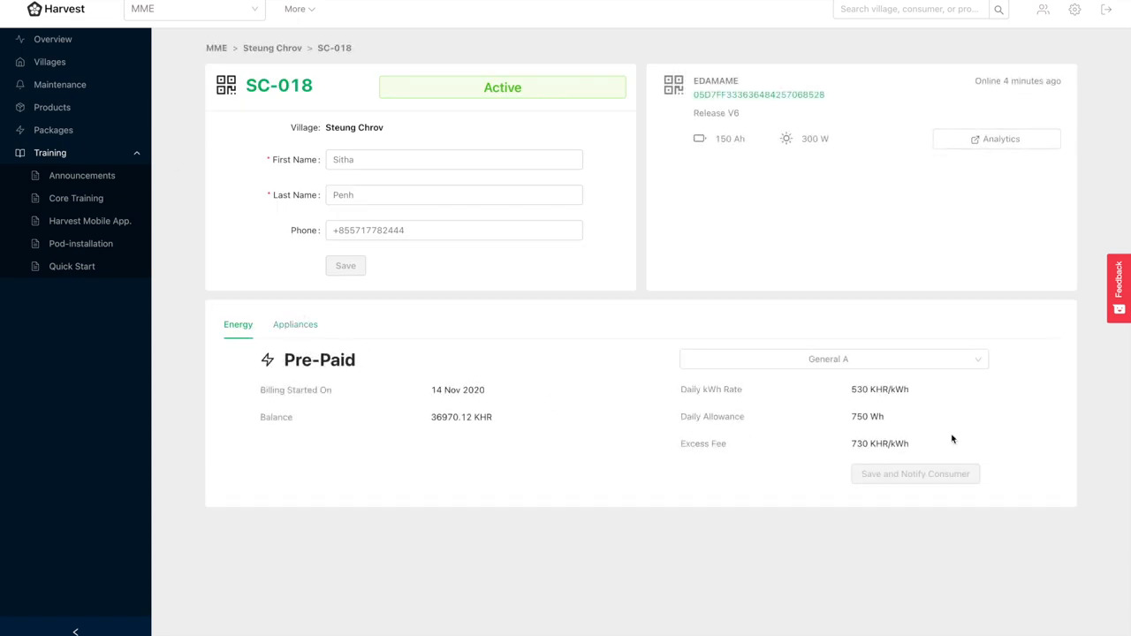
mouse_move(371, 377)
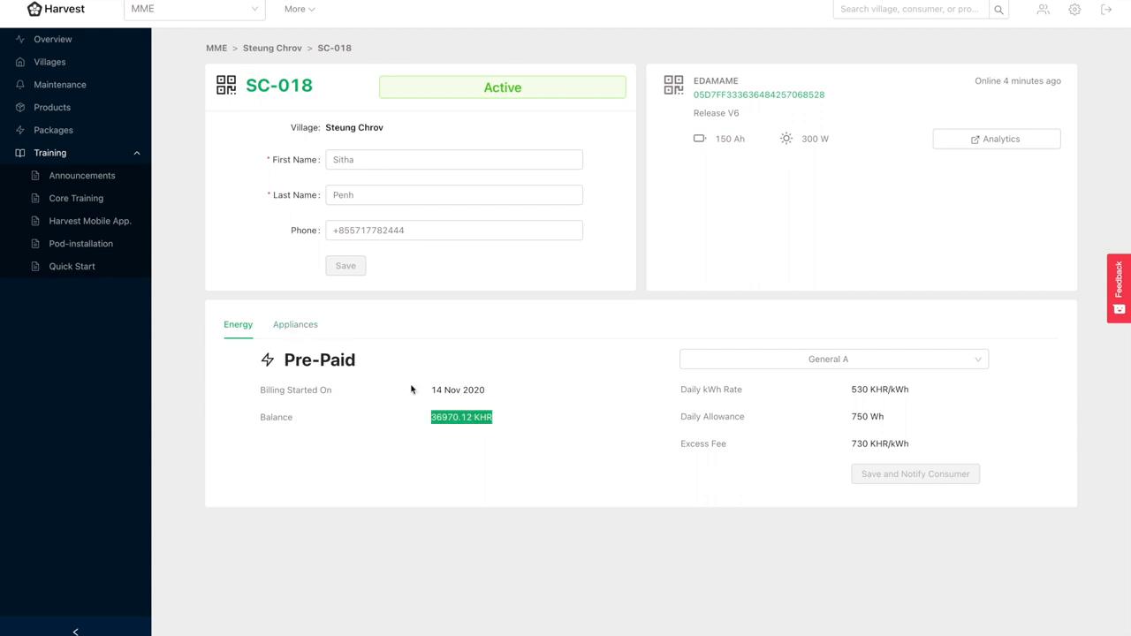
Show SC-018's appliances: a rice cooker 48% paid off, 69,248 KHR owed.
click(296, 324)
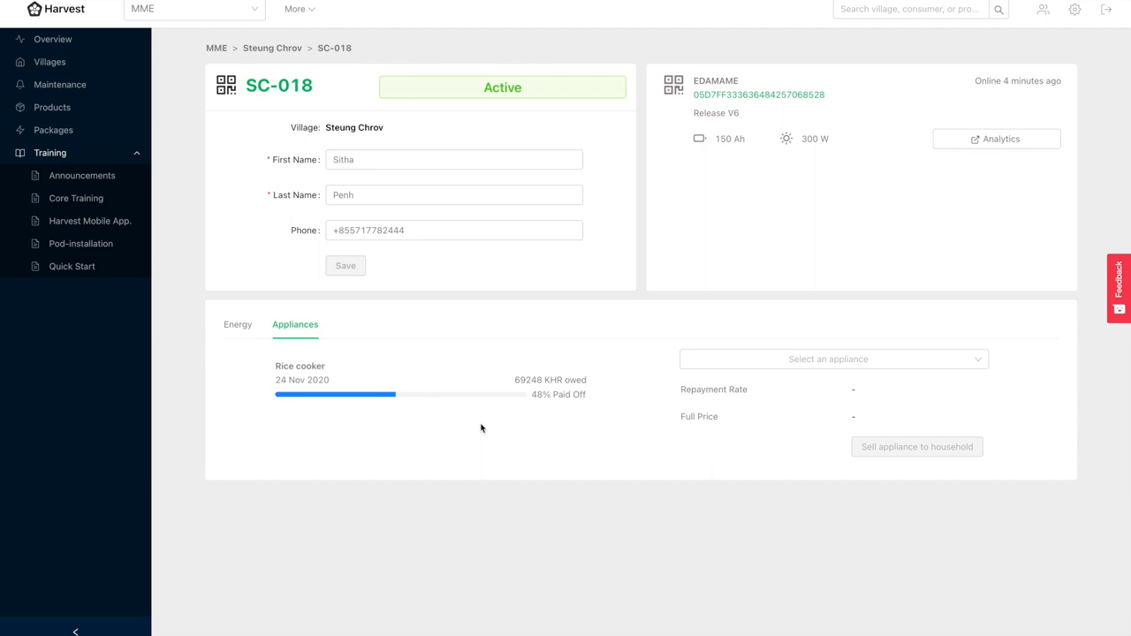
mouse_move(433, 333)
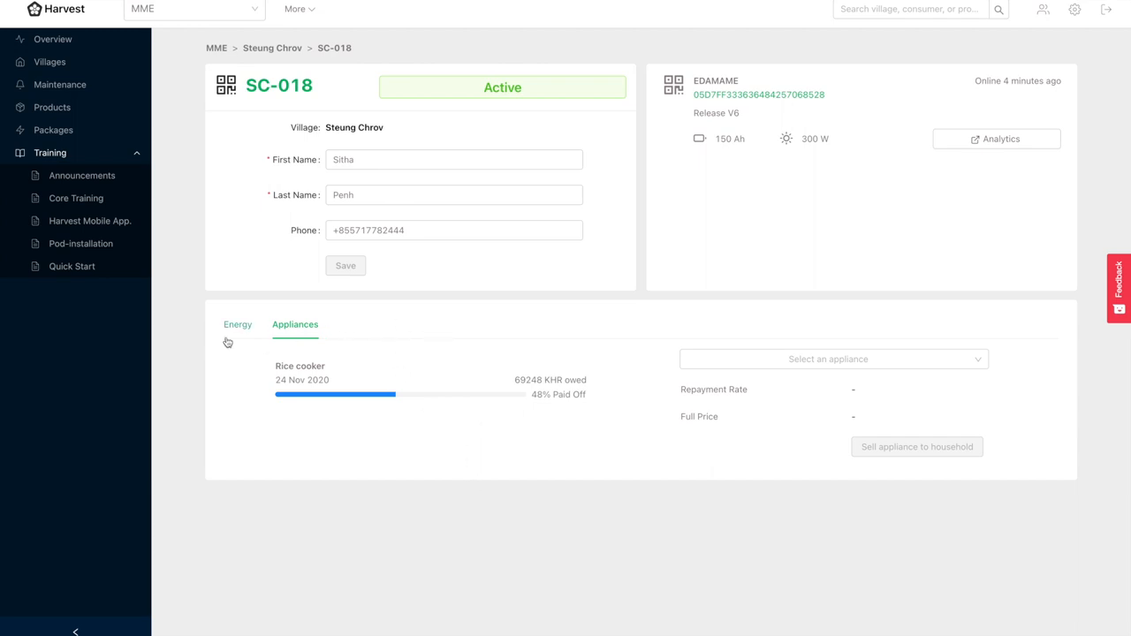
mouse_move(338, 471)
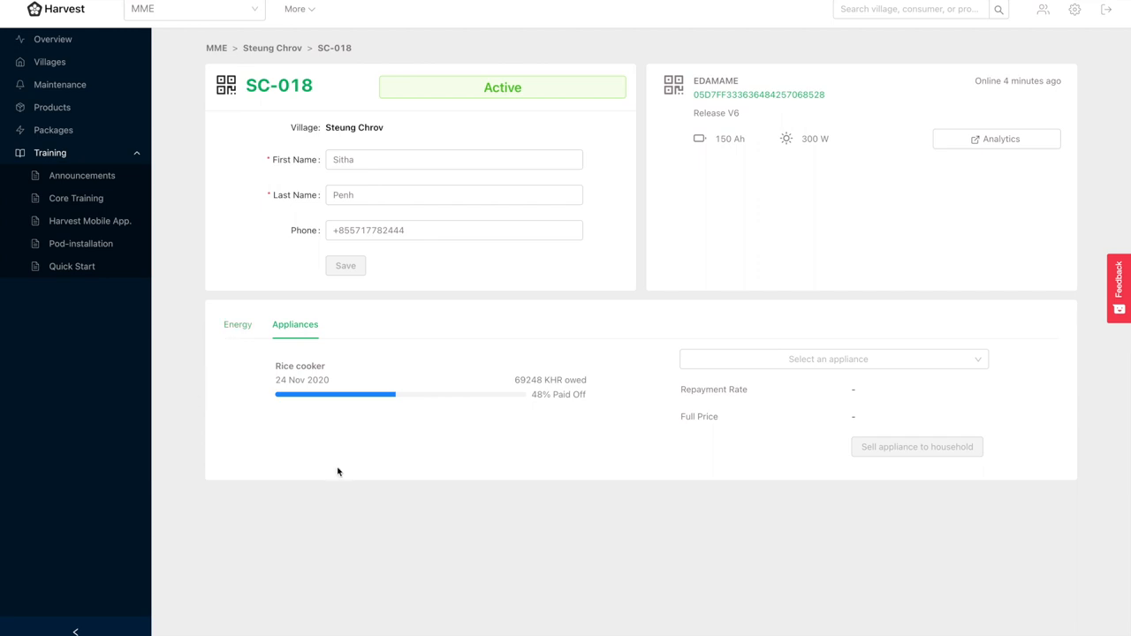
mouse_move(269, 464)
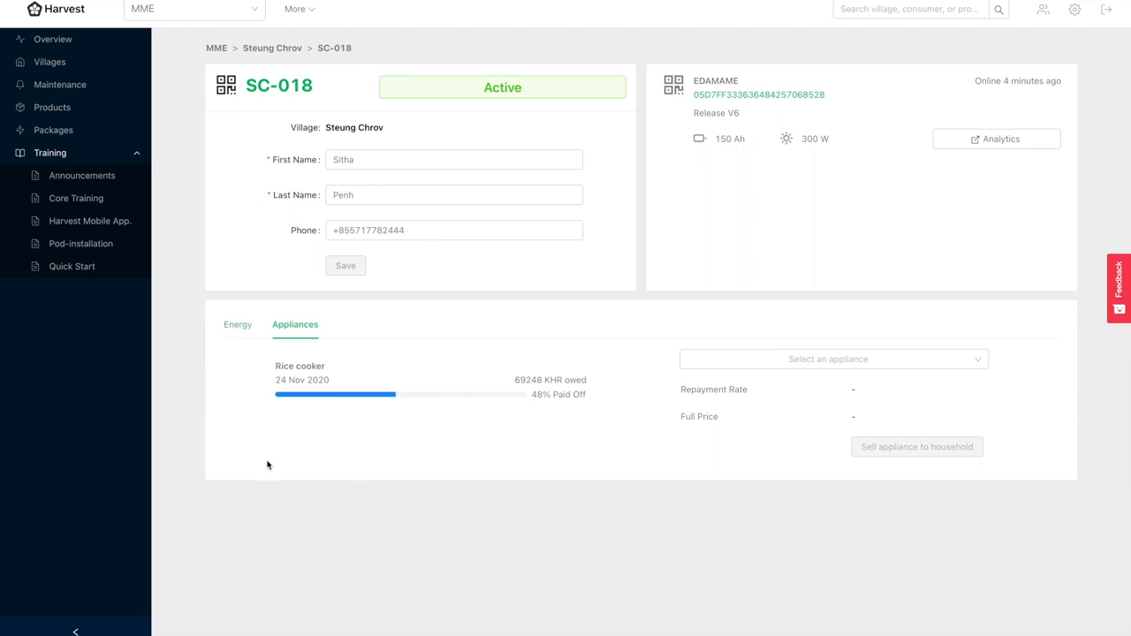
mouse_move(262, 467)
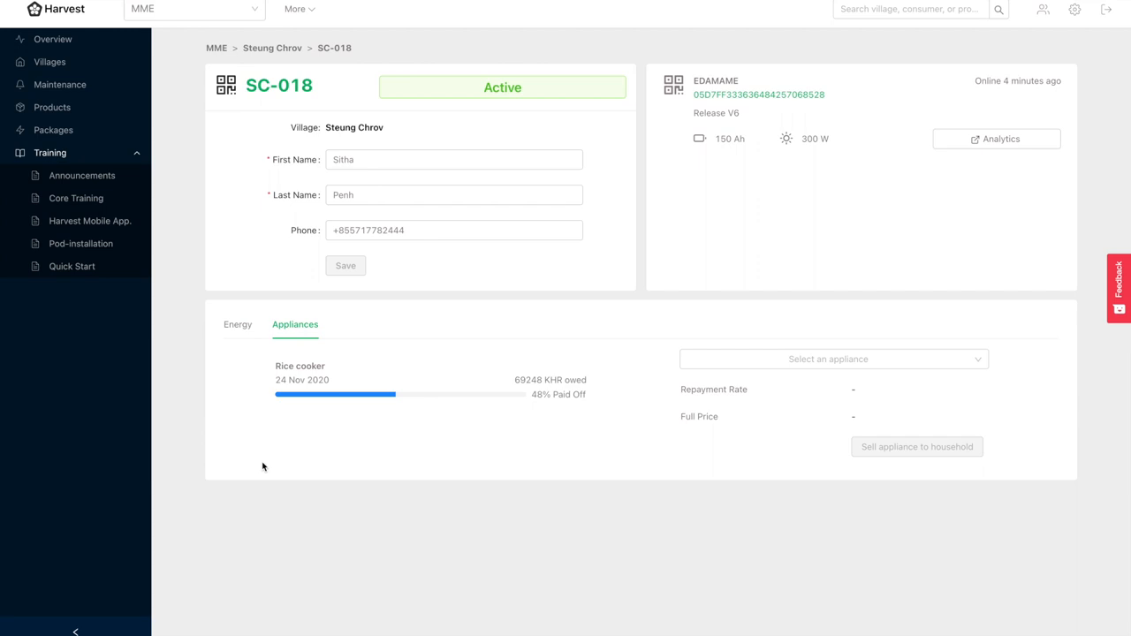
mouse_move(246, 344)
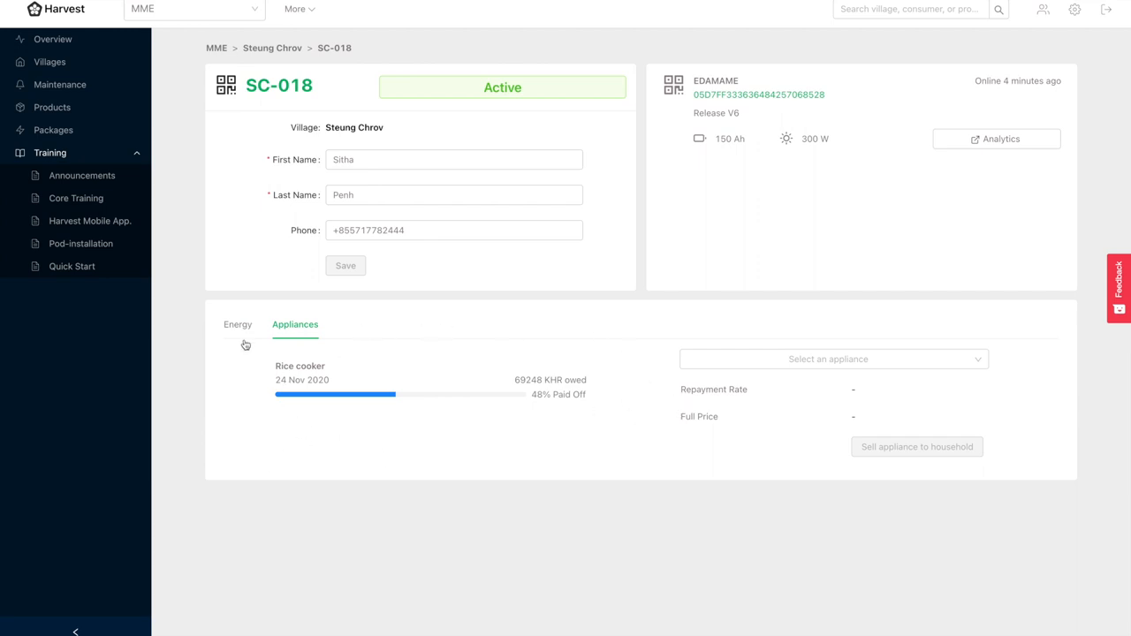
mouse_move(292, 341)
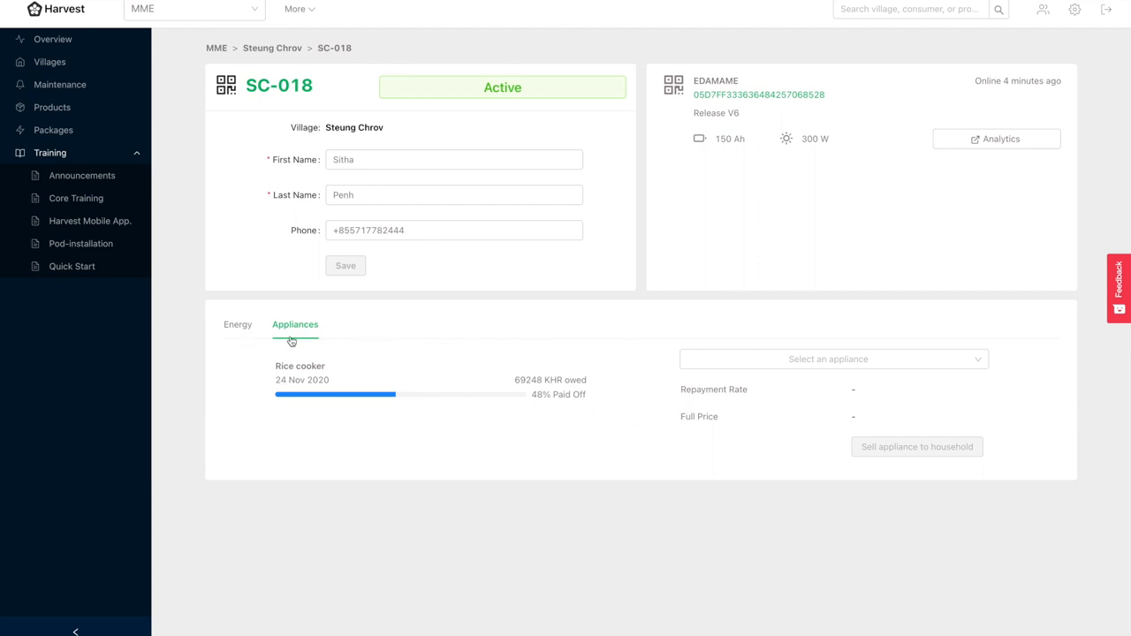
mouse_move(236, 349)
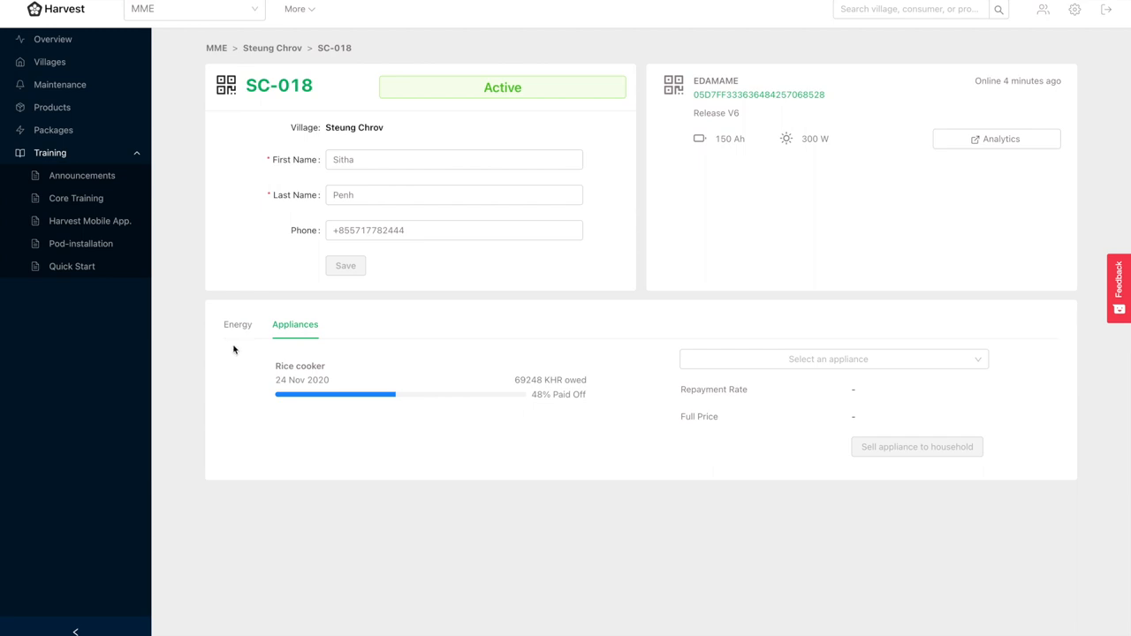
mouse_move(242, 491)
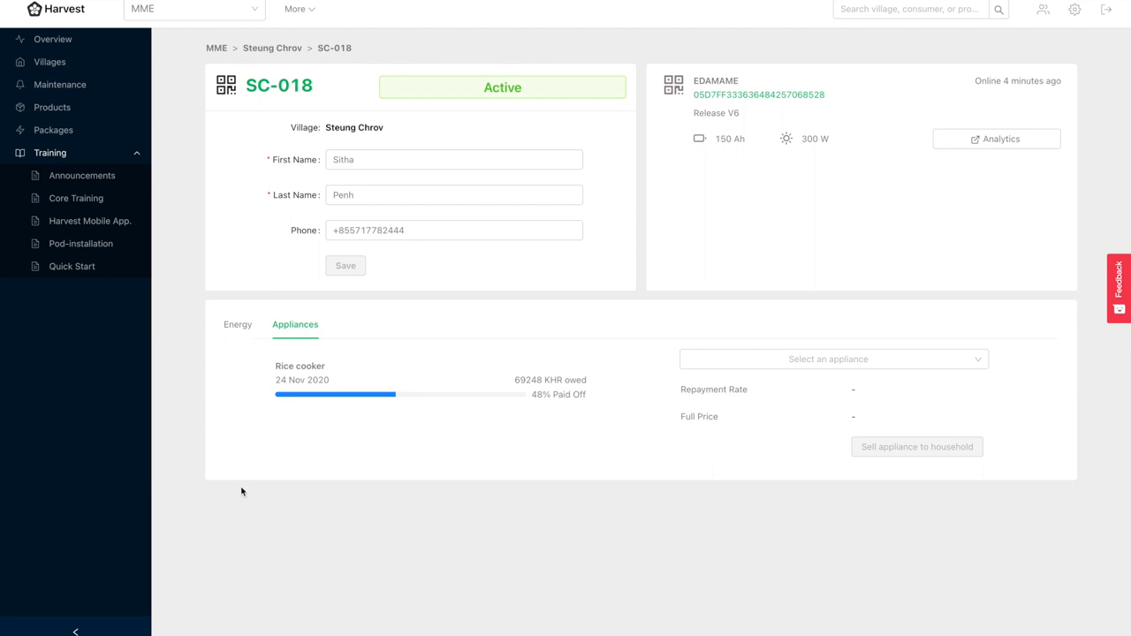
mouse_move(276, 566)
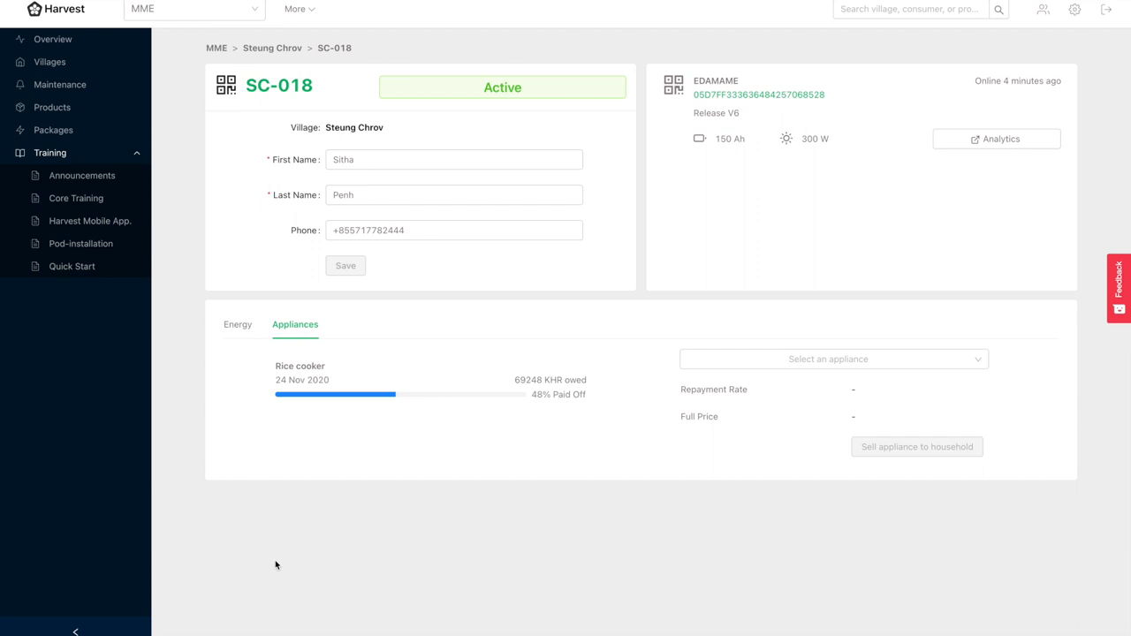
mouse_move(50, 62)
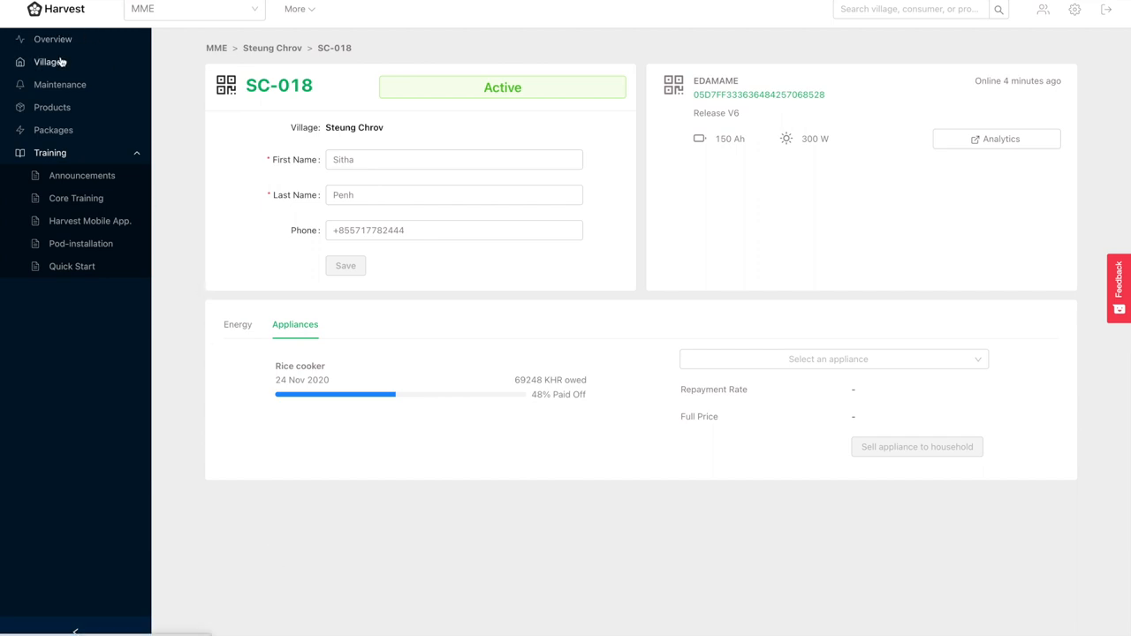
mouse_move(77, 106)
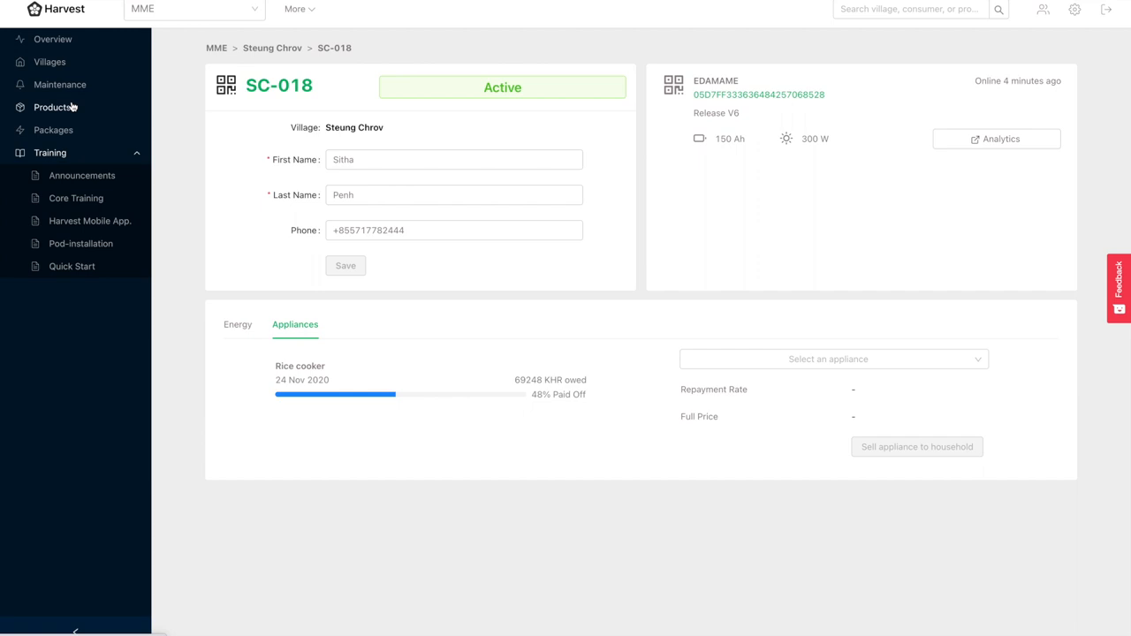
mouse_move(82, 88)
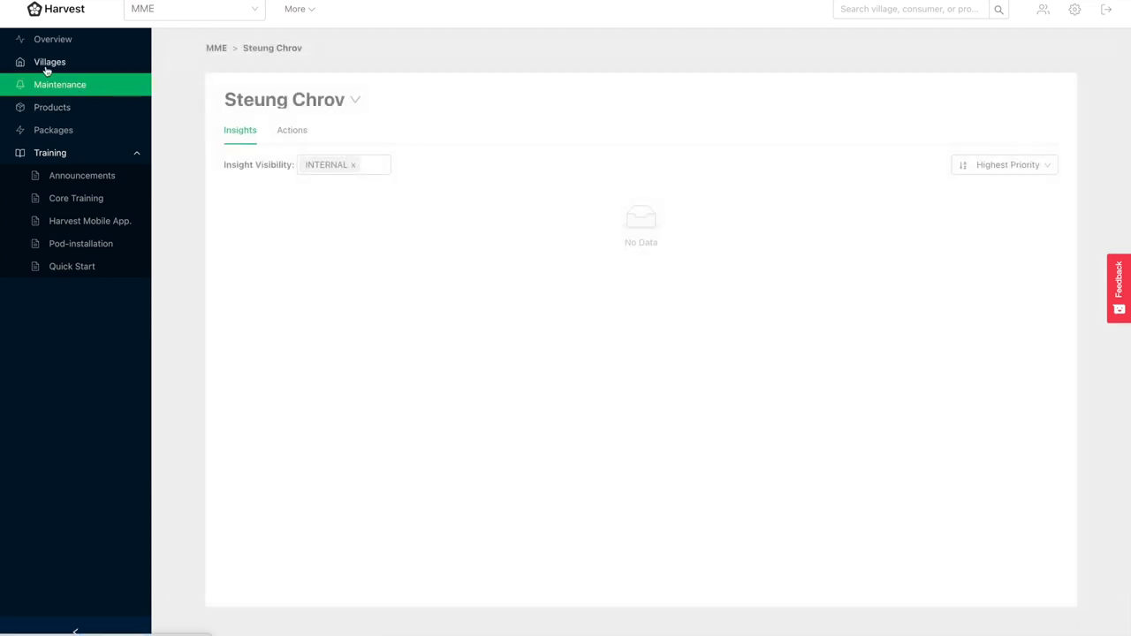
Open Steung Chrov's map and open the SC-031 house's Grafana dashboard.
click(48, 62)
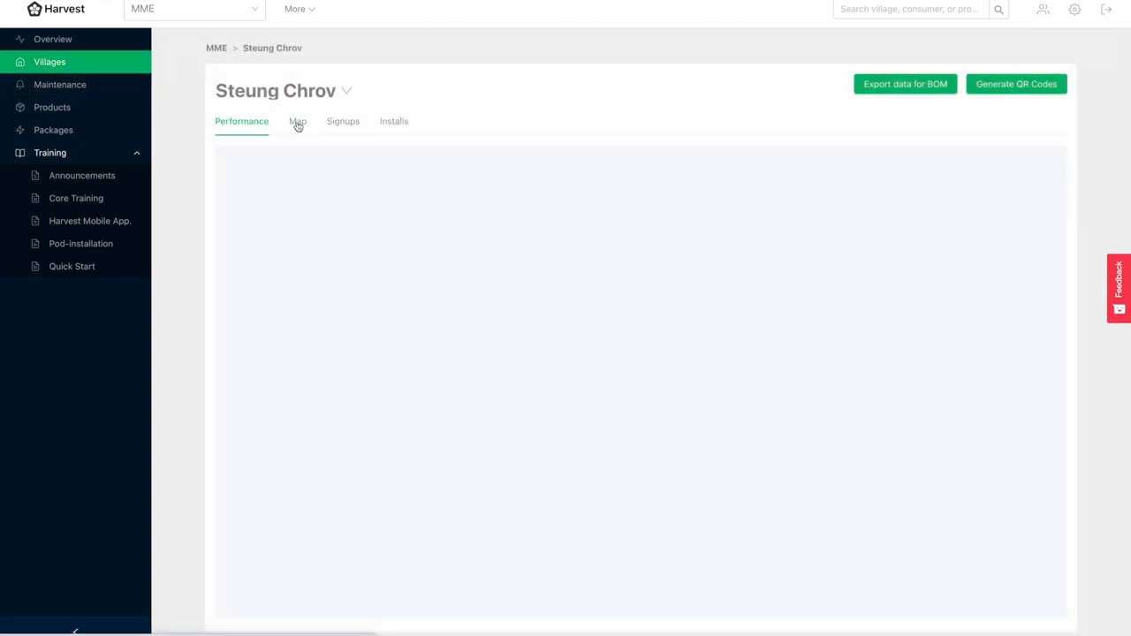
click(296, 121)
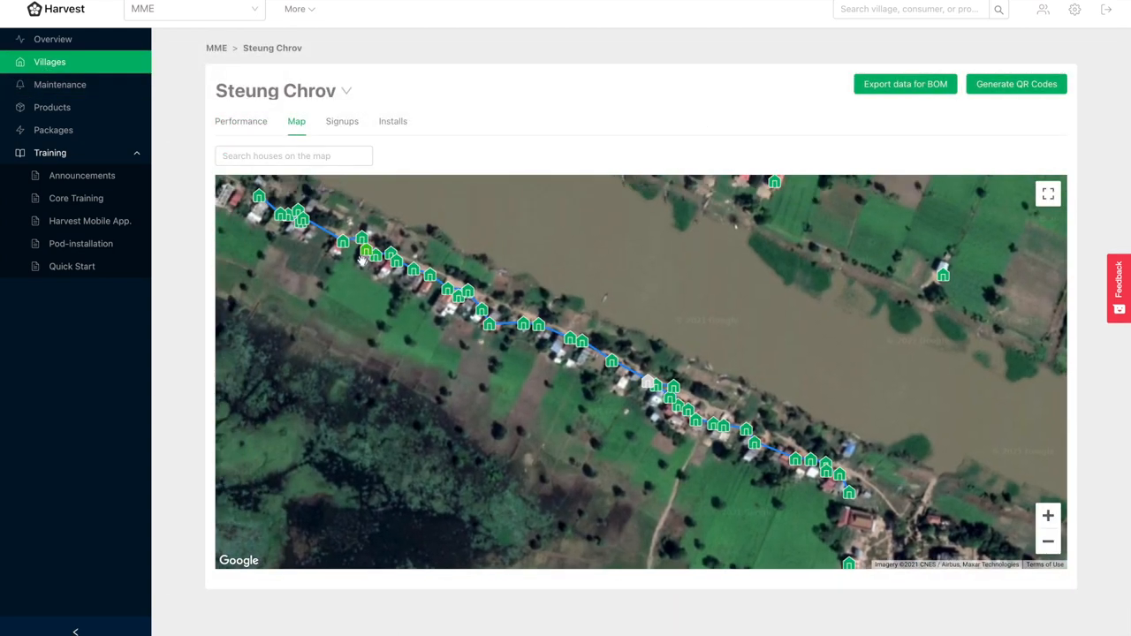
click(394, 265)
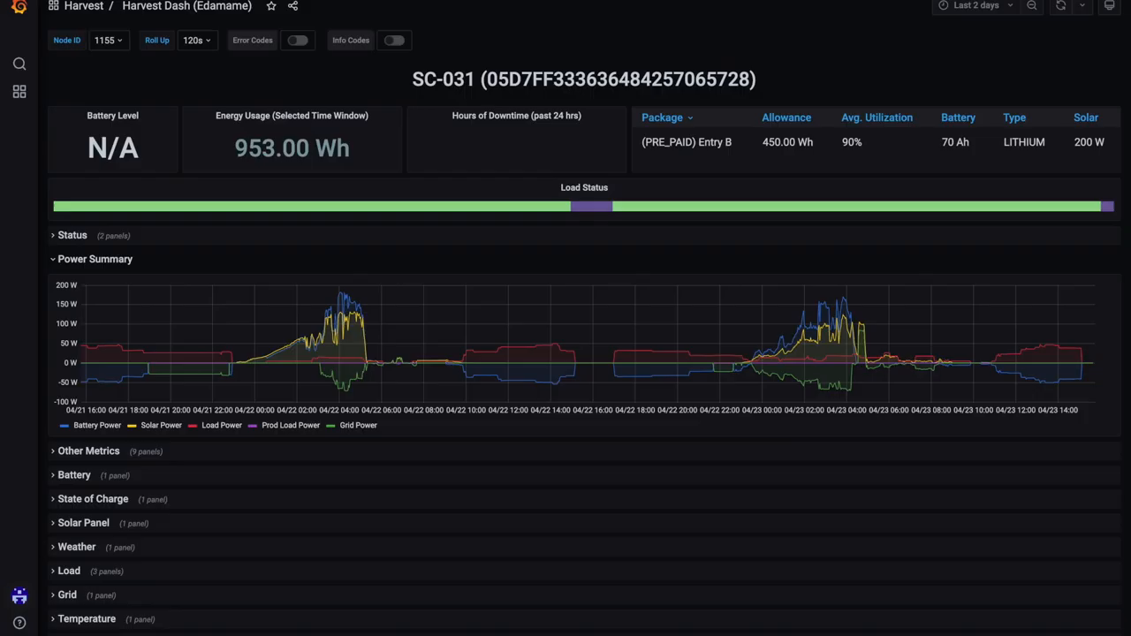
Expand the Other Metrics section on the SC-031 Grafana dashboard.
scroll(down, 3)
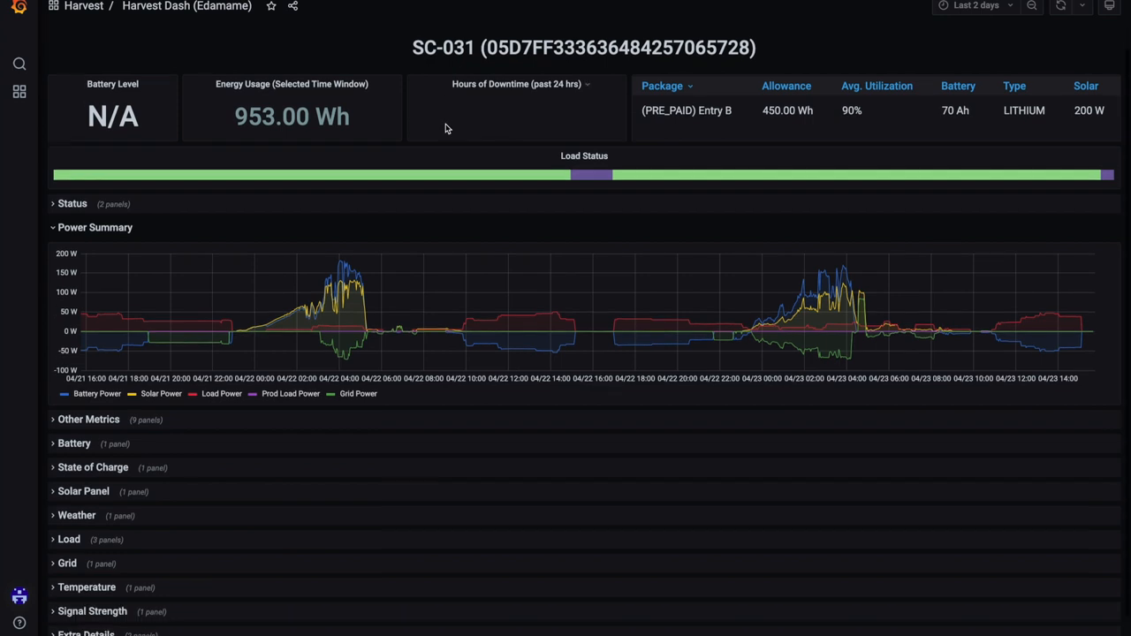
click(88, 419)
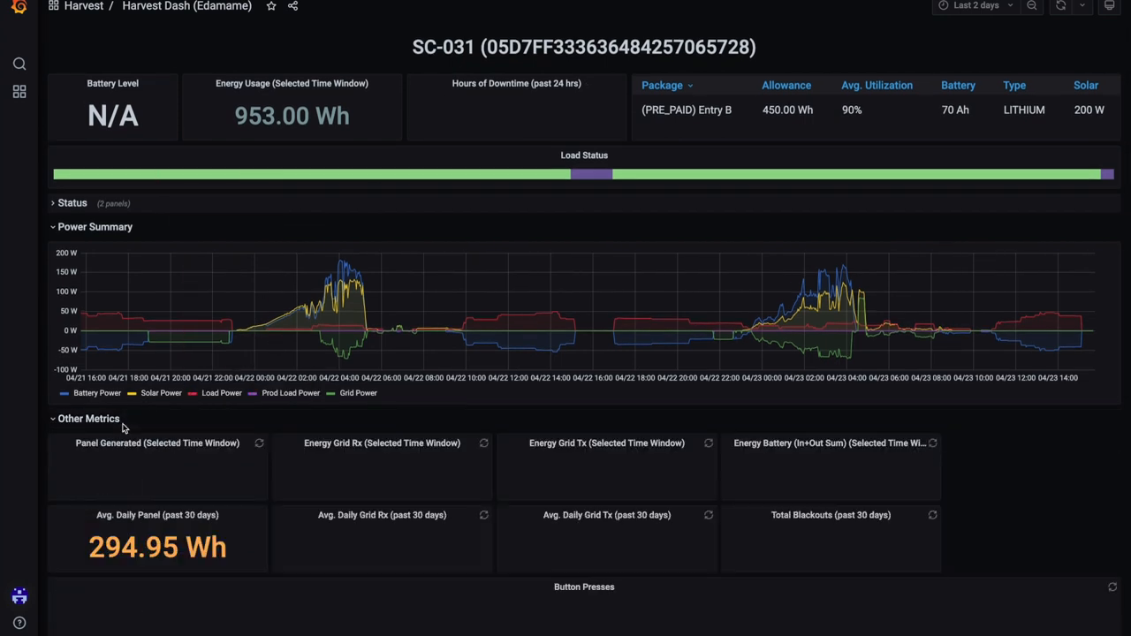
scroll(down, 3)
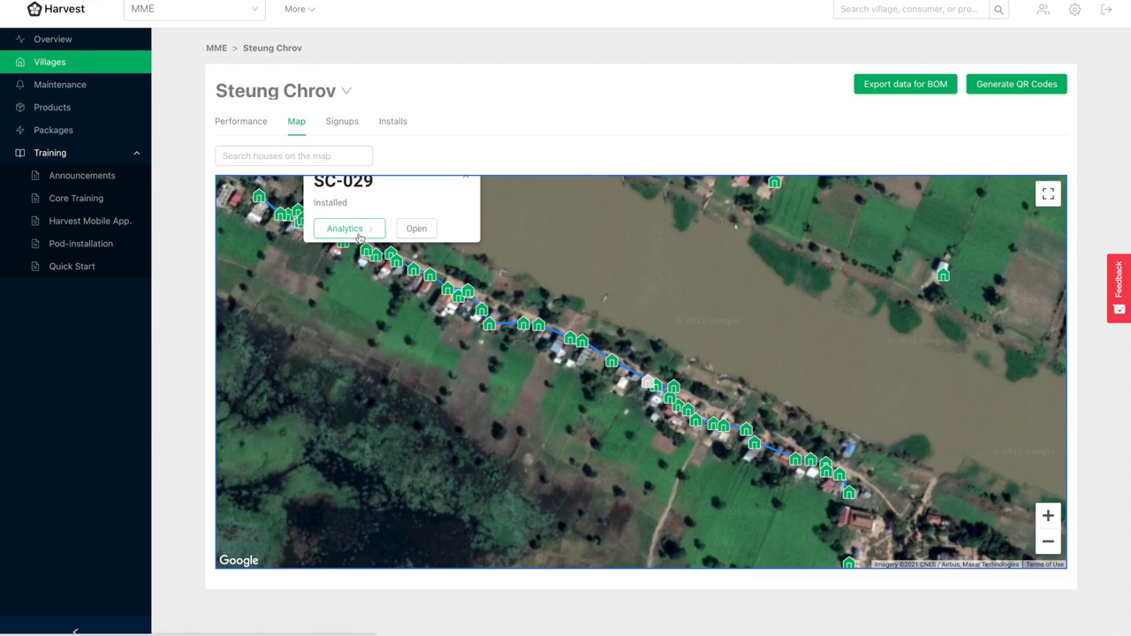
Open the Maintenance Actions tab for Ta Daok, listing open tasks like topping up credit.
click(393, 121)
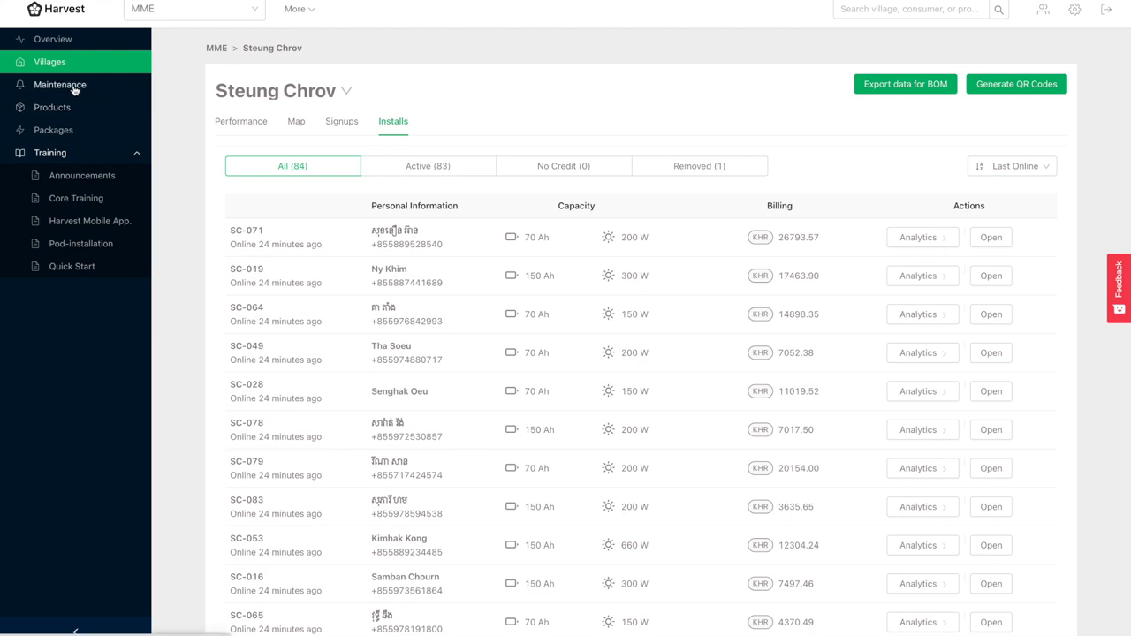
click(59, 84)
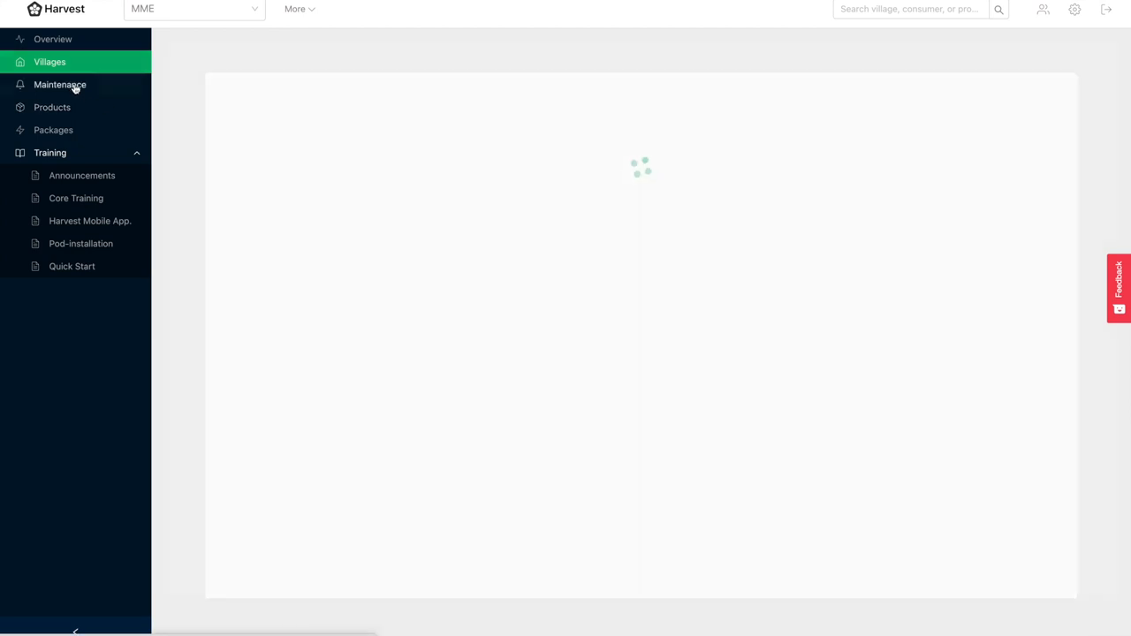
click(60, 85)
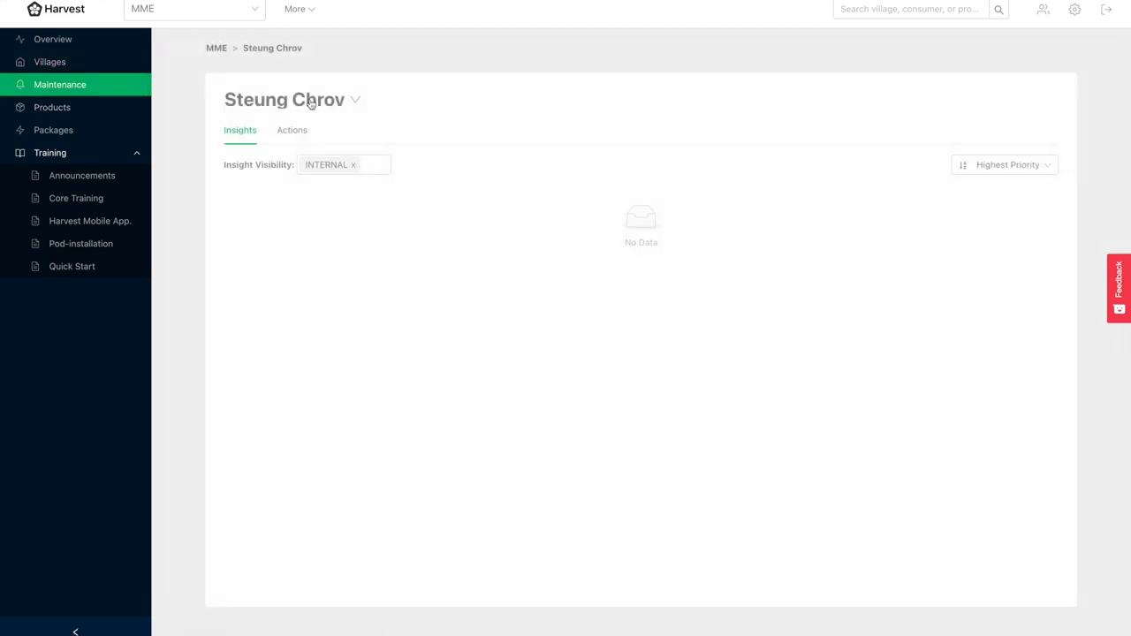
click(355, 99)
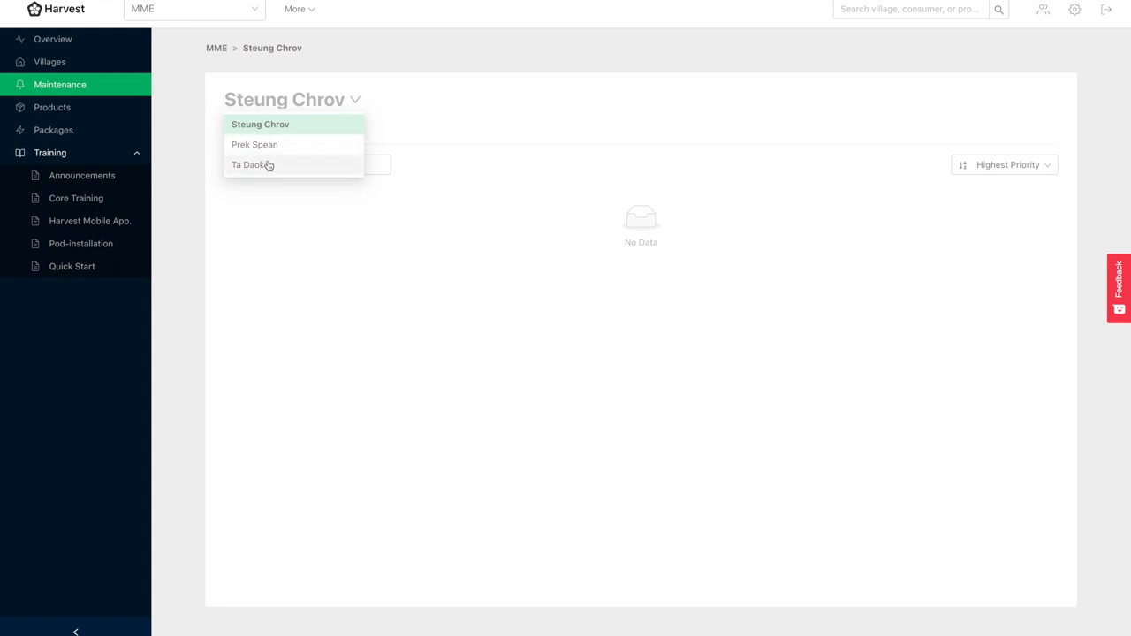
click(248, 164)
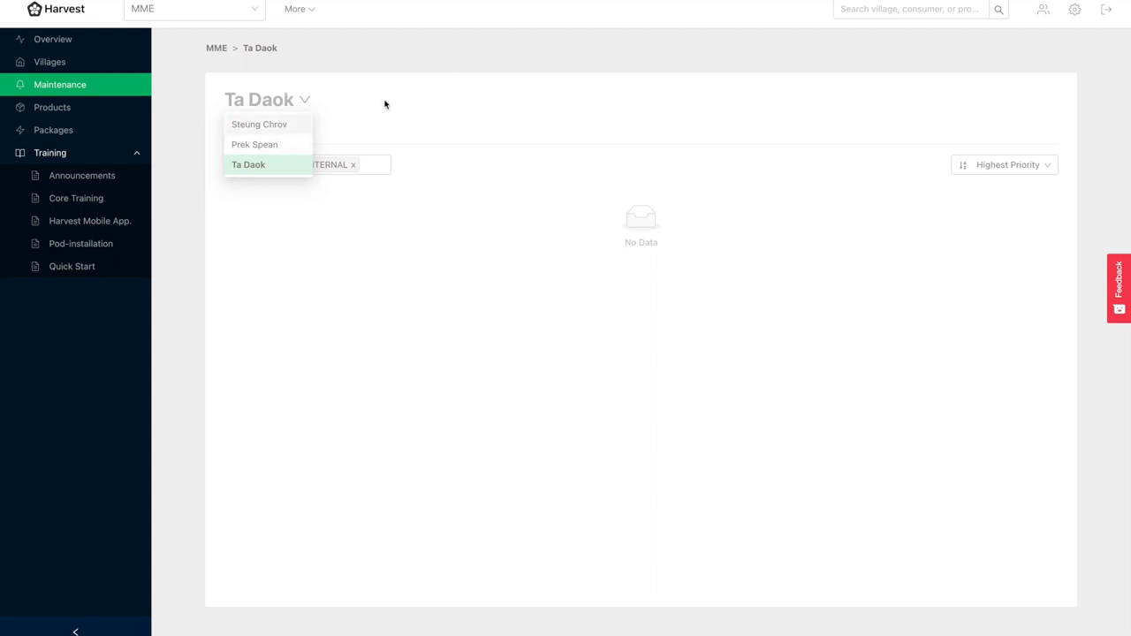
click(248, 164)
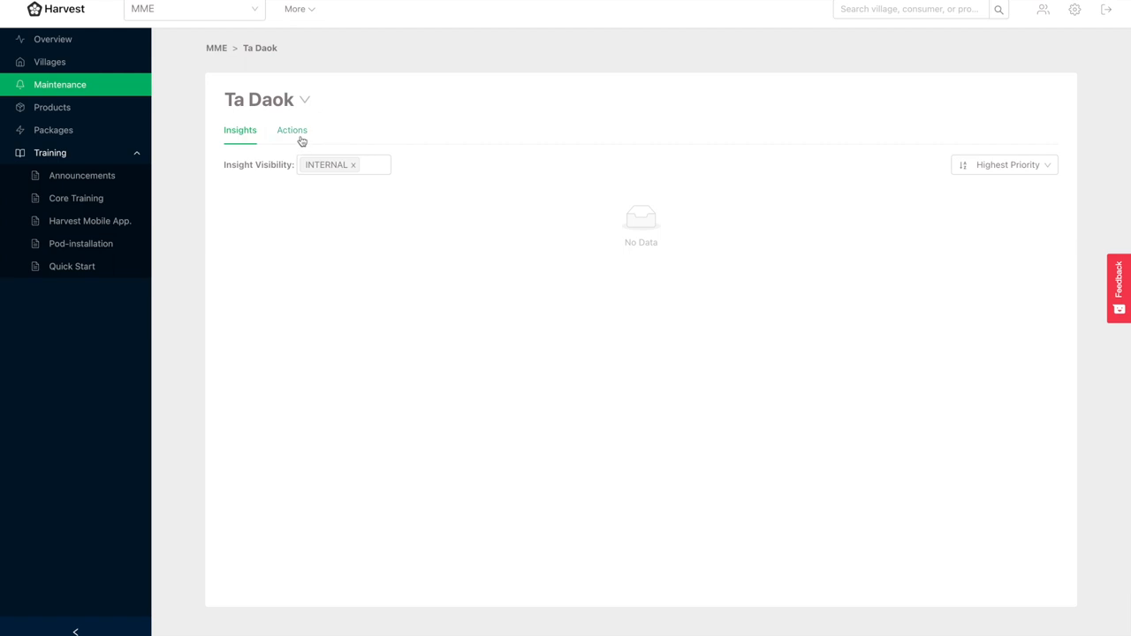
click(291, 130)
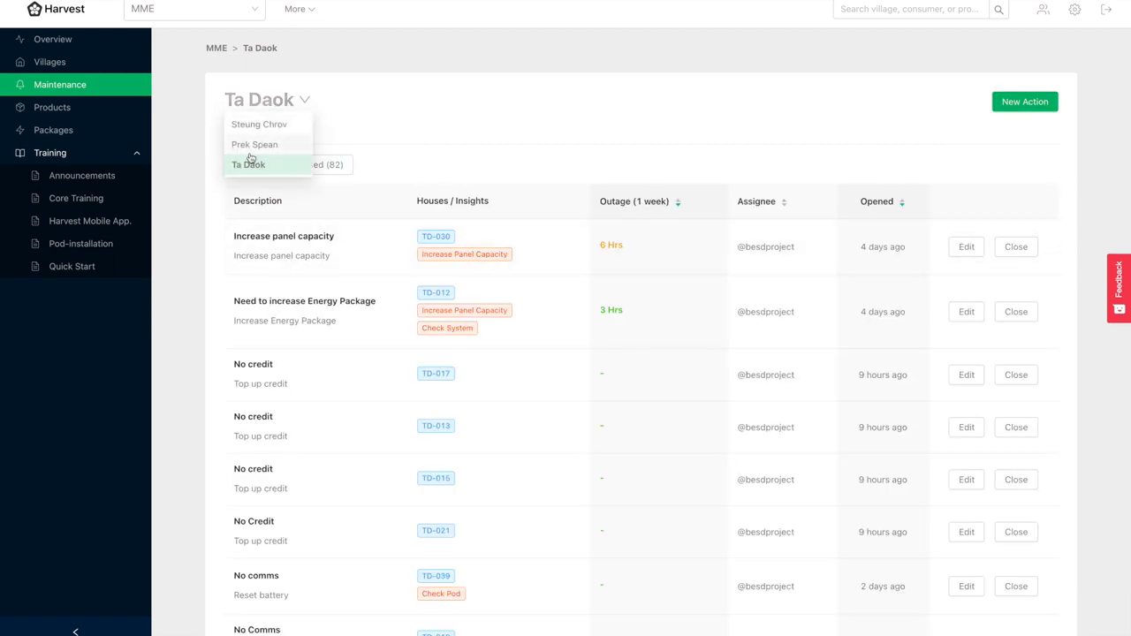
Switch to Prek Spean and highlight PK-006's repair steps for 'PV not charging to the battery'.
click(254, 144)
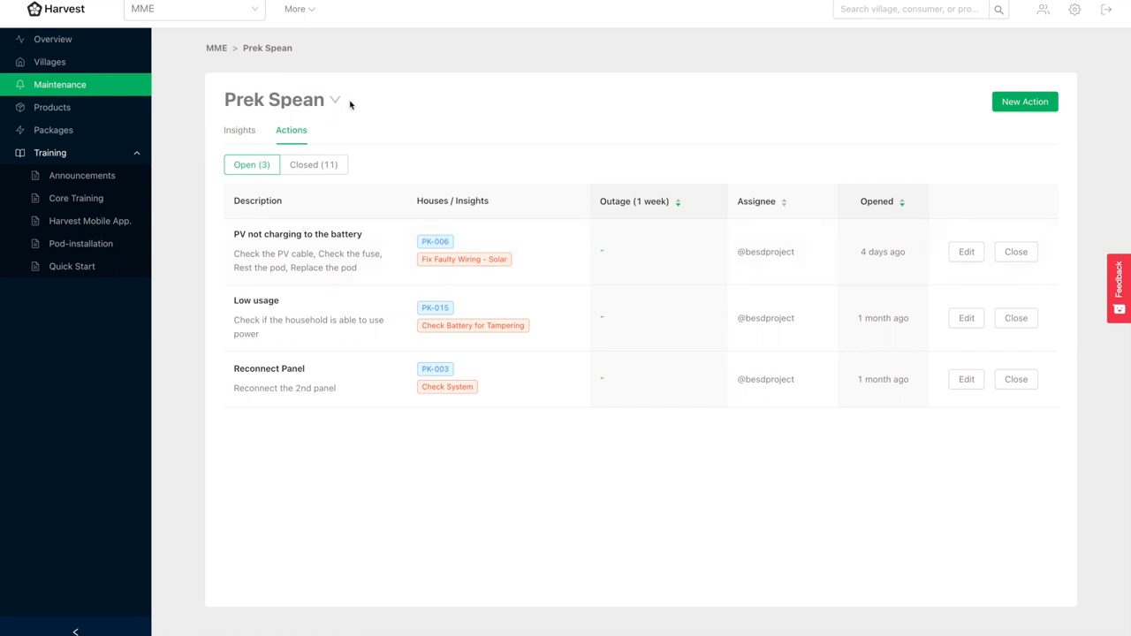
mouse_move(453, 254)
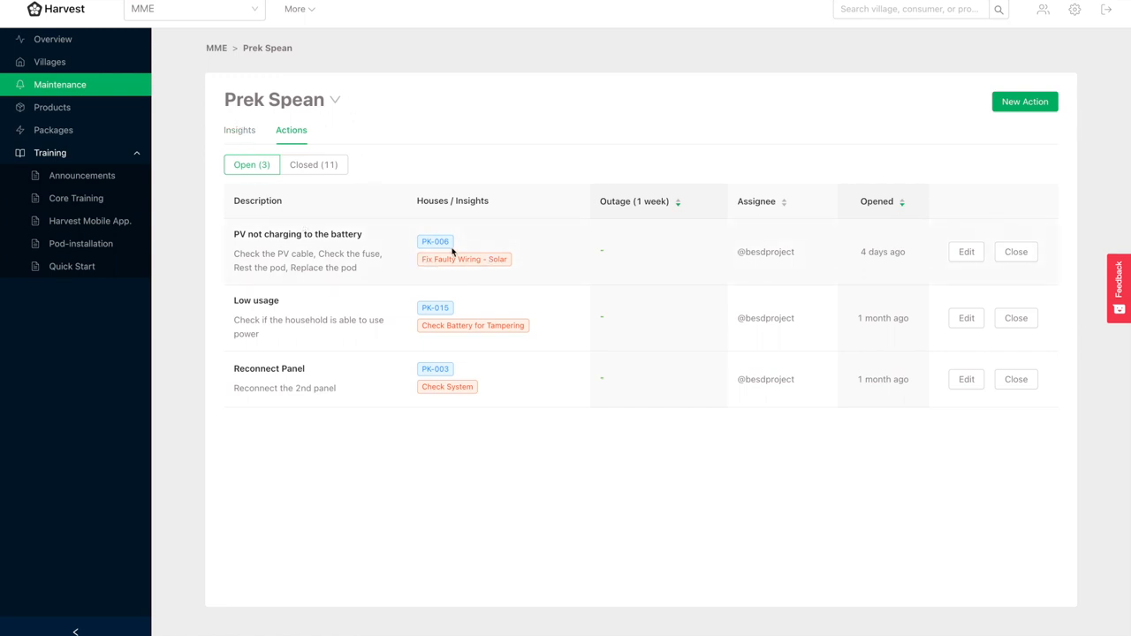
mouse_move(423, 276)
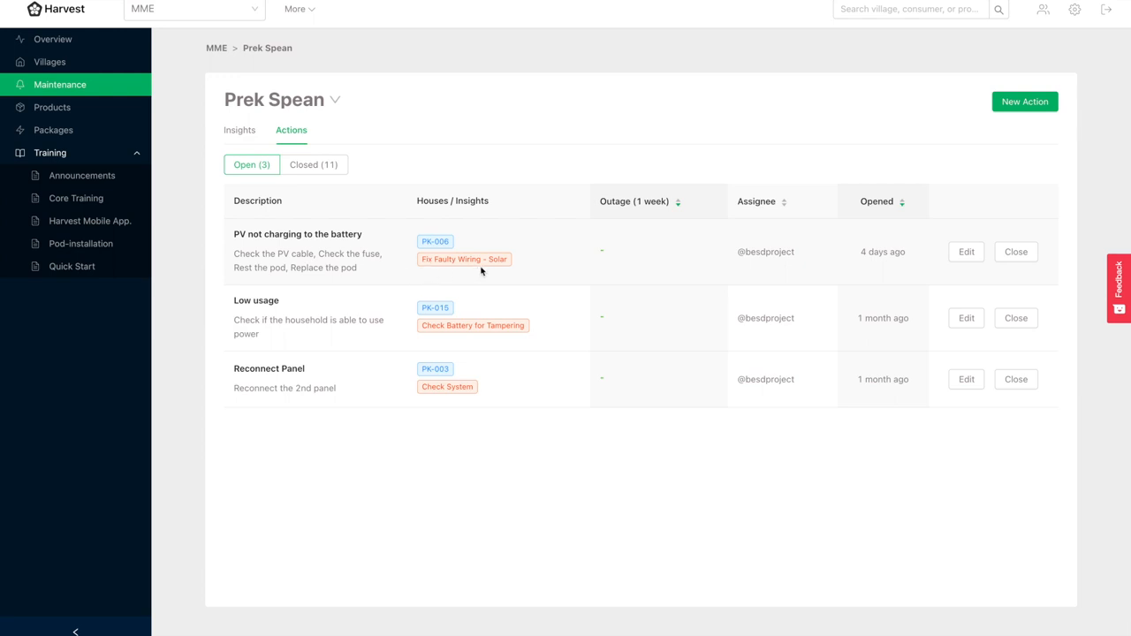
mouse_move(489, 266)
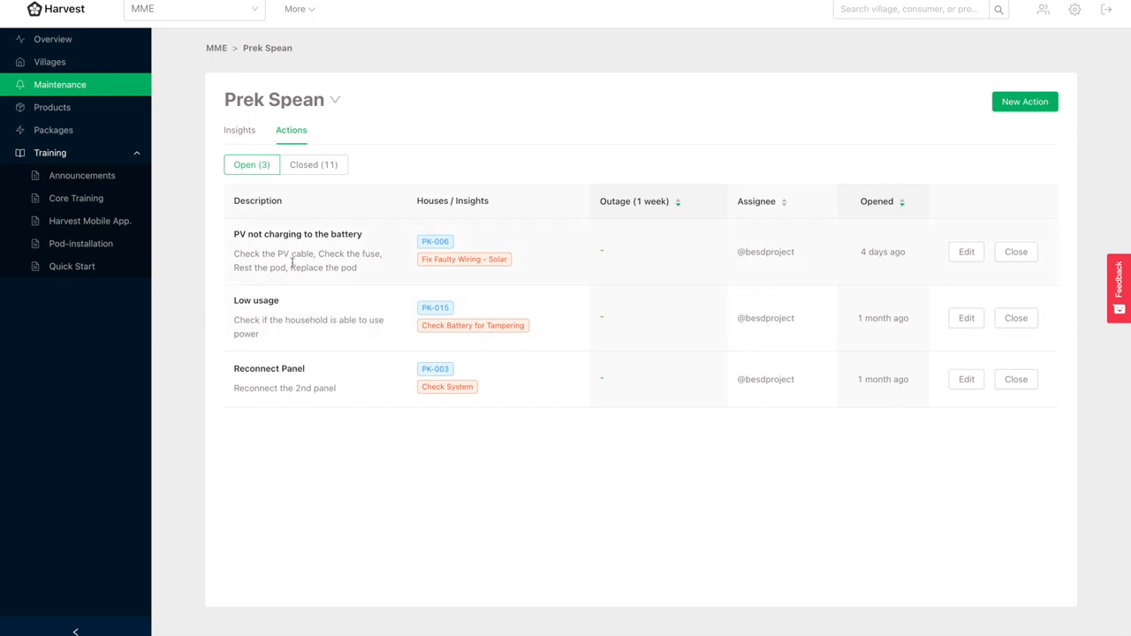
mouse_move(226, 250)
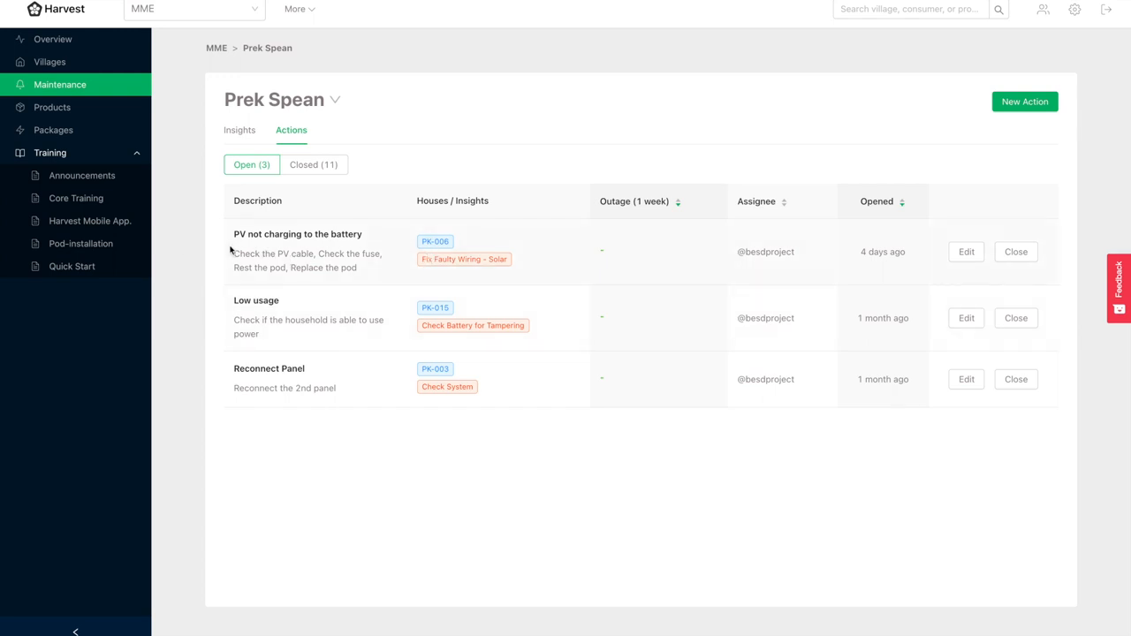
drag(233, 254, 357, 267)
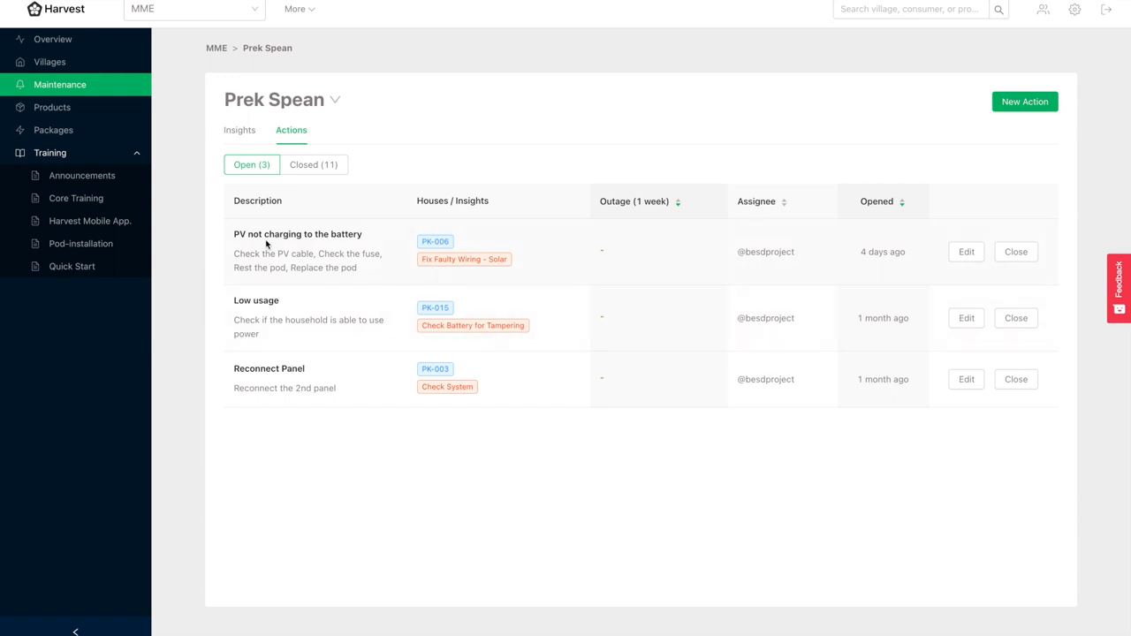
double_click(269, 267)
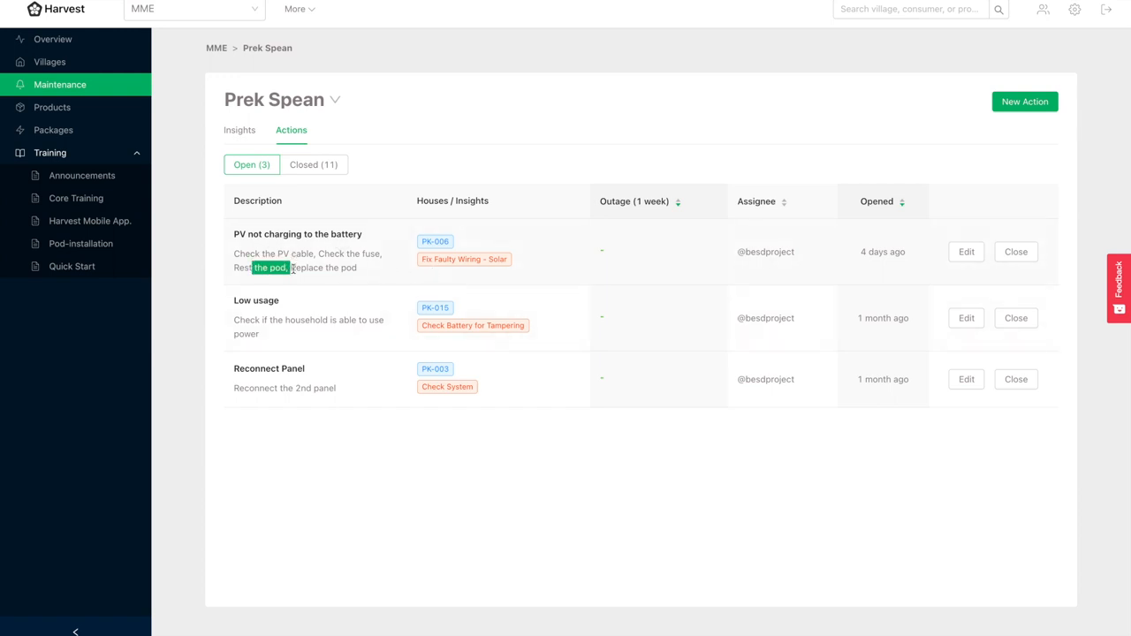
double_click(306, 268)
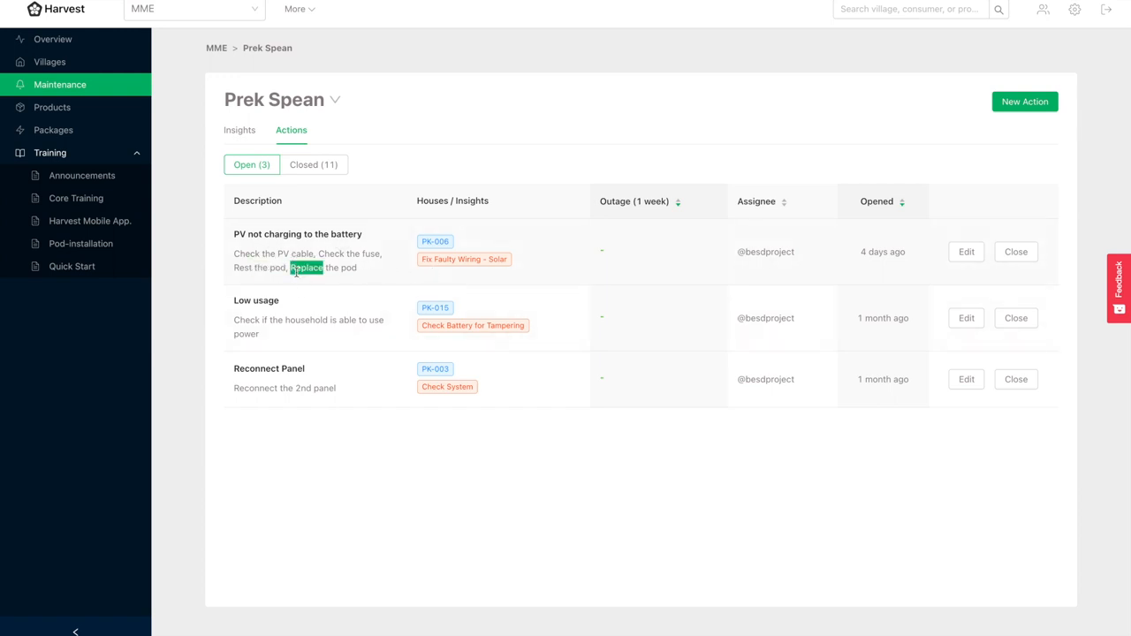
triple_click(308, 260)
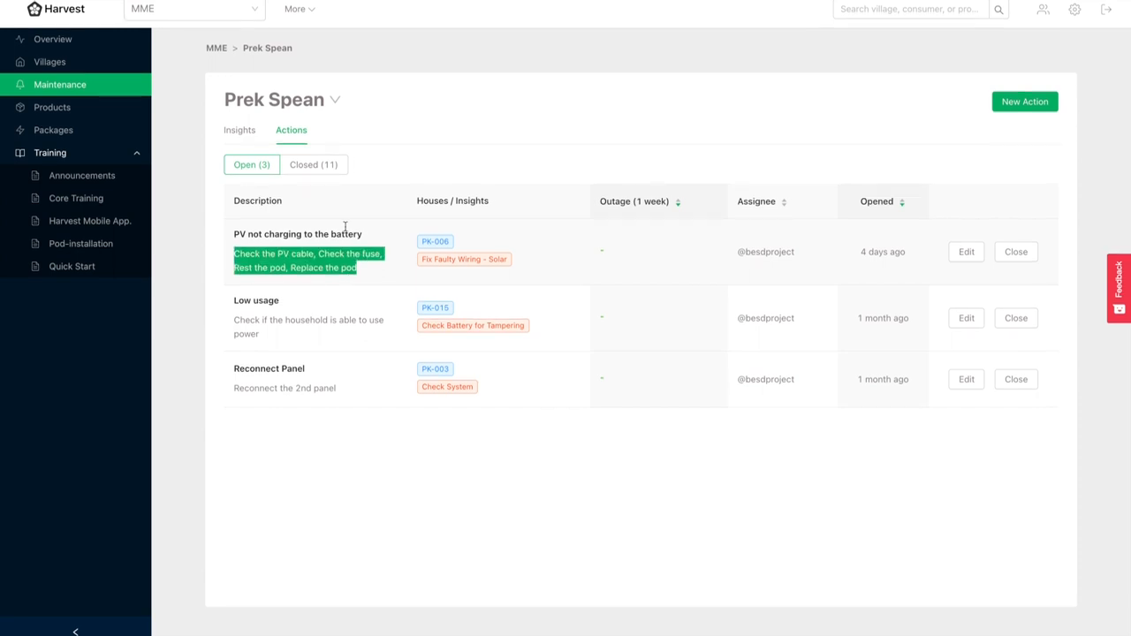
mouse_move(383, 272)
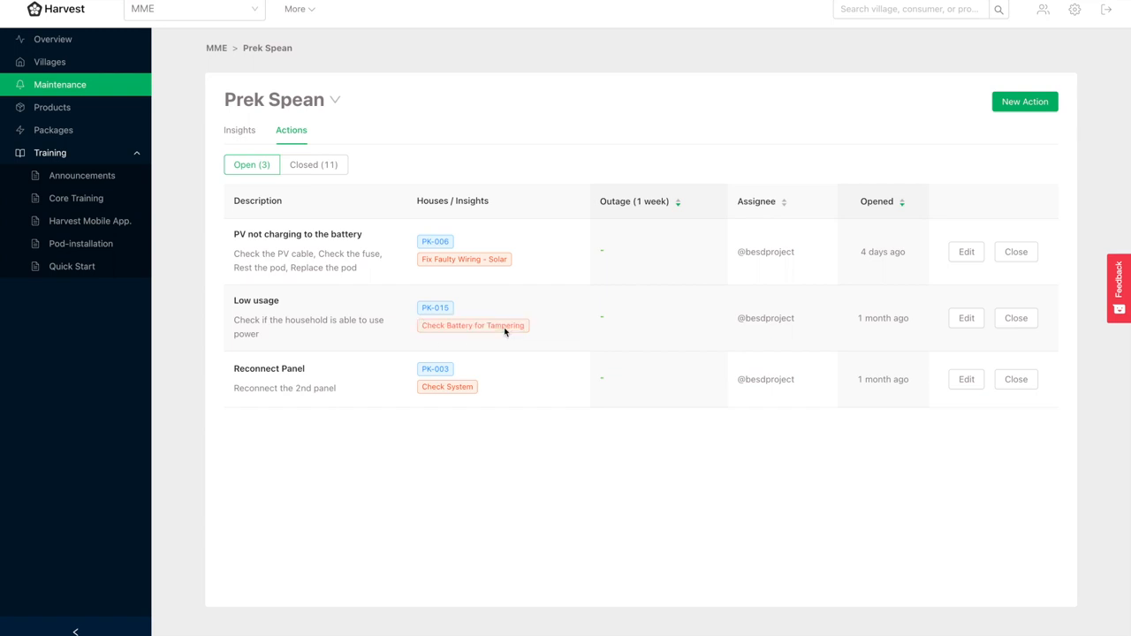
mouse_move(330, 350)
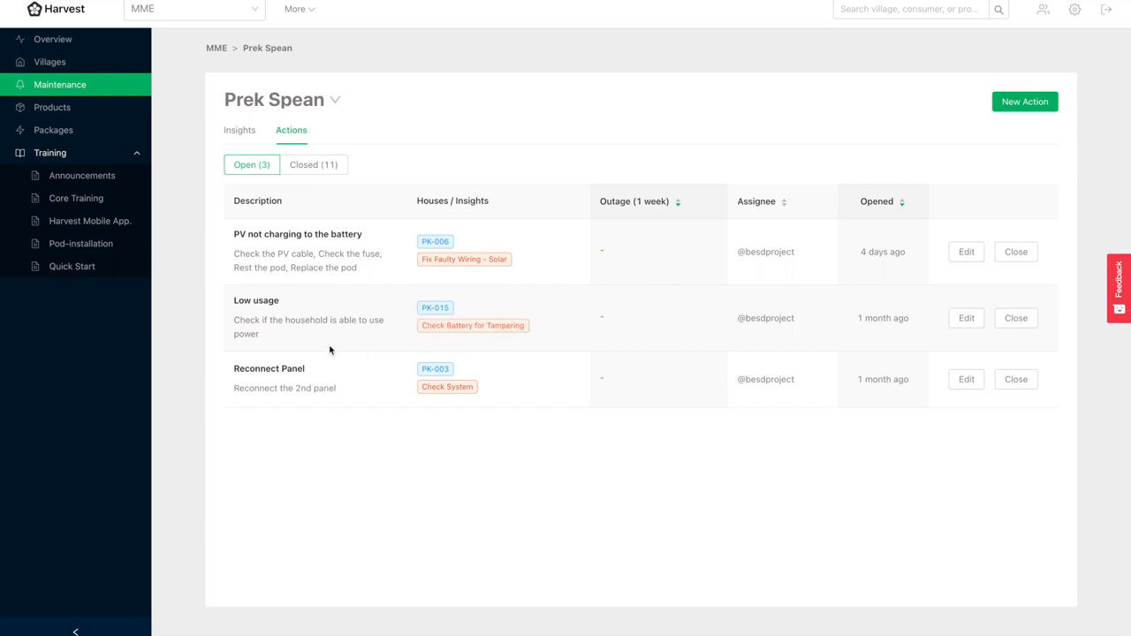
mouse_move(464, 344)
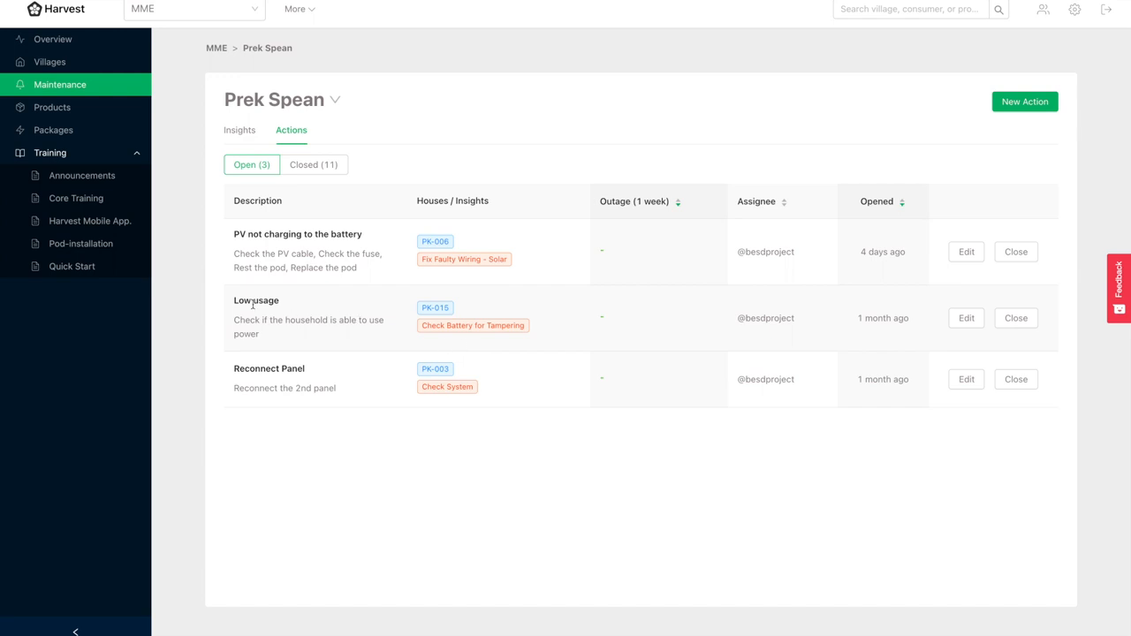
mouse_move(184, 369)
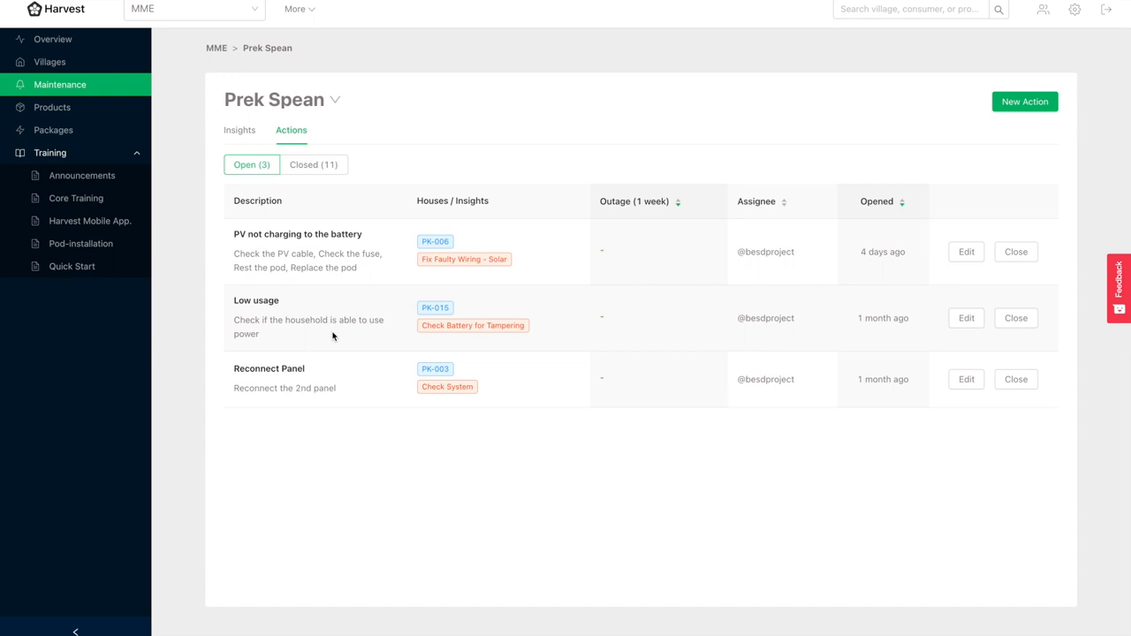
double_click(246, 320)
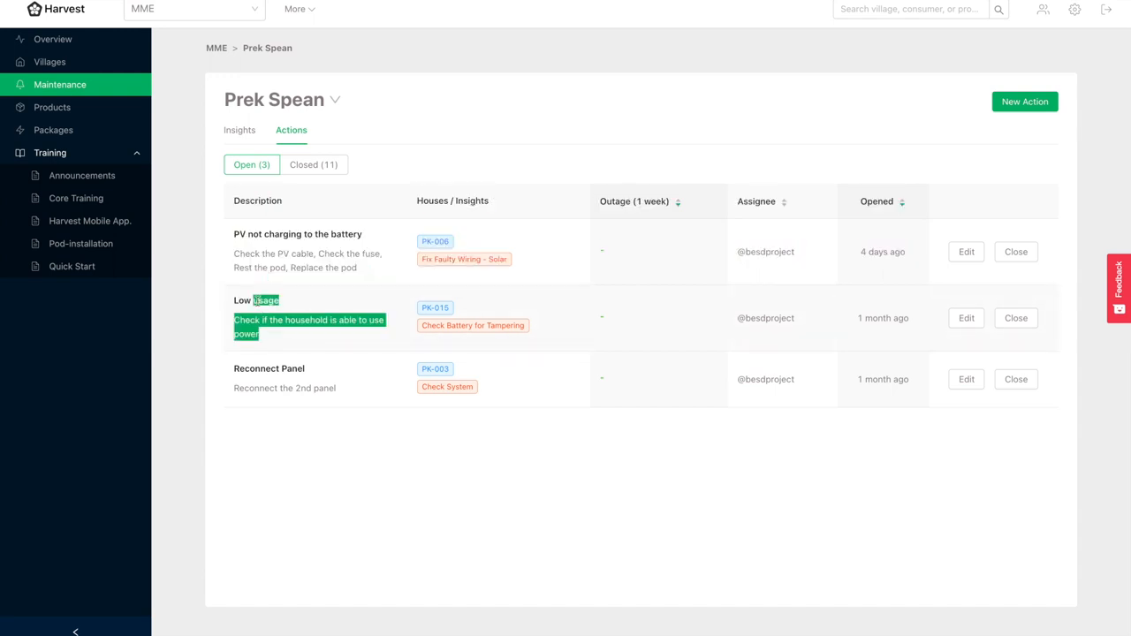
click(261, 341)
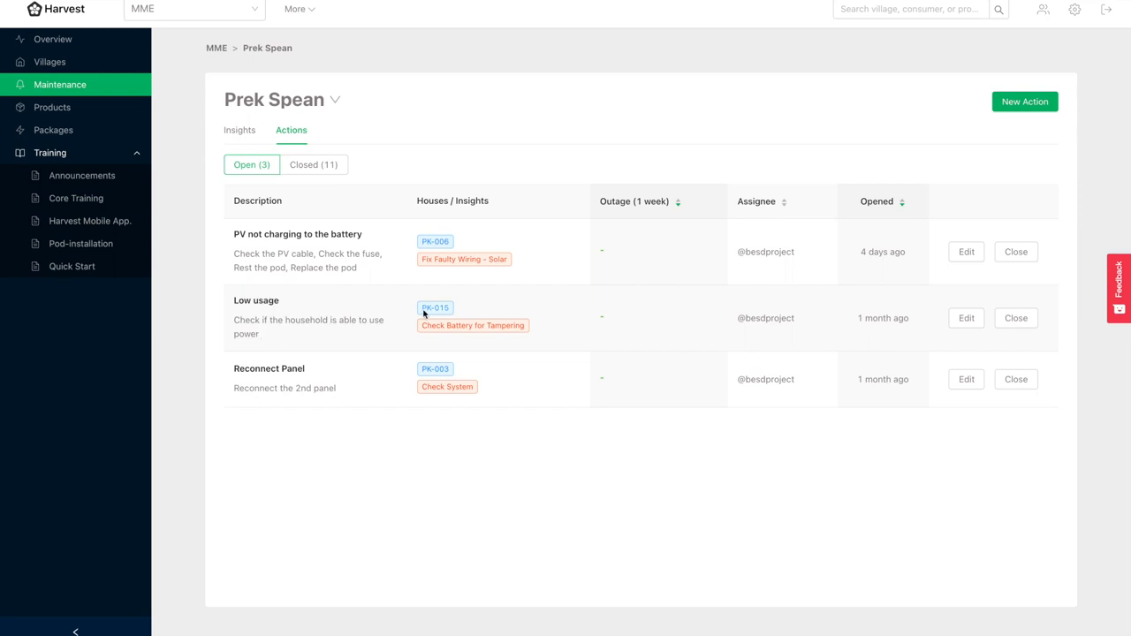
mouse_move(402, 316)
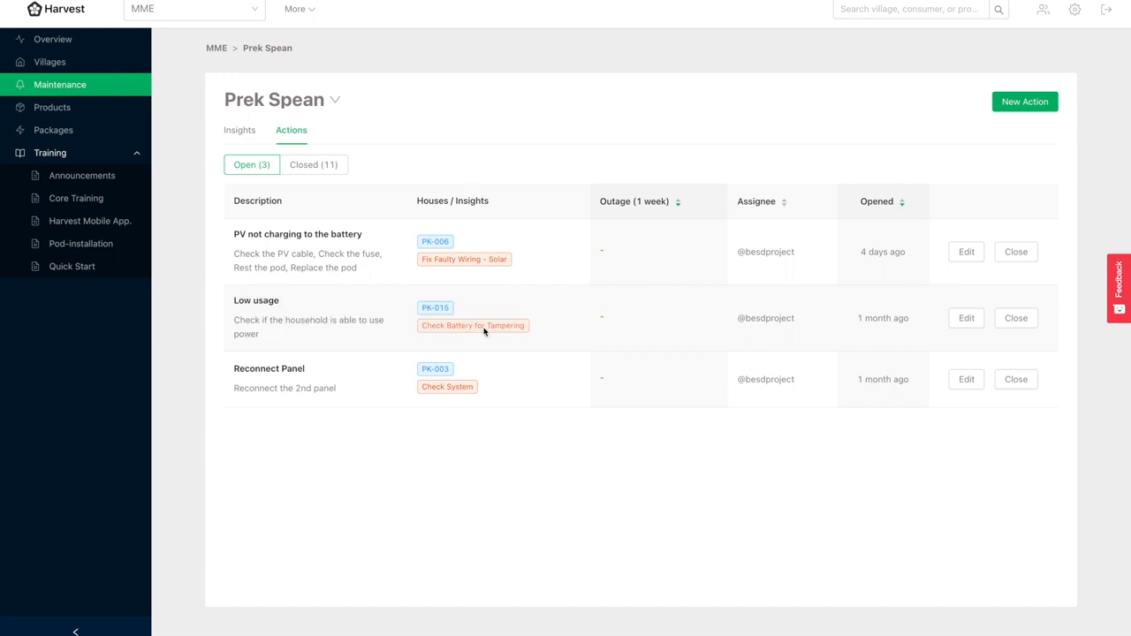
mouse_move(276, 336)
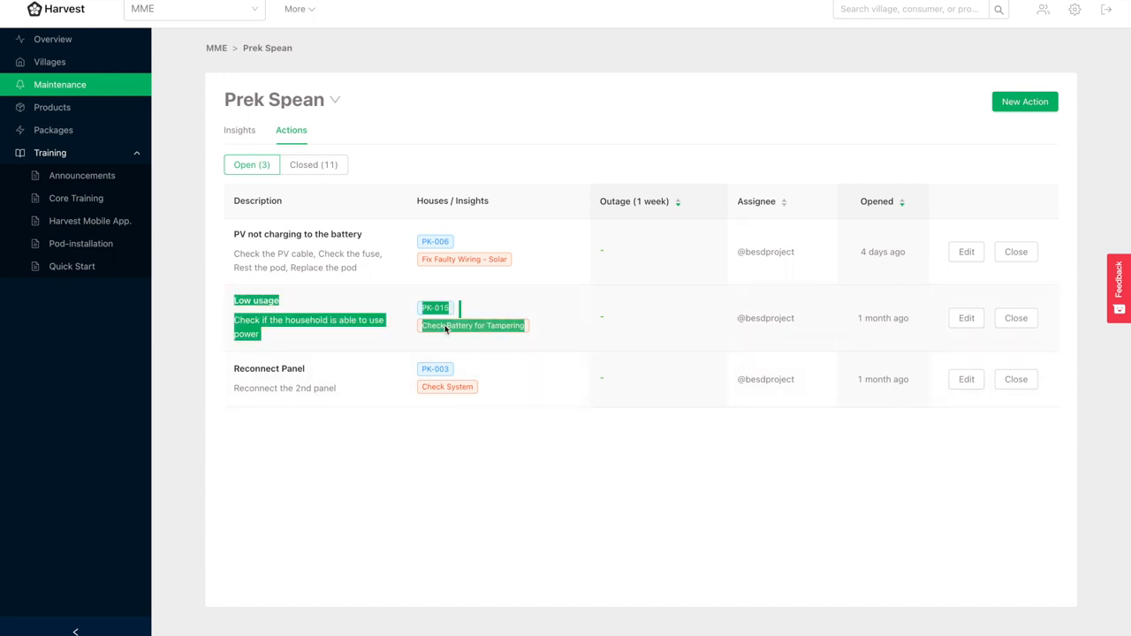
click(346, 305)
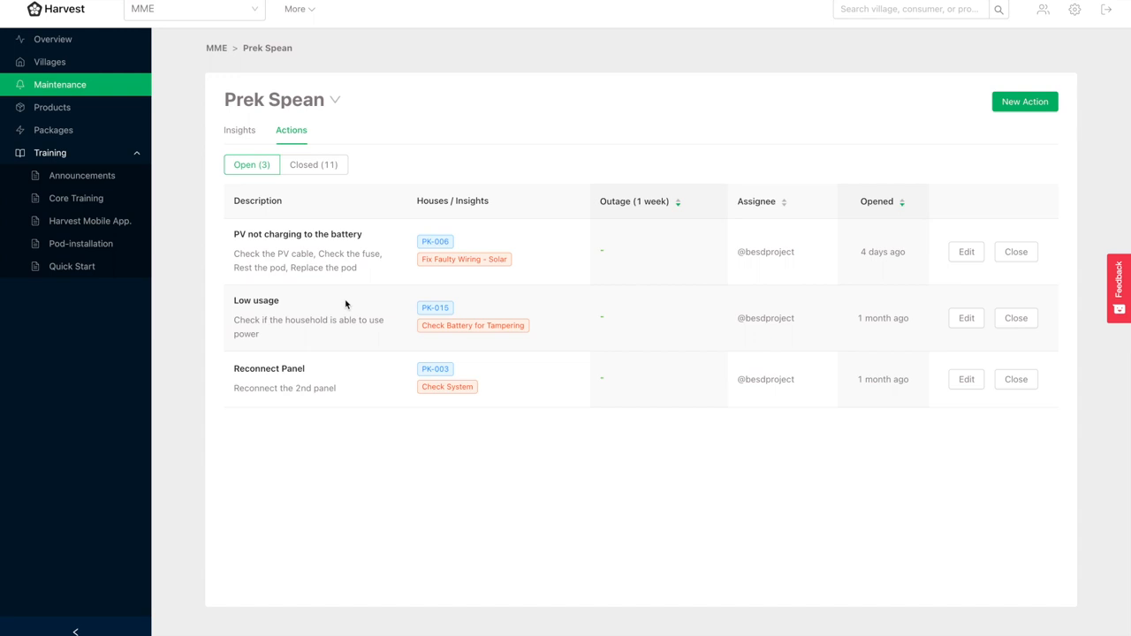
mouse_move(385, 416)
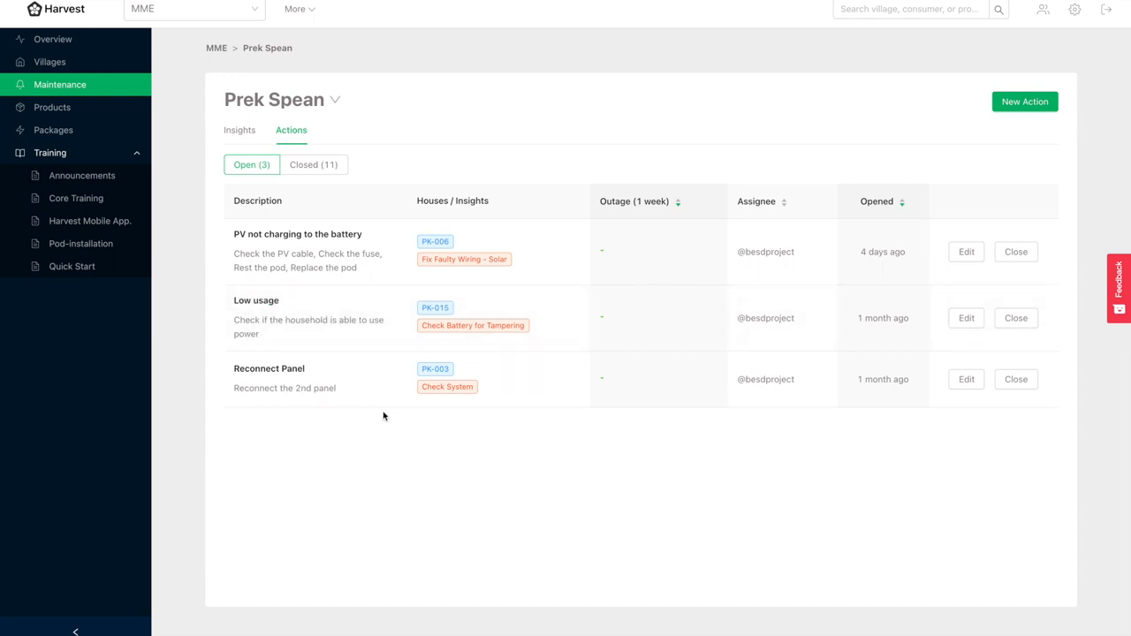